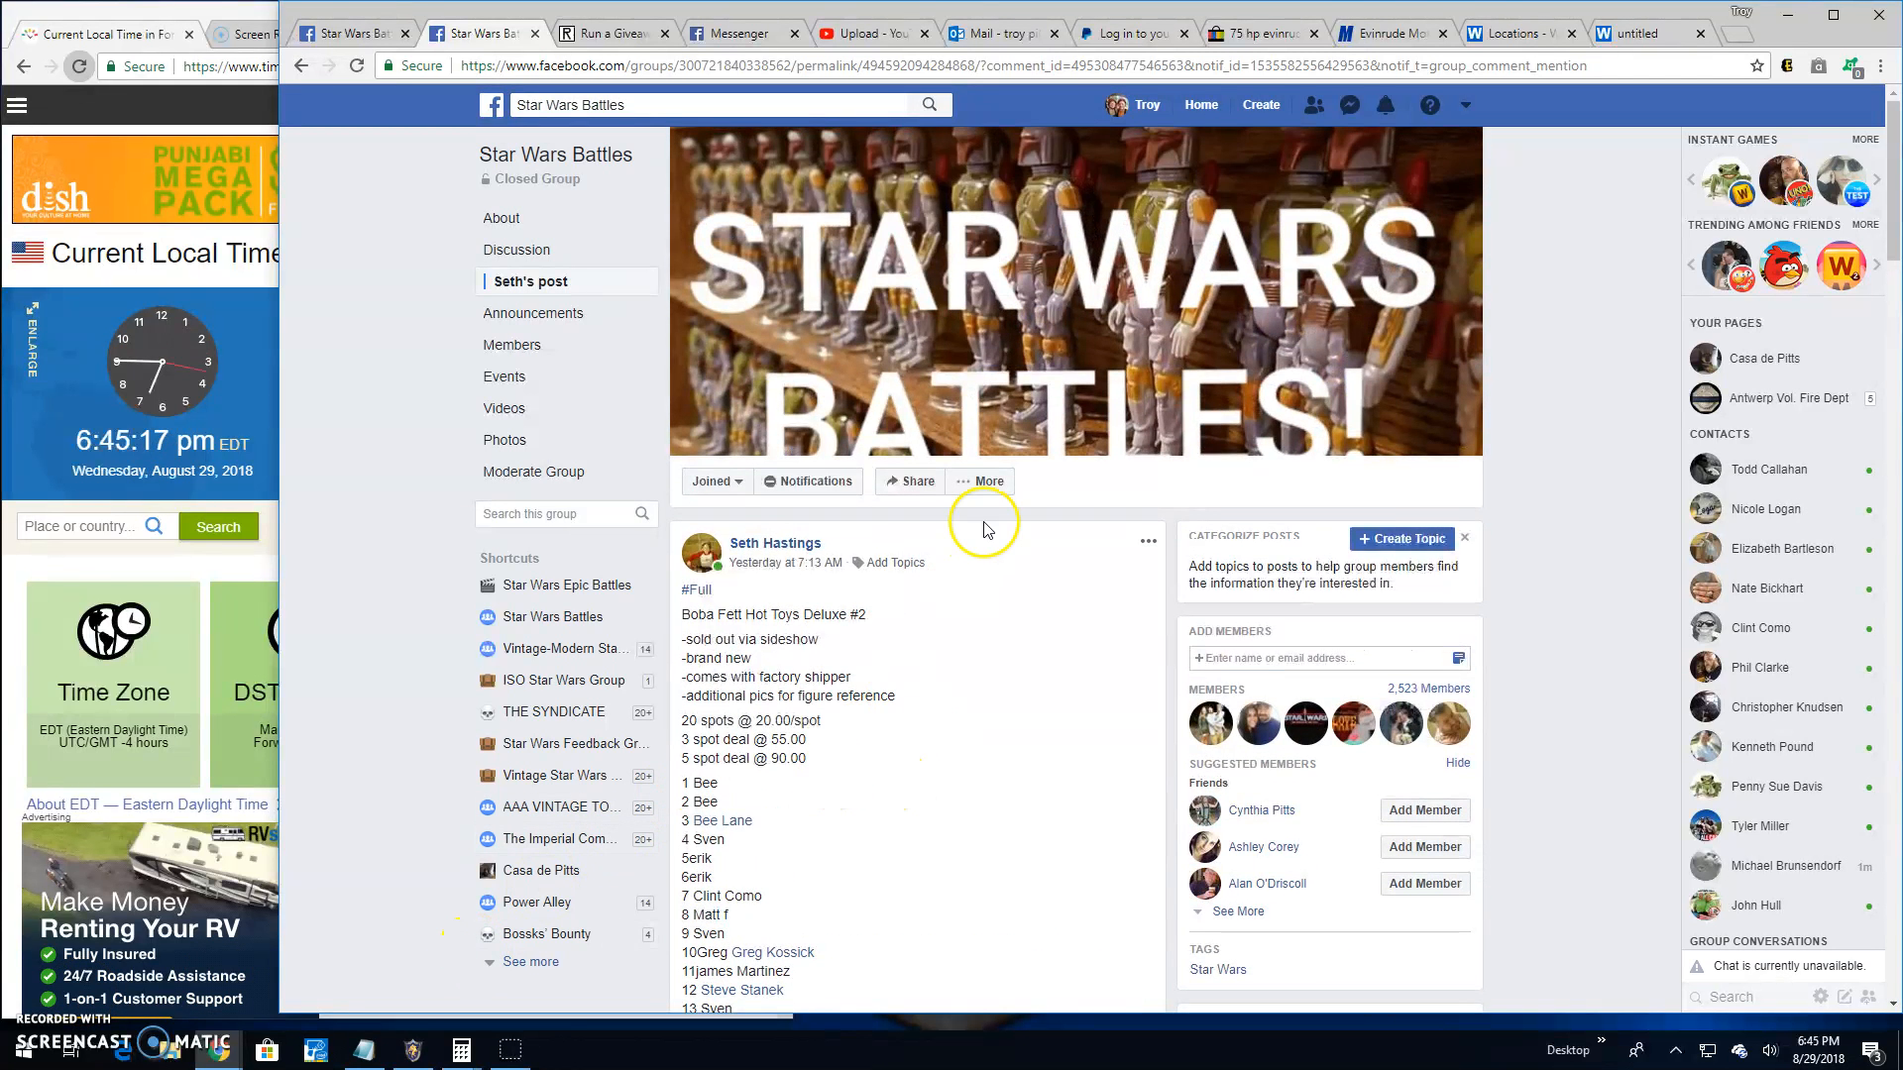
Browse the figure's photos and return to the Boba Fett battle post.
{"action": "scroll", "scroll_direction": "down", "scroll_amount": 3}
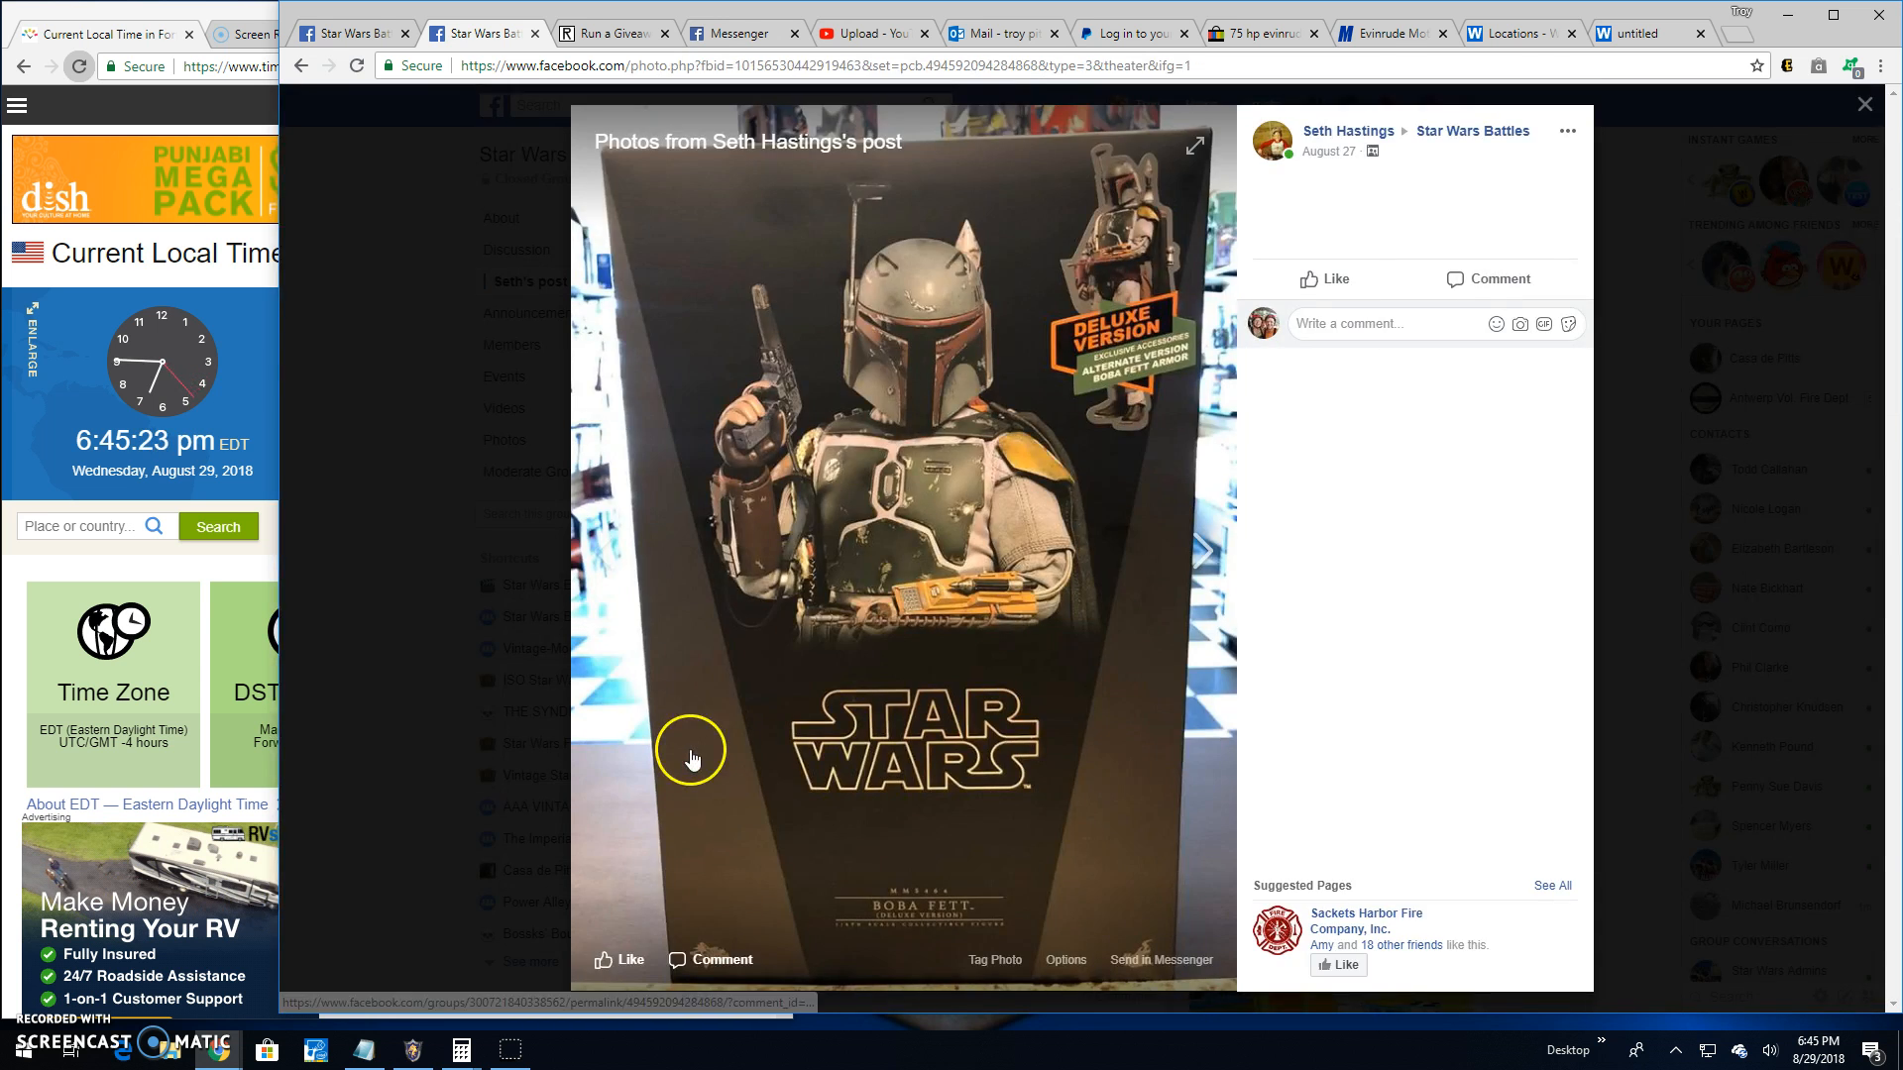
{"action": "left_click", "coordinate": [1205, 550]}
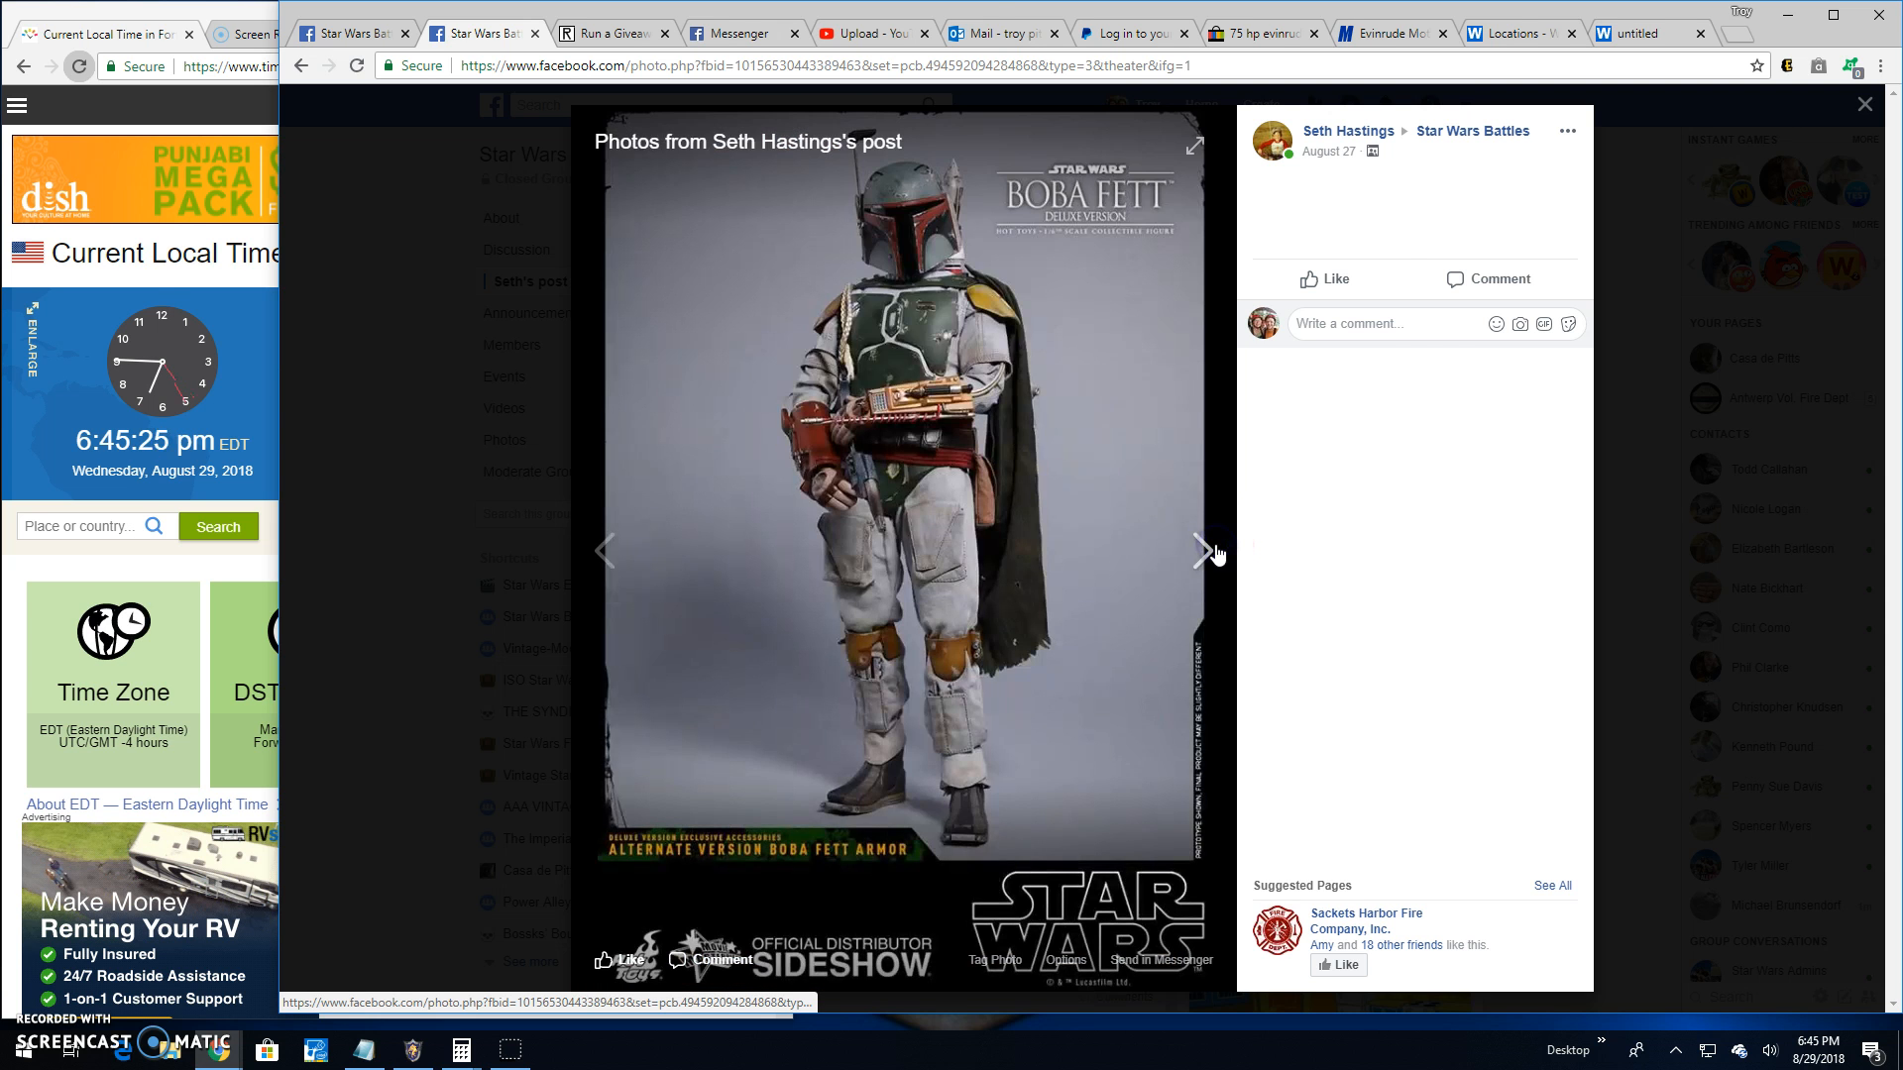
{"action": "left_click", "coordinate": [1210, 550]}
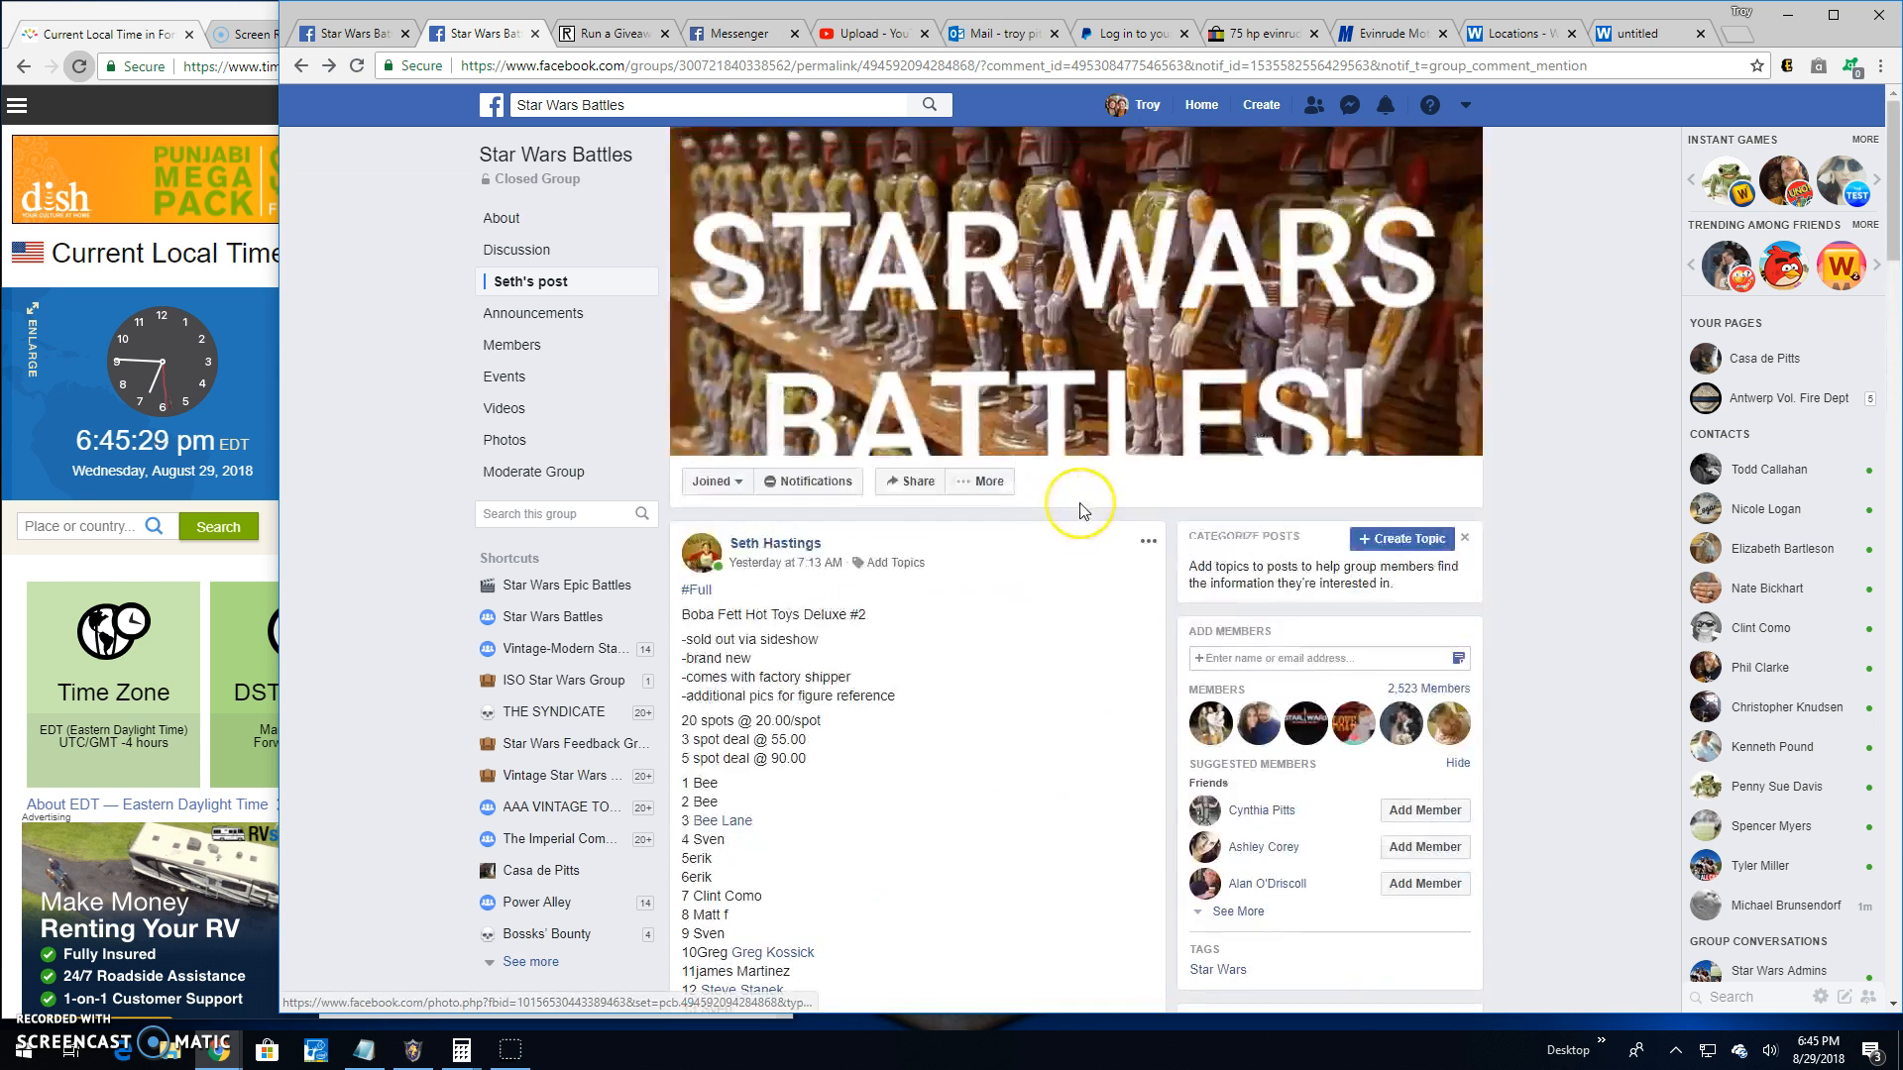
Comment 'Live! 645 pm' on the Boba Fett battle post.
{"action": "scroll", "scroll_direction": "down", "scroll_amount": 3}
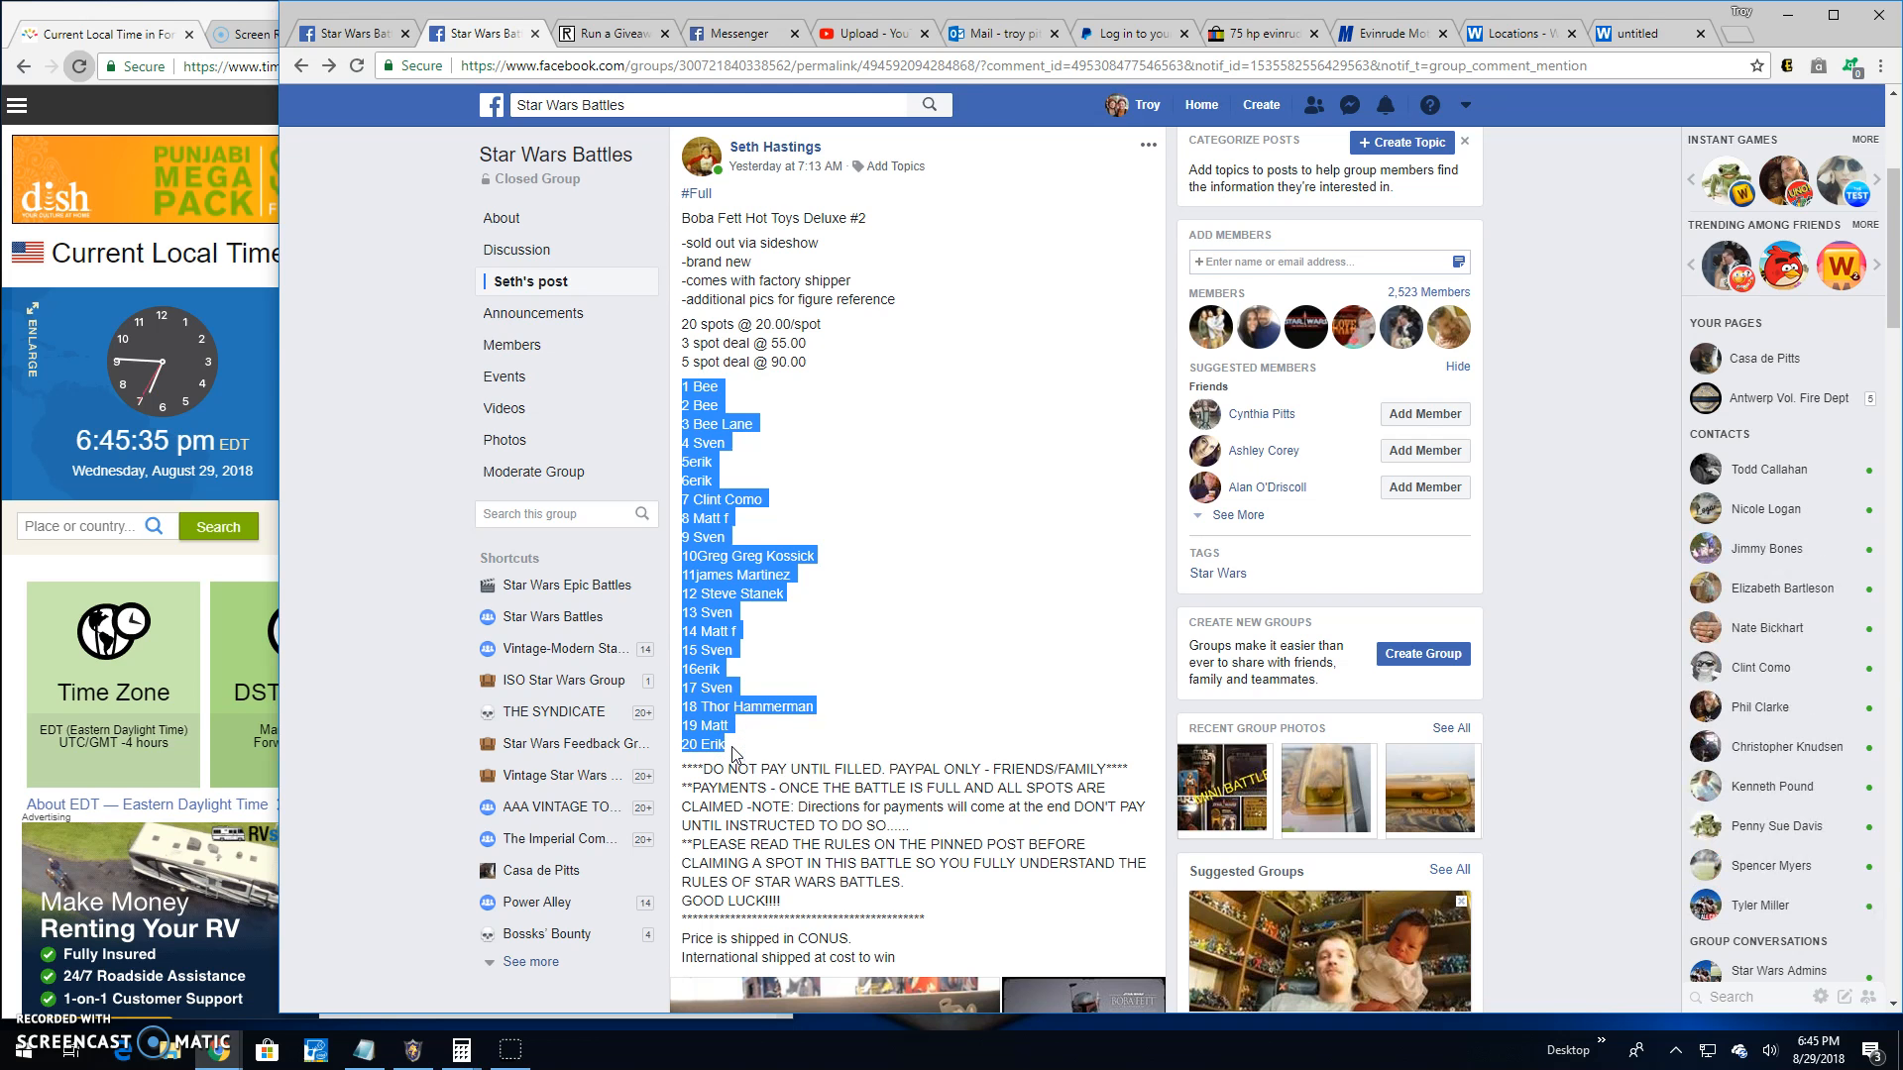
{"action": "mouse_move", "coordinate": [918, 639]}
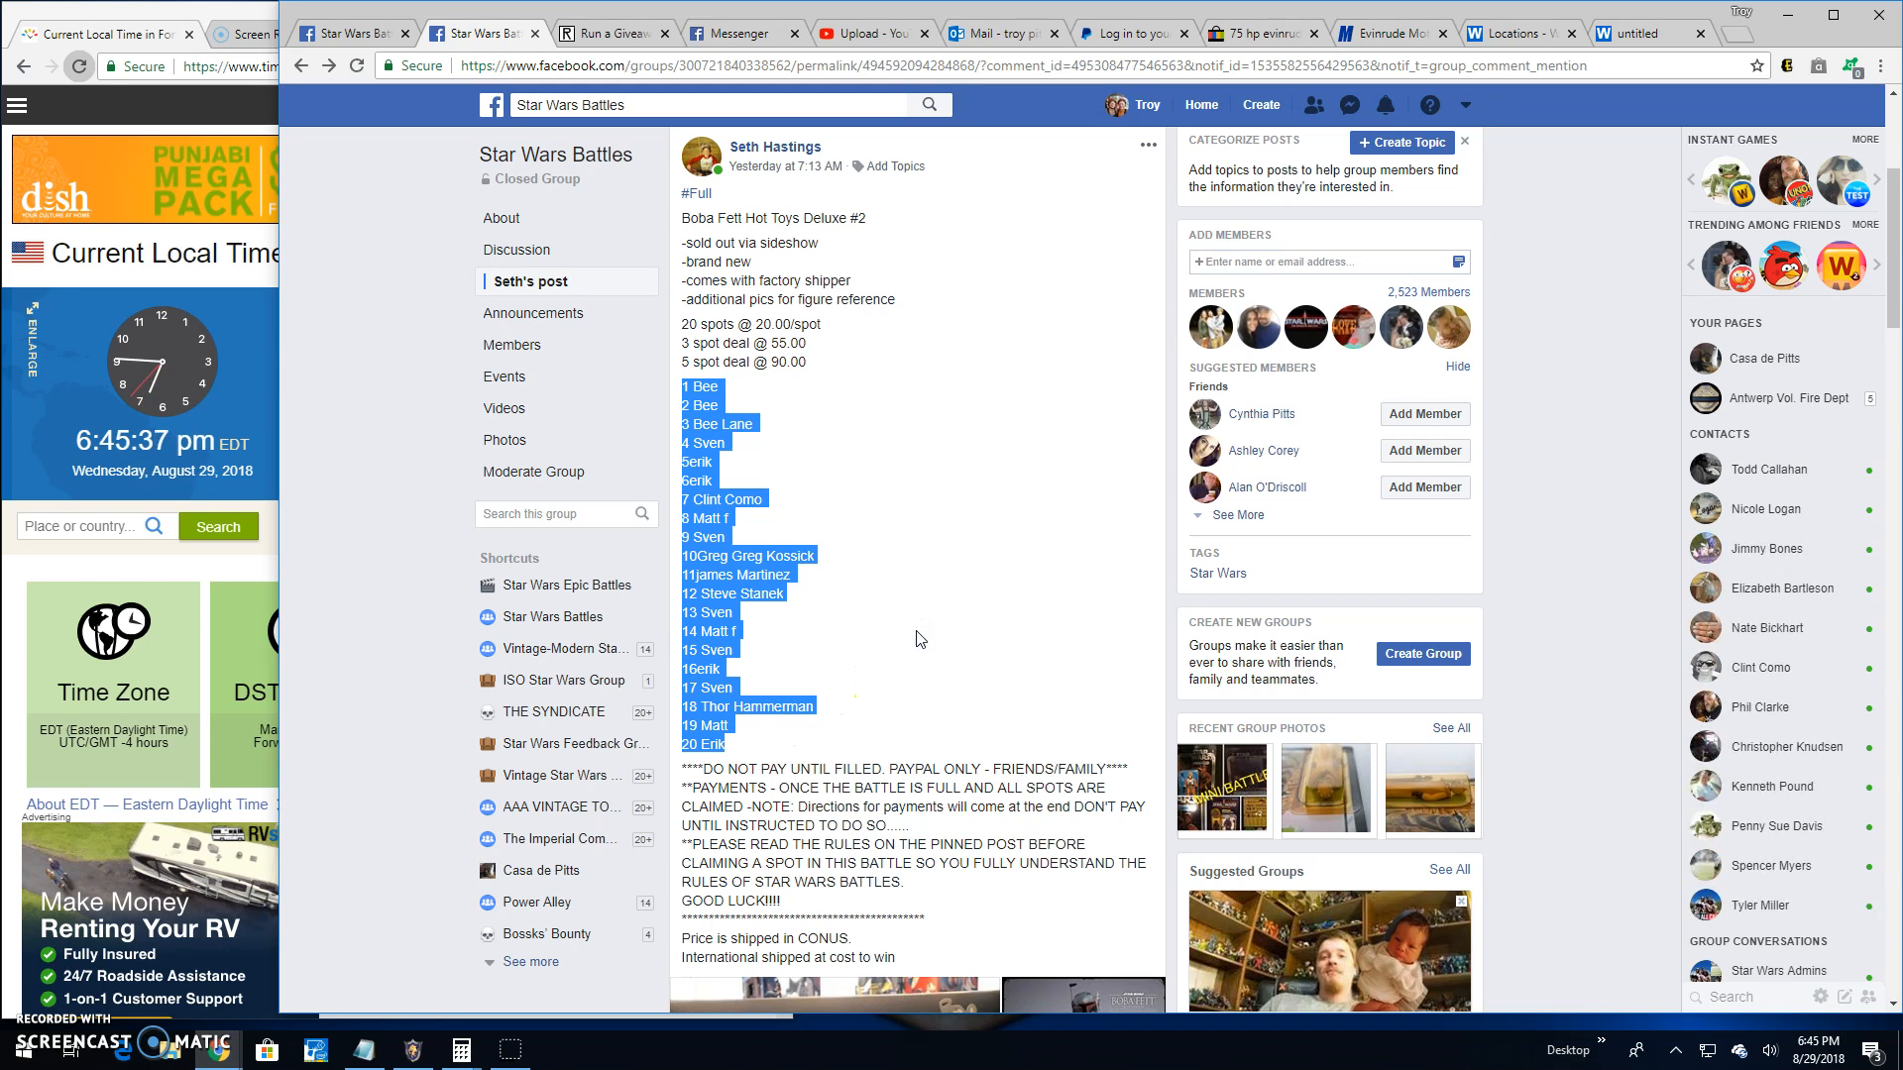
{"action": "scroll", "scroll_direction": "down", "scroll_amount": 3}
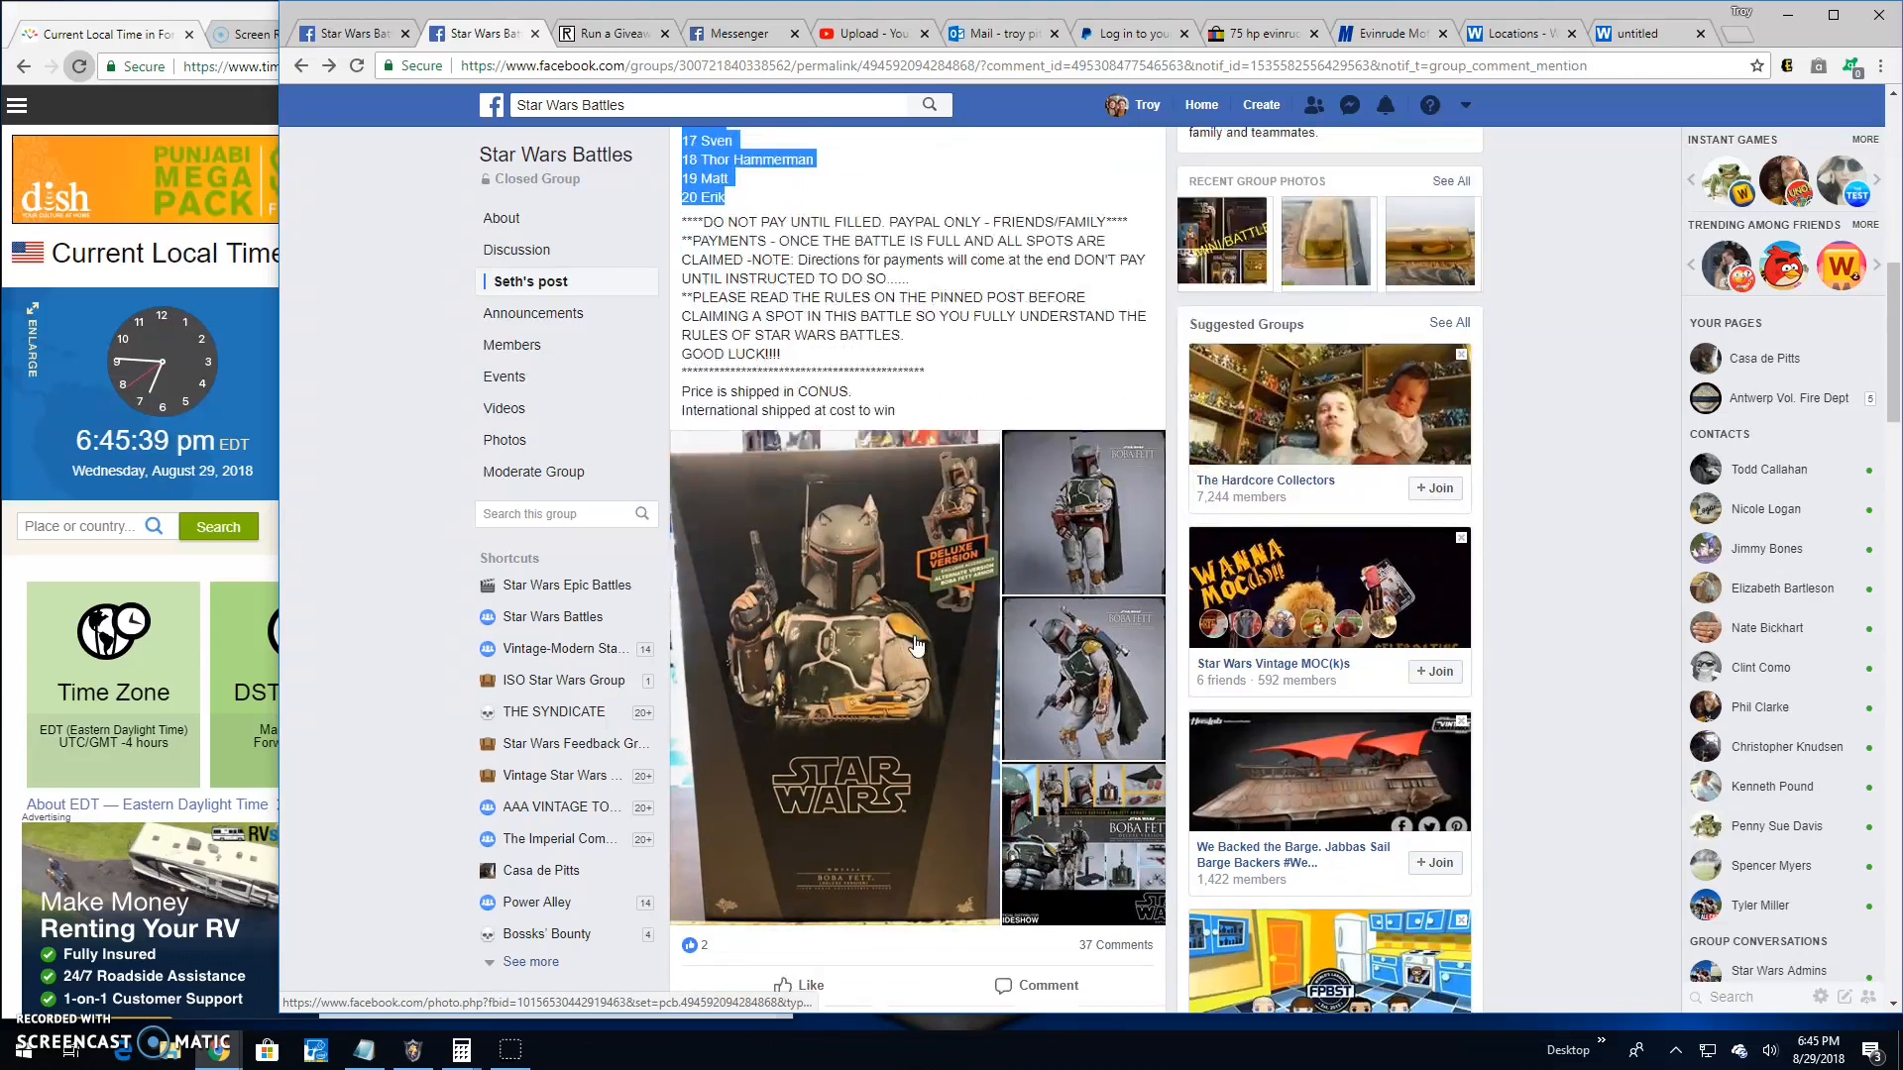
{"action": "scroll", "scroll_direction": "down", "scroll_amount": 3}
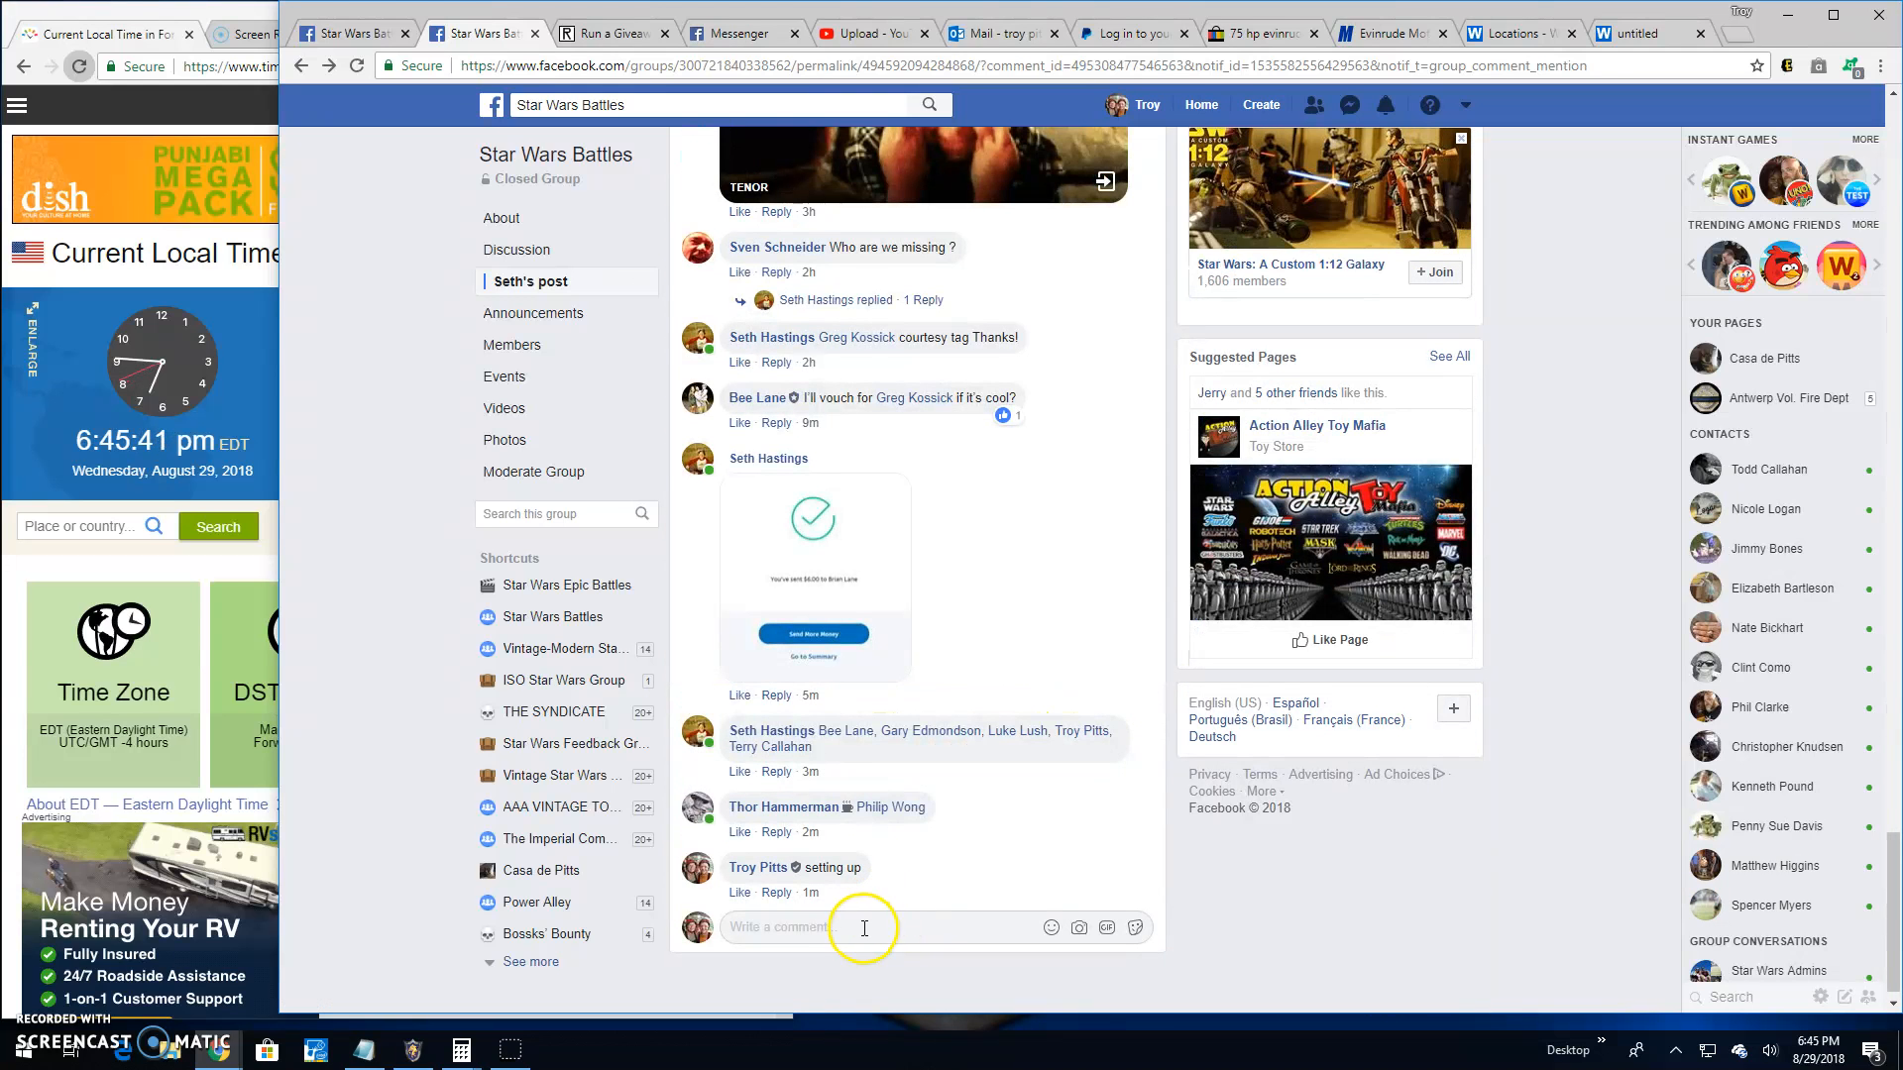
{"action": "type", "text": "Live"}
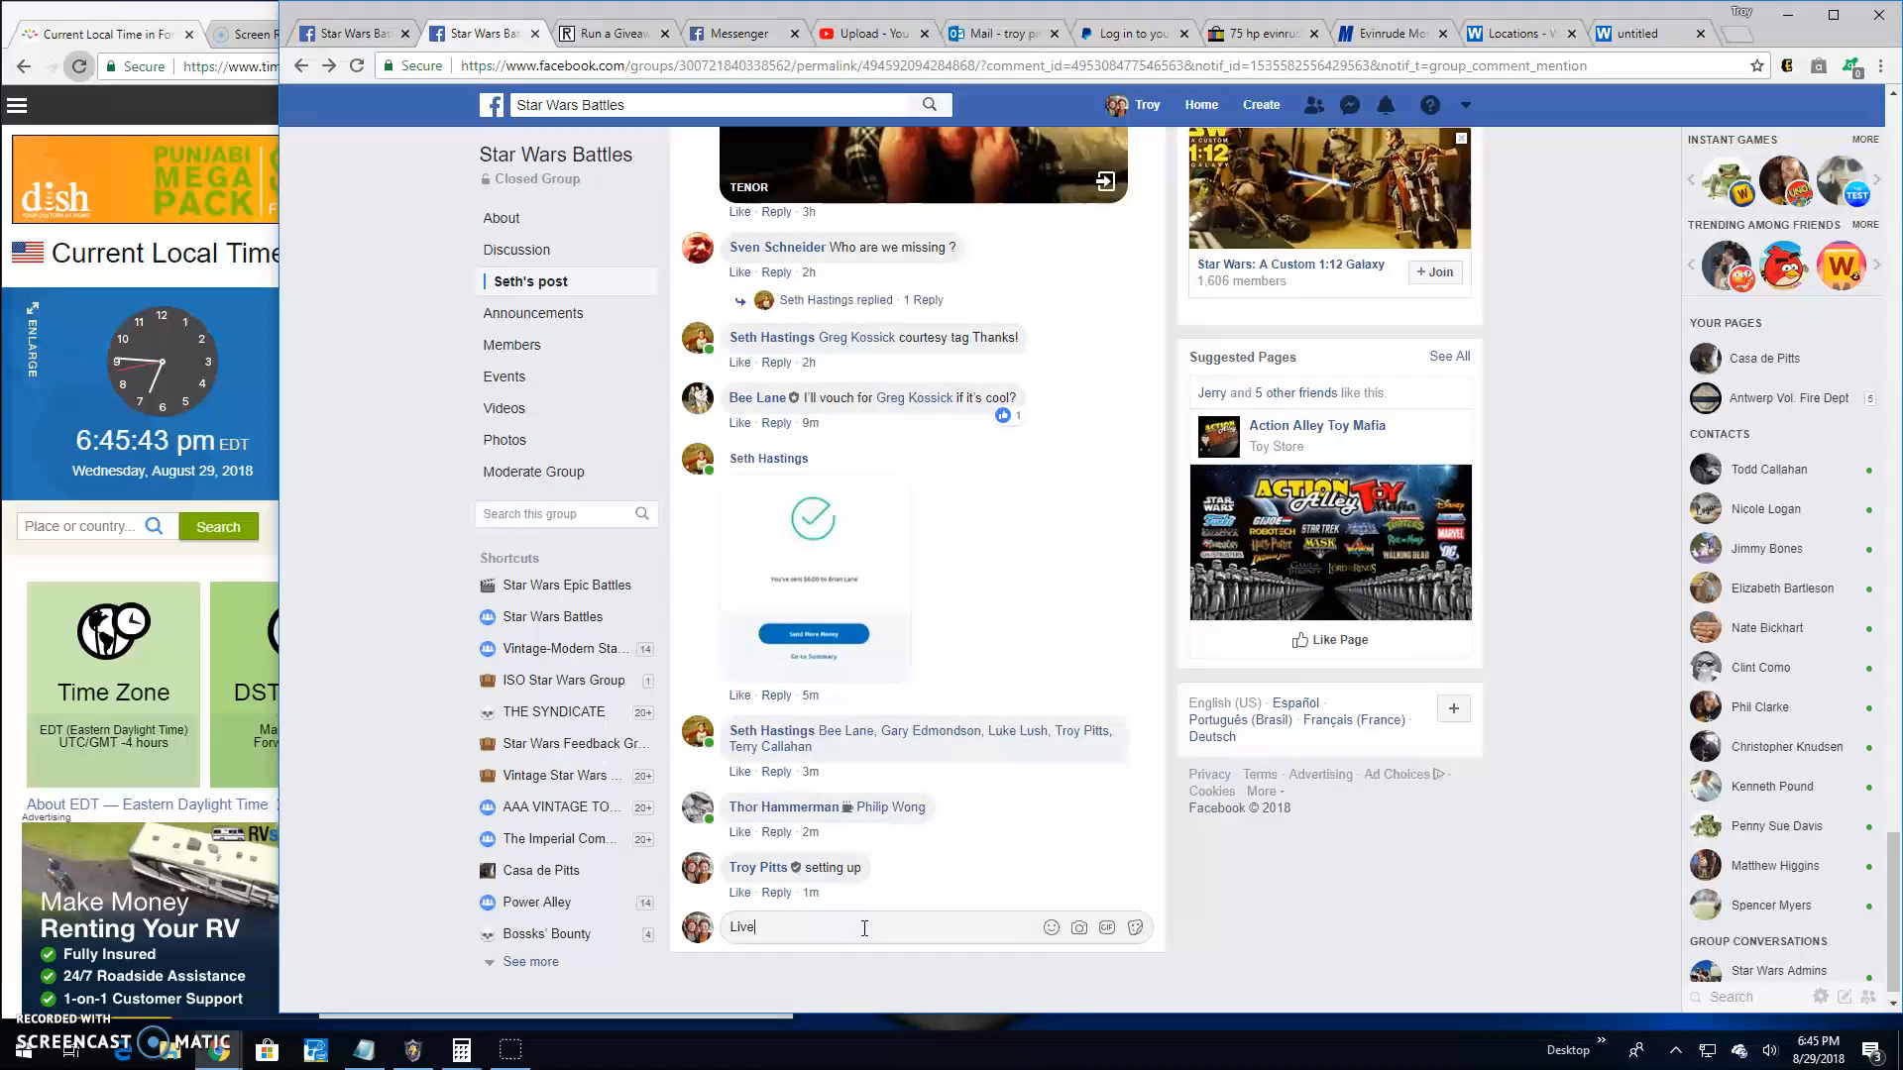
{"action": "type", "text": "! 645"}
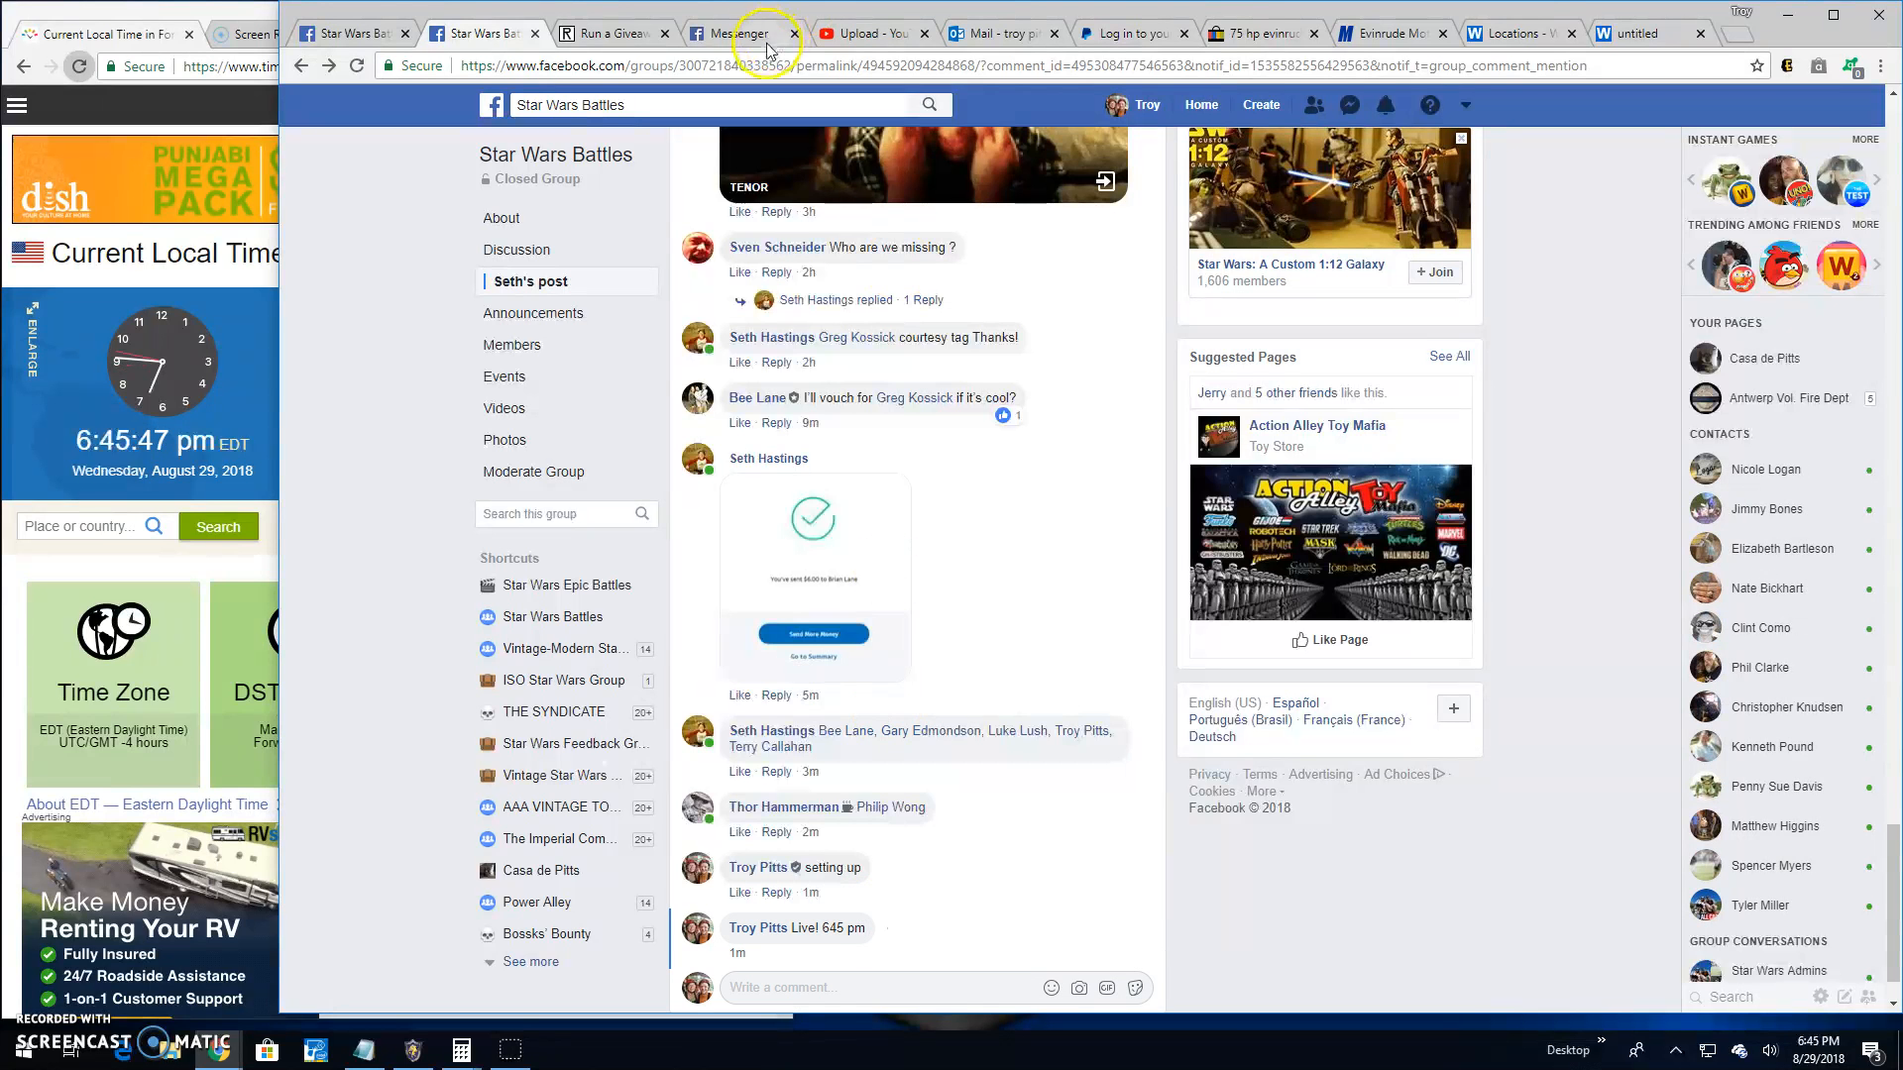
{"action": "left_click", "coordinate": [613, 33]}
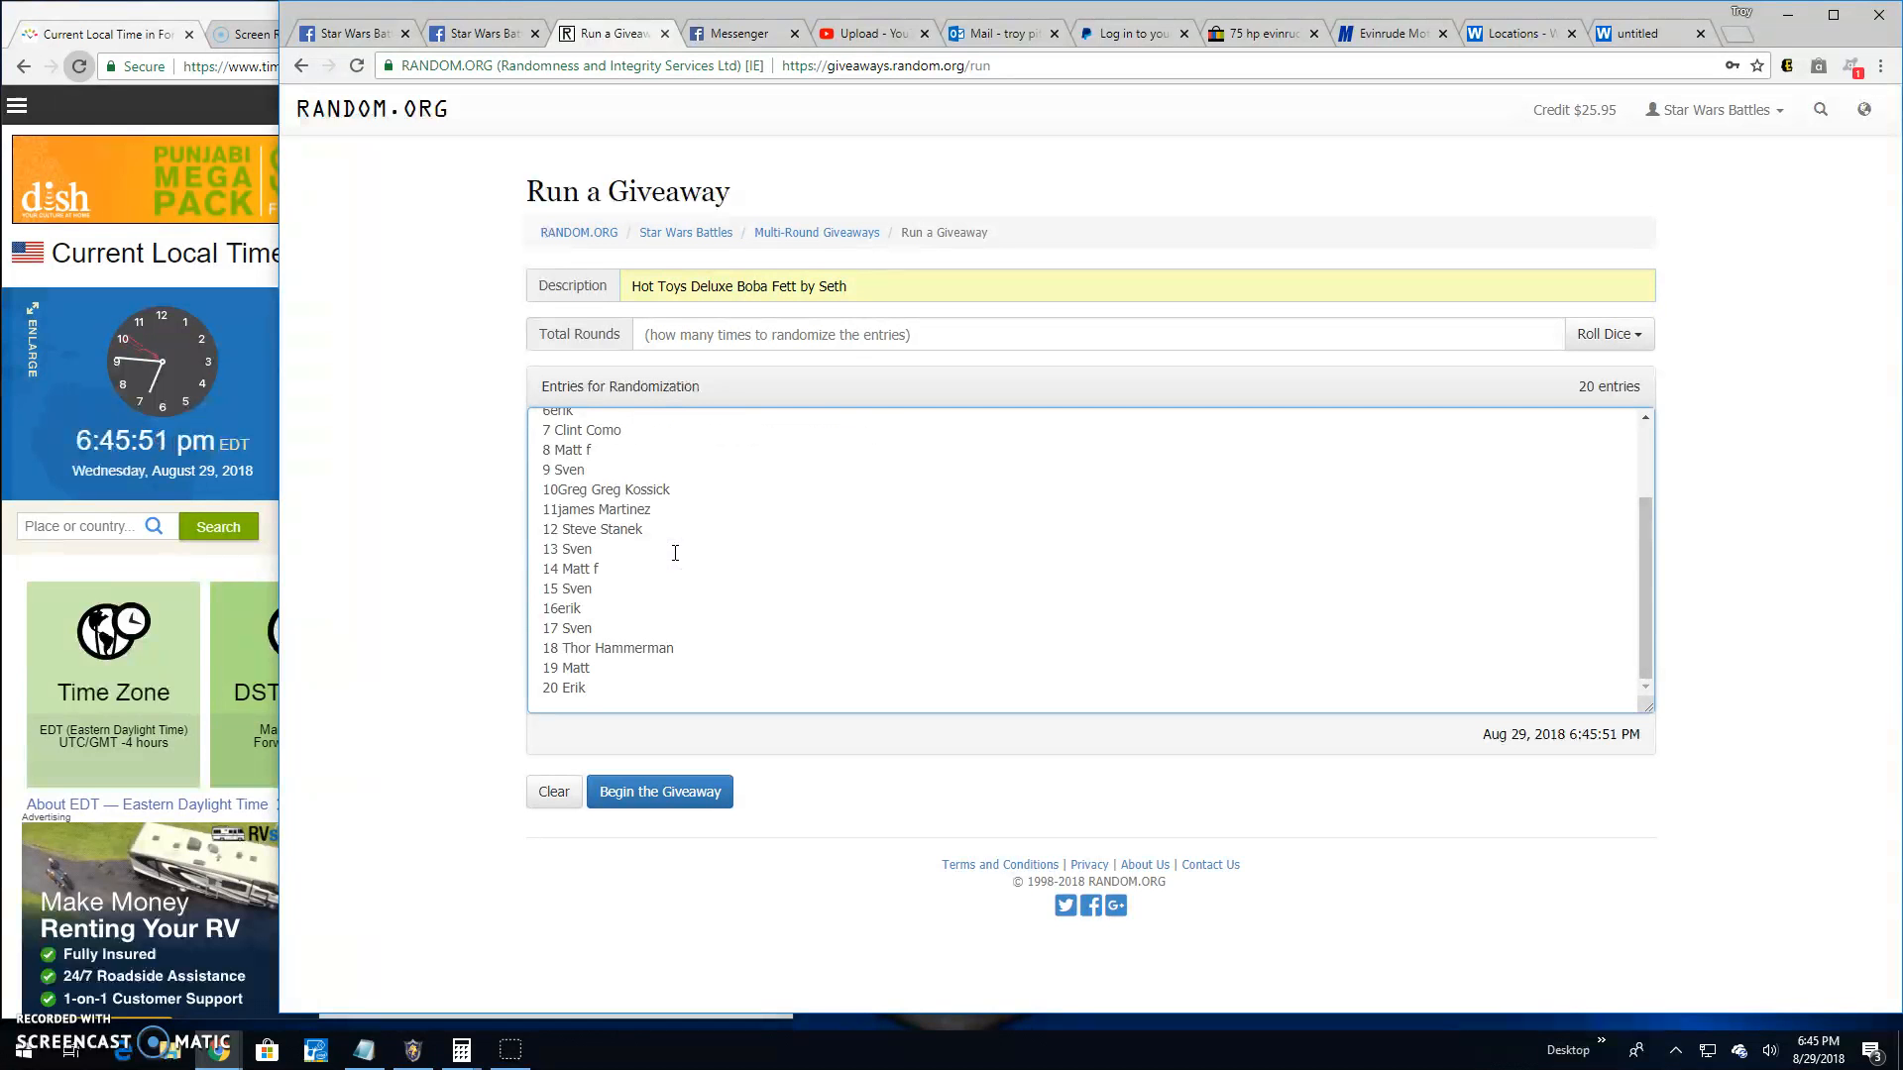
Paste the 20 entries, set 10 rounds by dice roll, and start the giveaway.
{"action": "left_click", "coordinate": [823, 285]}
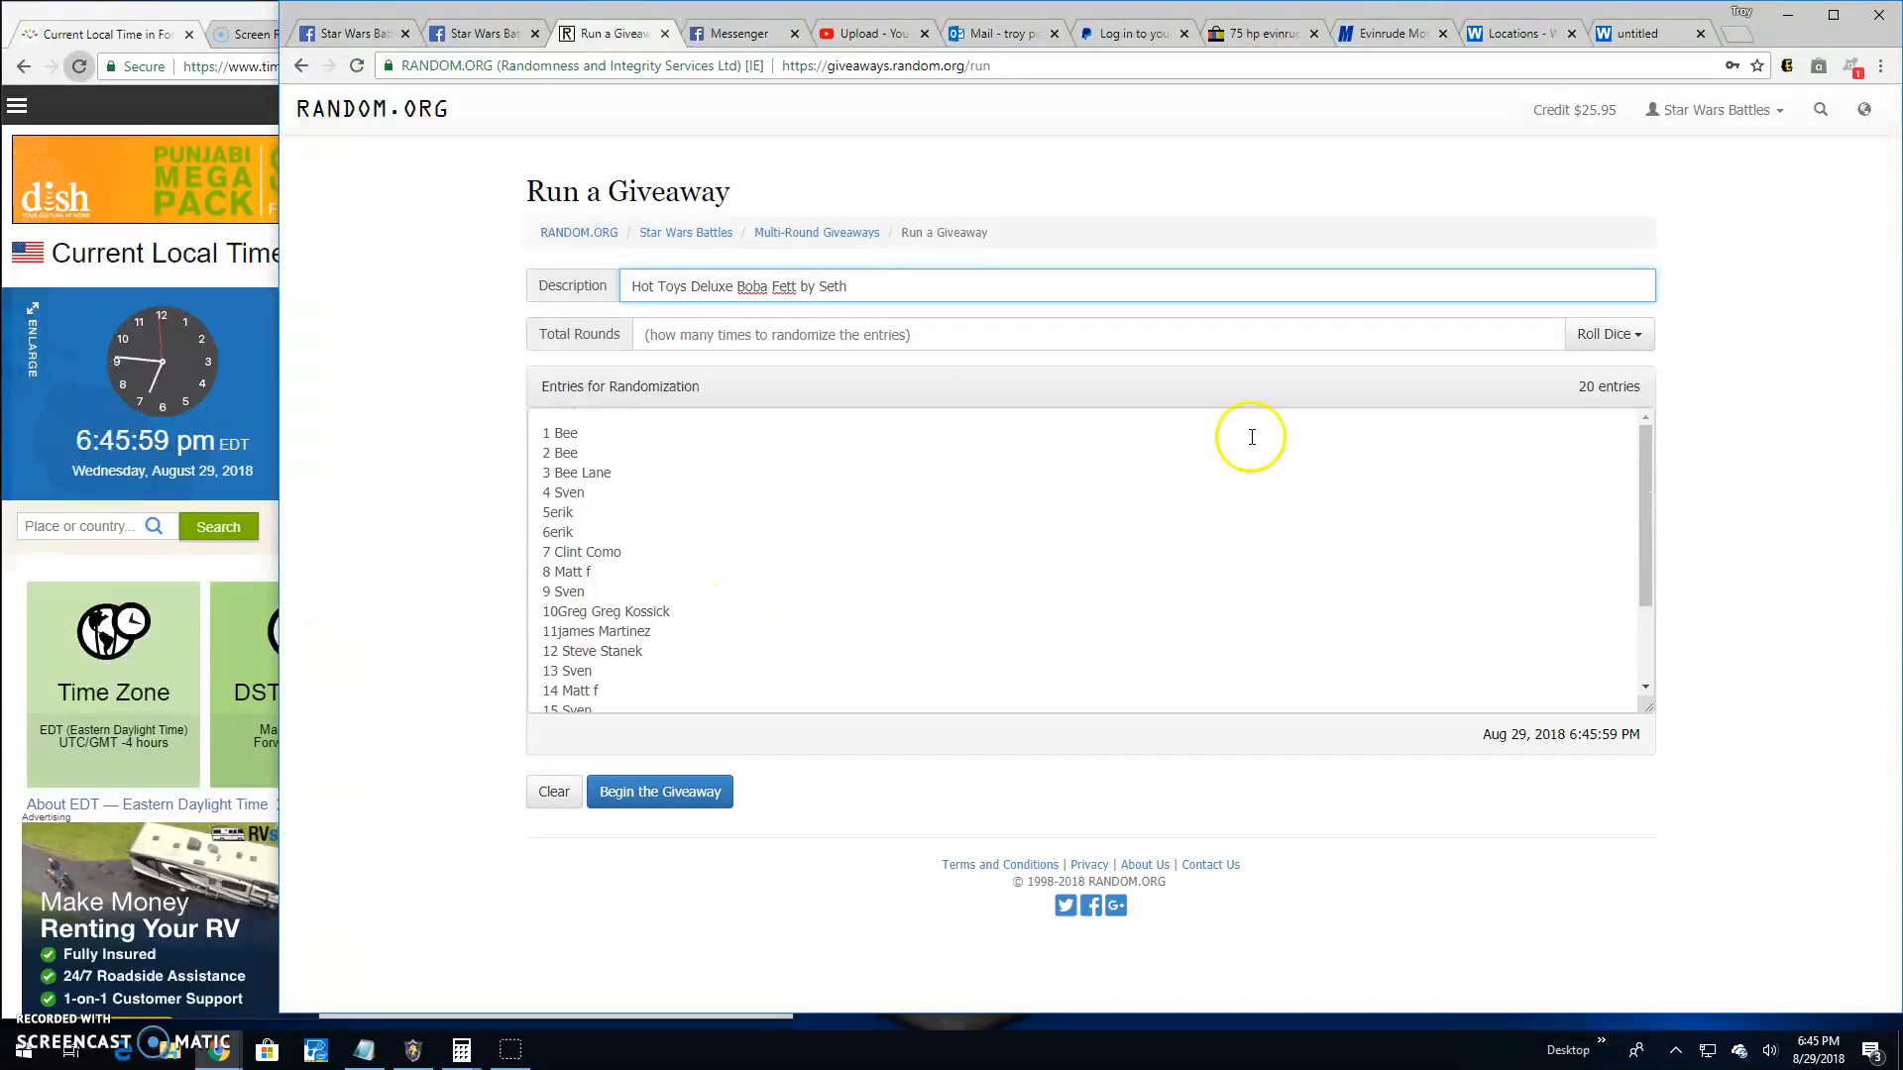
{"action": "left_click", "coordinate": [1605, 334]}
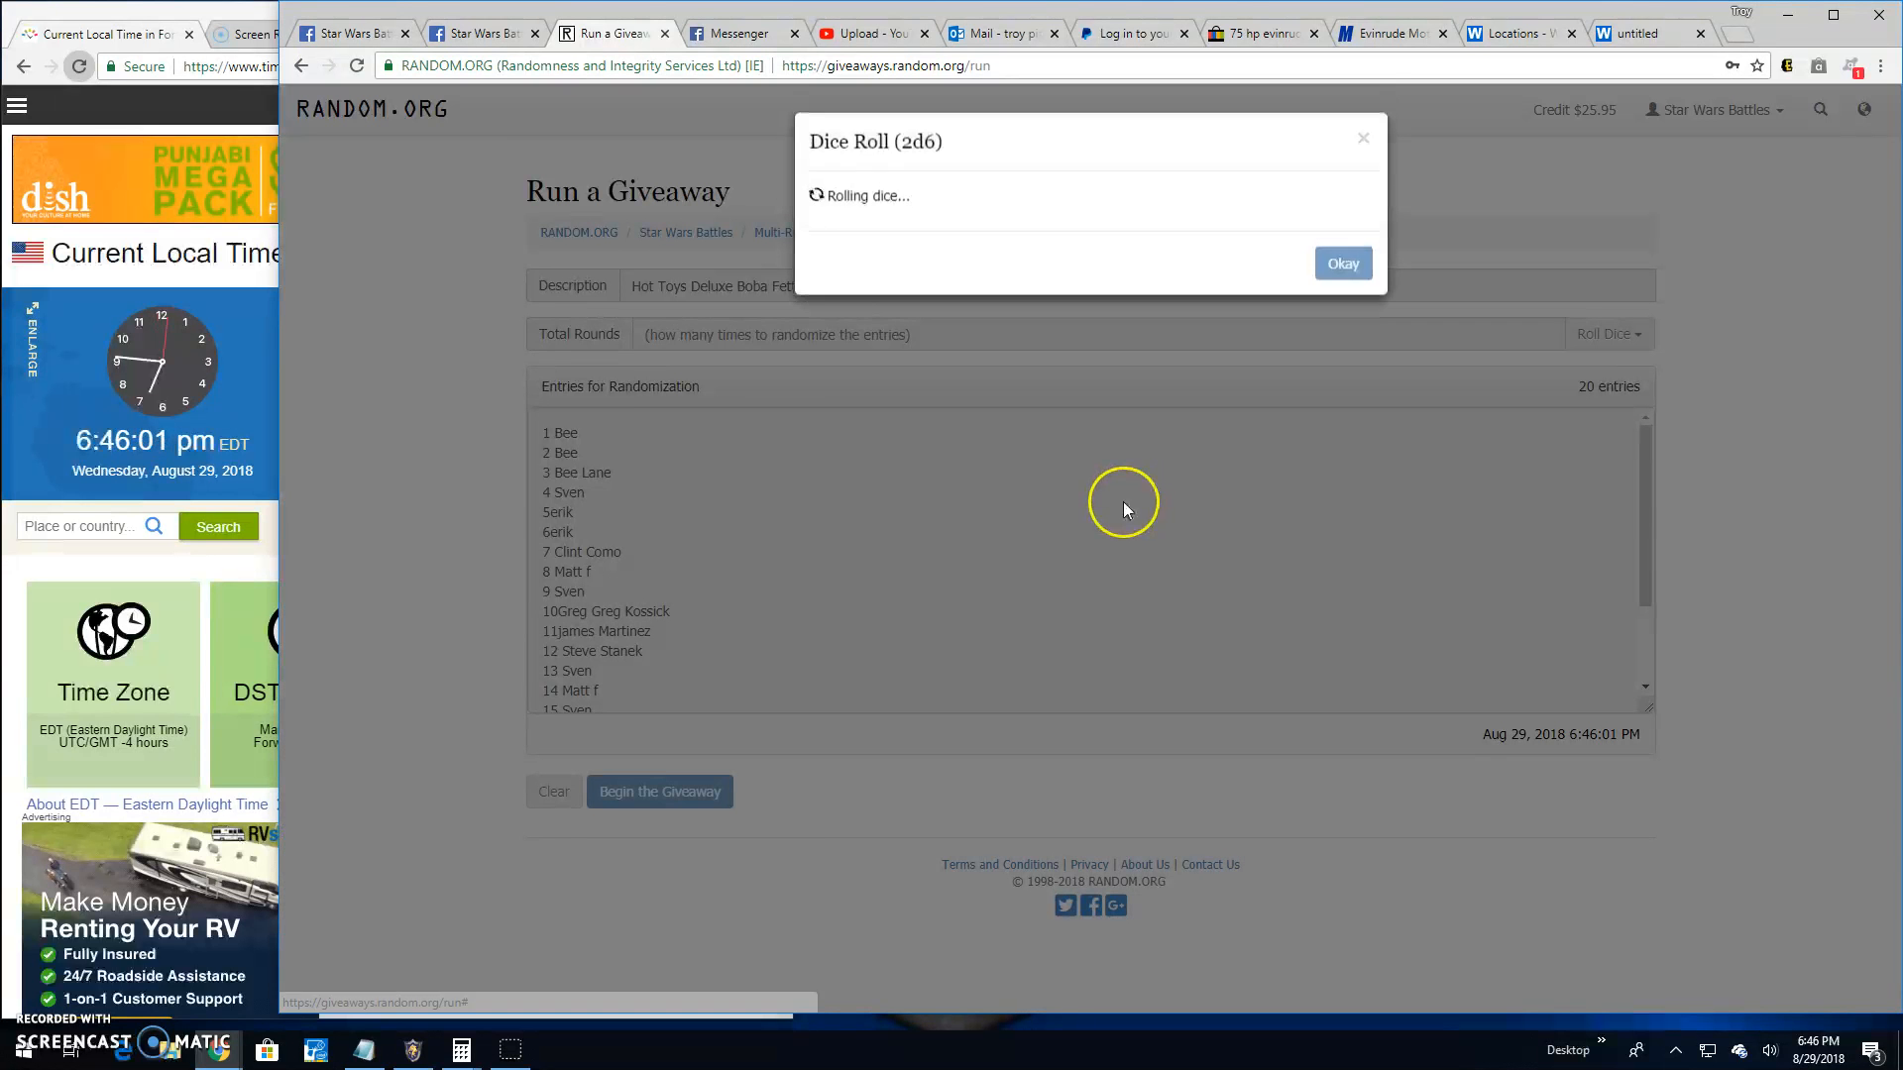
{"action": "left_click", "coordinate": [1342, 263]}
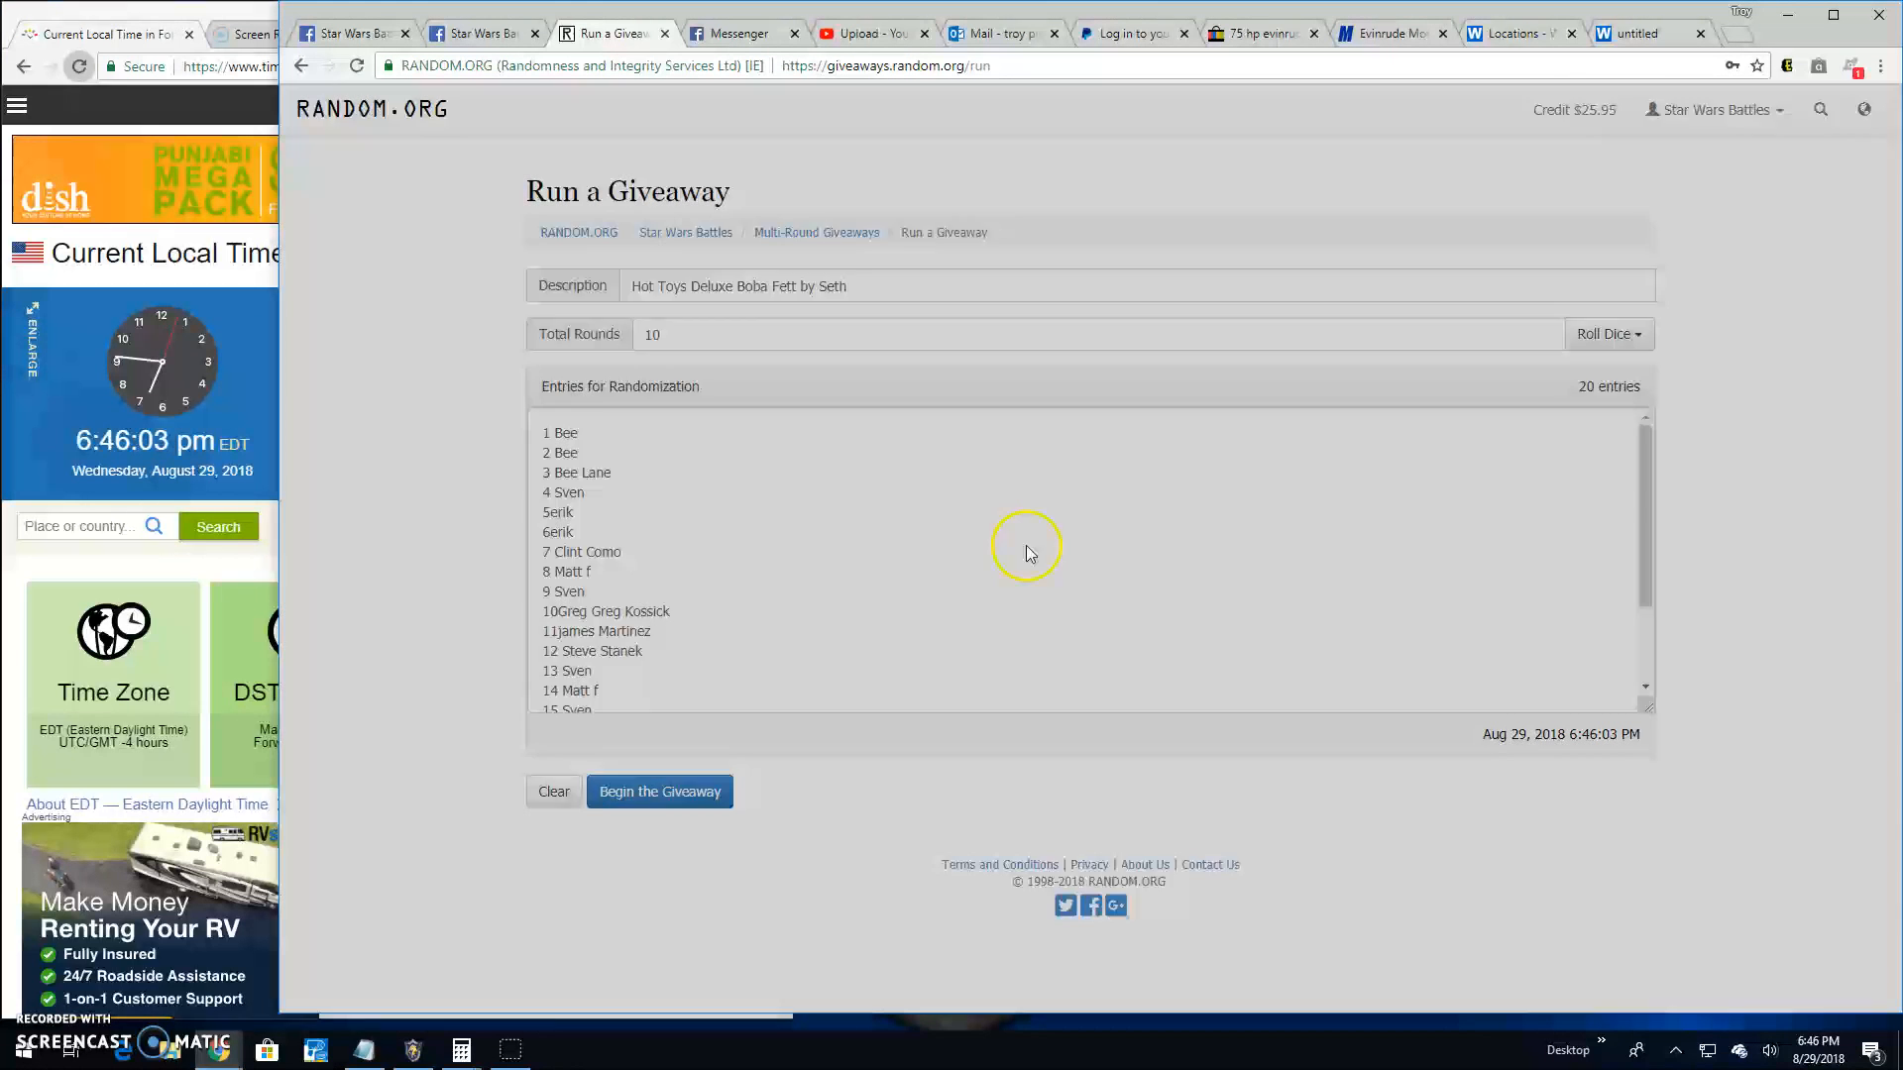
{"action": "left_click", "coordinate": [659, 790]}
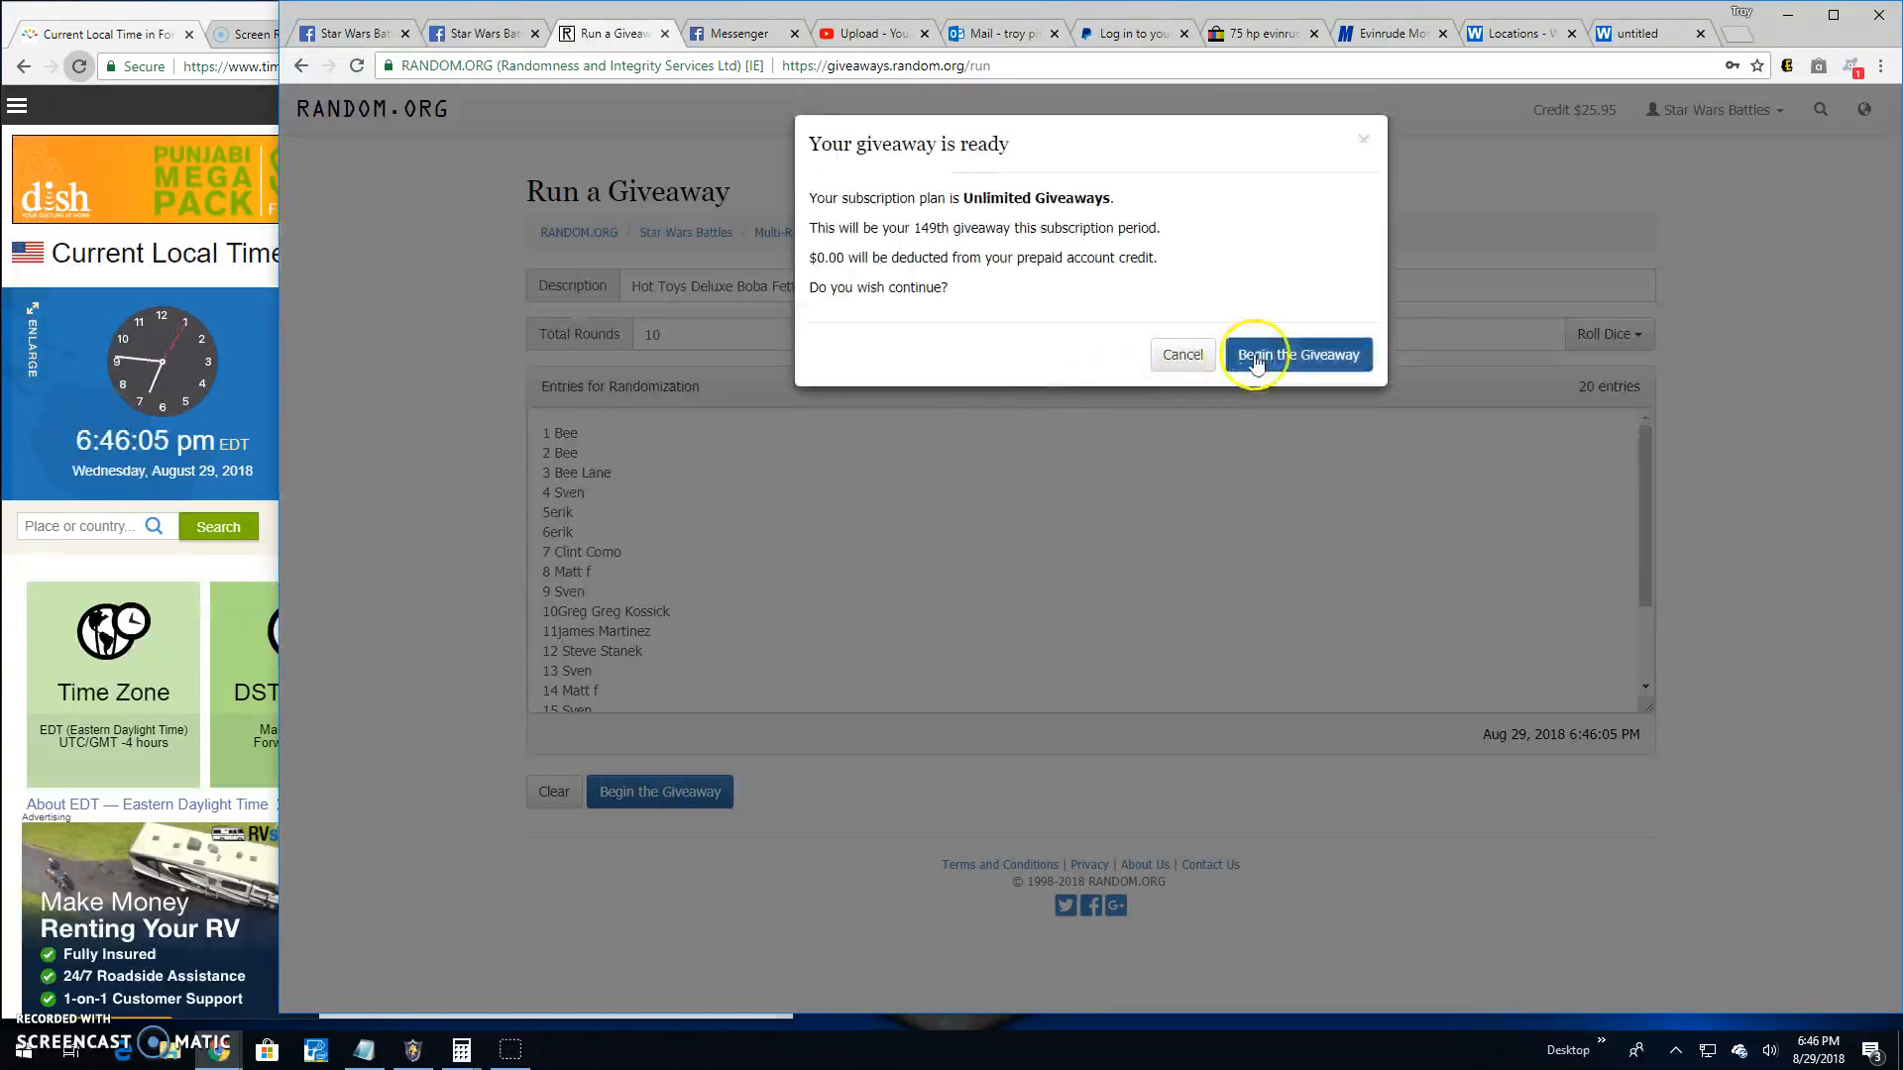
{"action": "left_click", "coordinate": [1297, 354]}
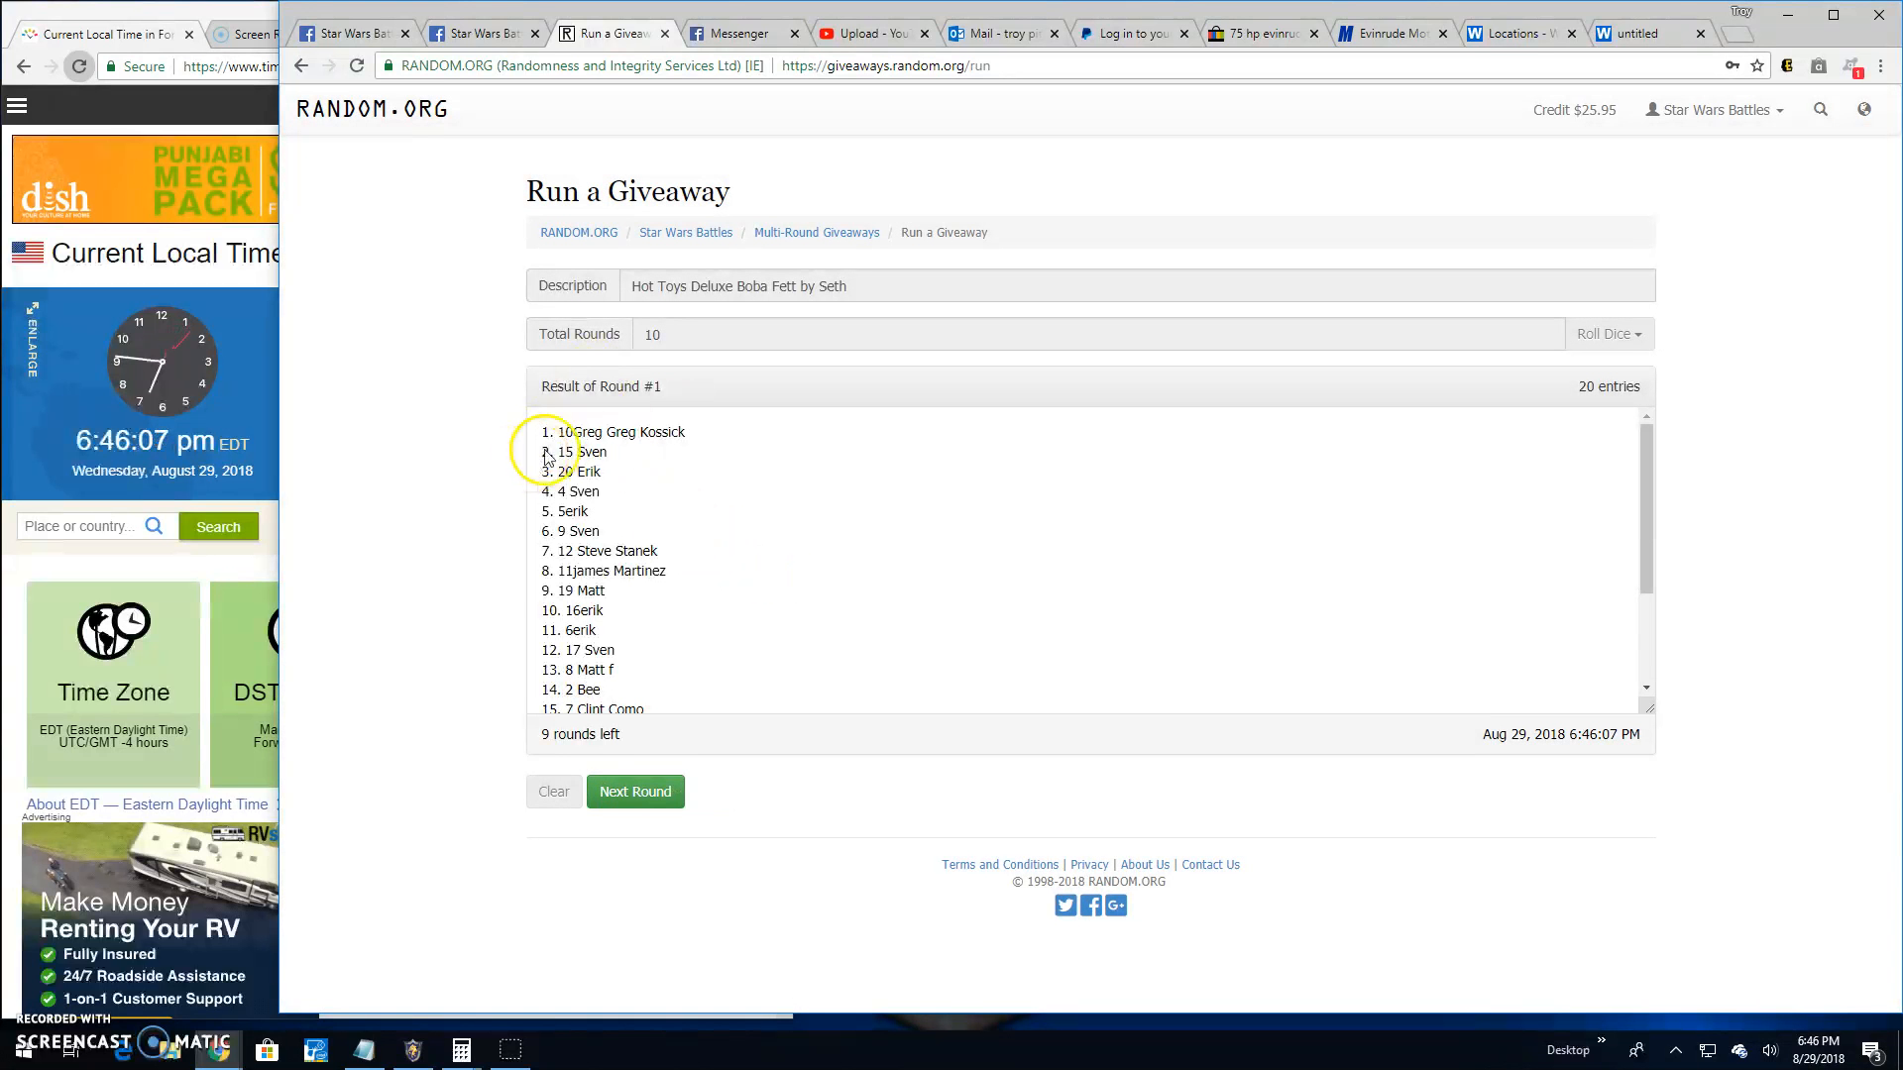
Draw successive giveaway rounds until round 9 completes with one round left.
{"action": "left_click", "coordinate": [633, 790]}
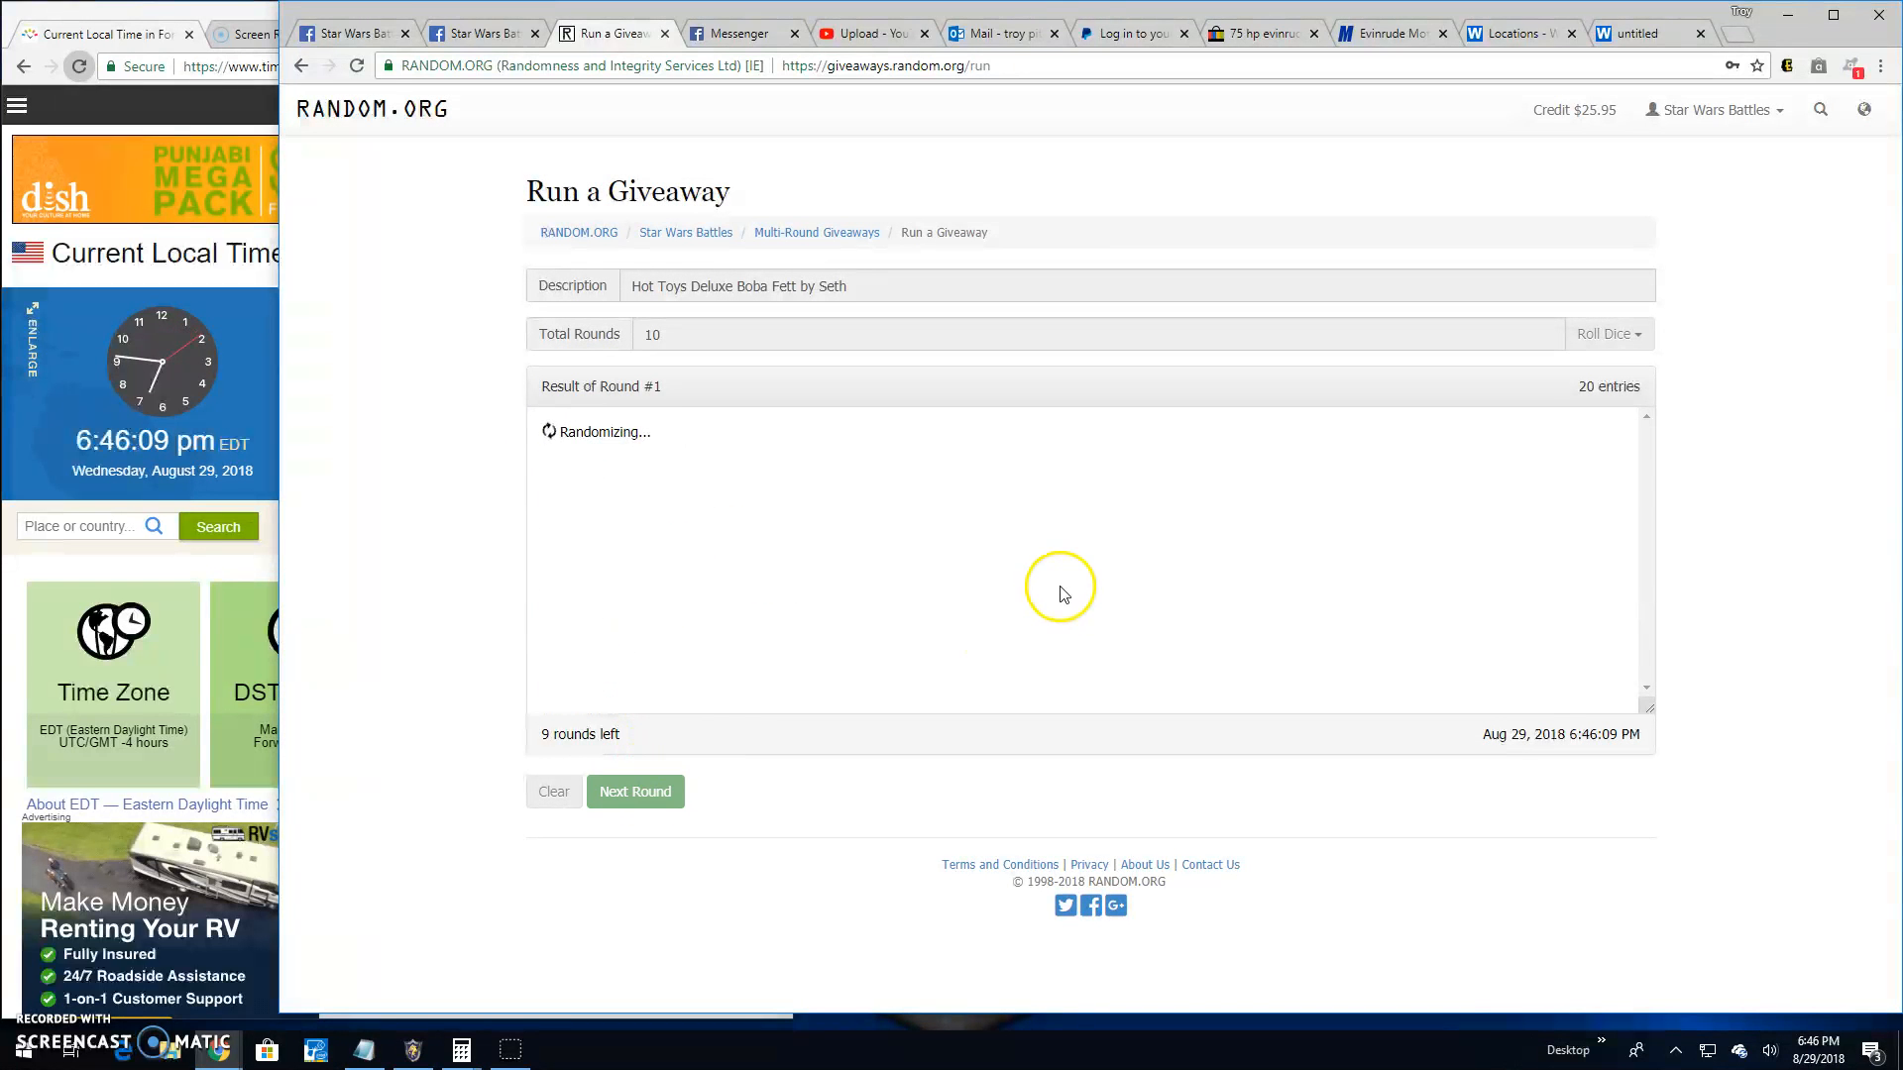
{"action": "left_click", "coordinate": [634, 791]}
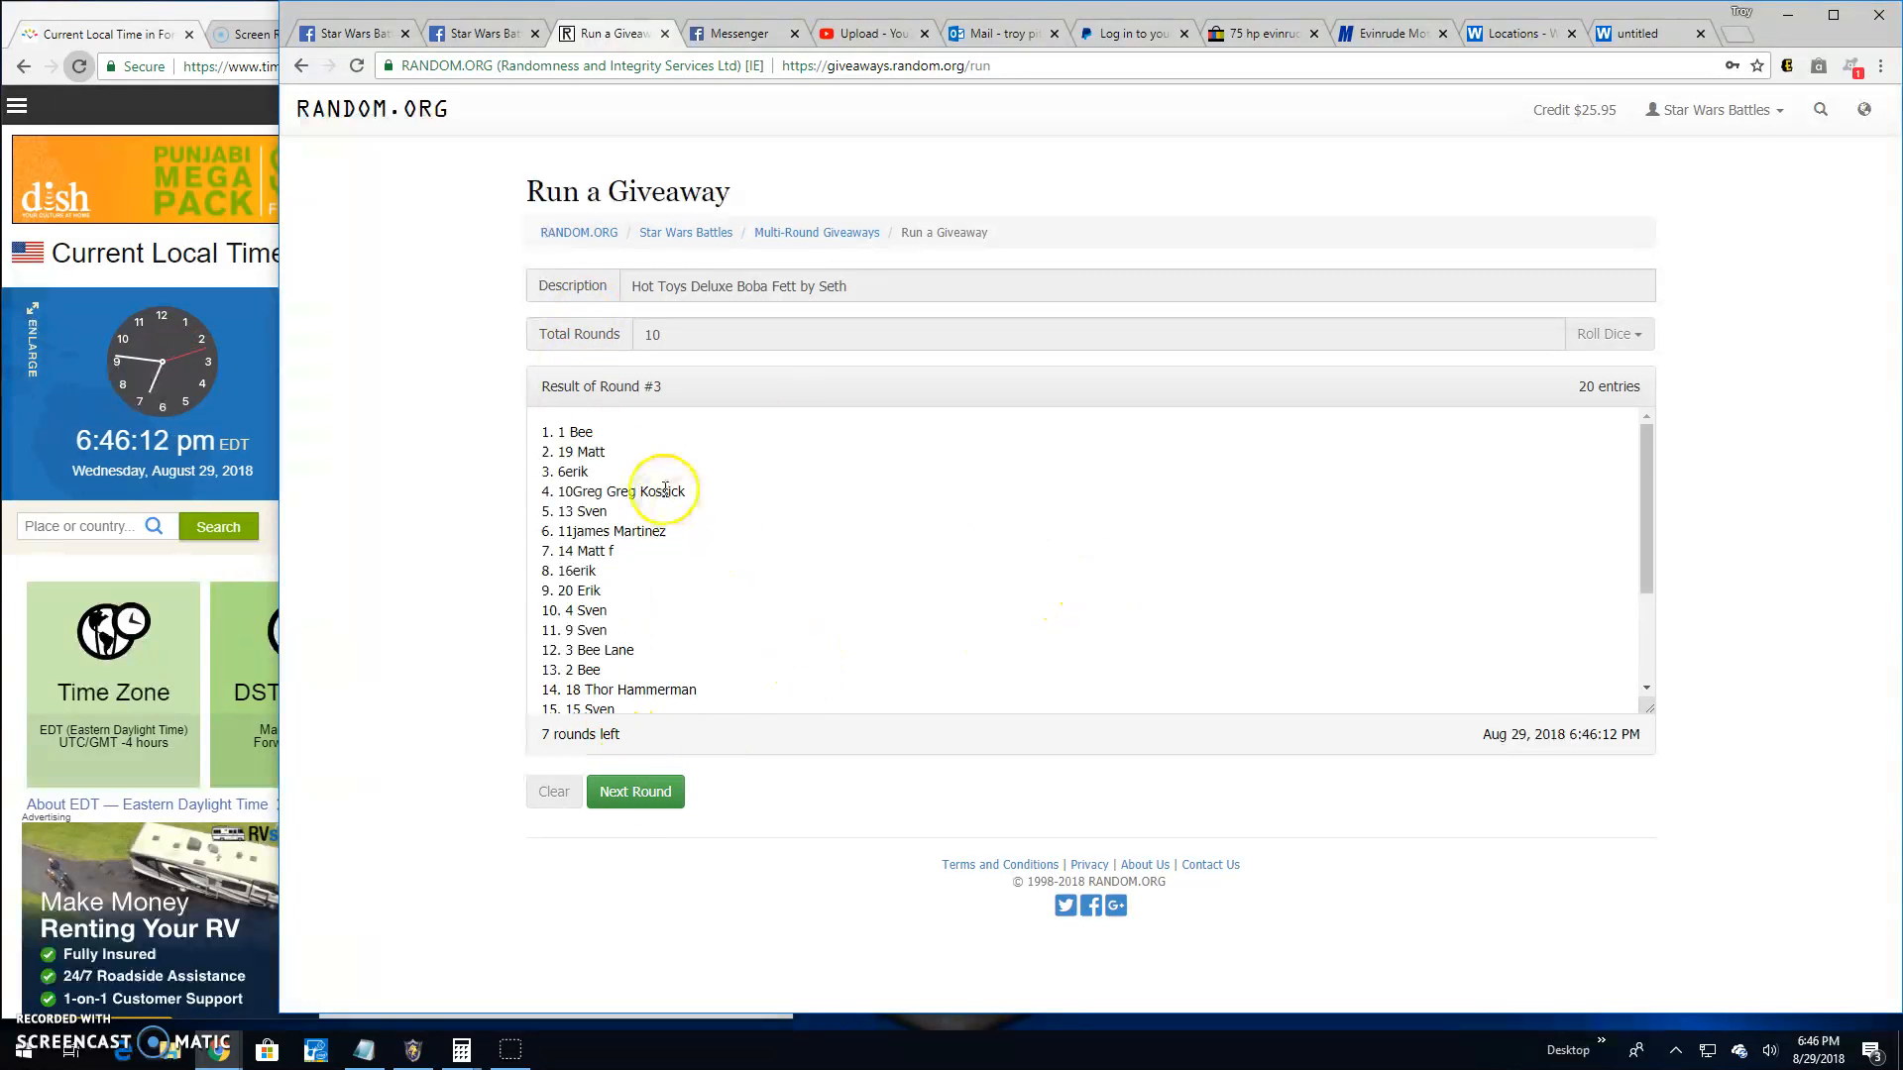
{"action": "left_click", "coordinate": [634, 791]}
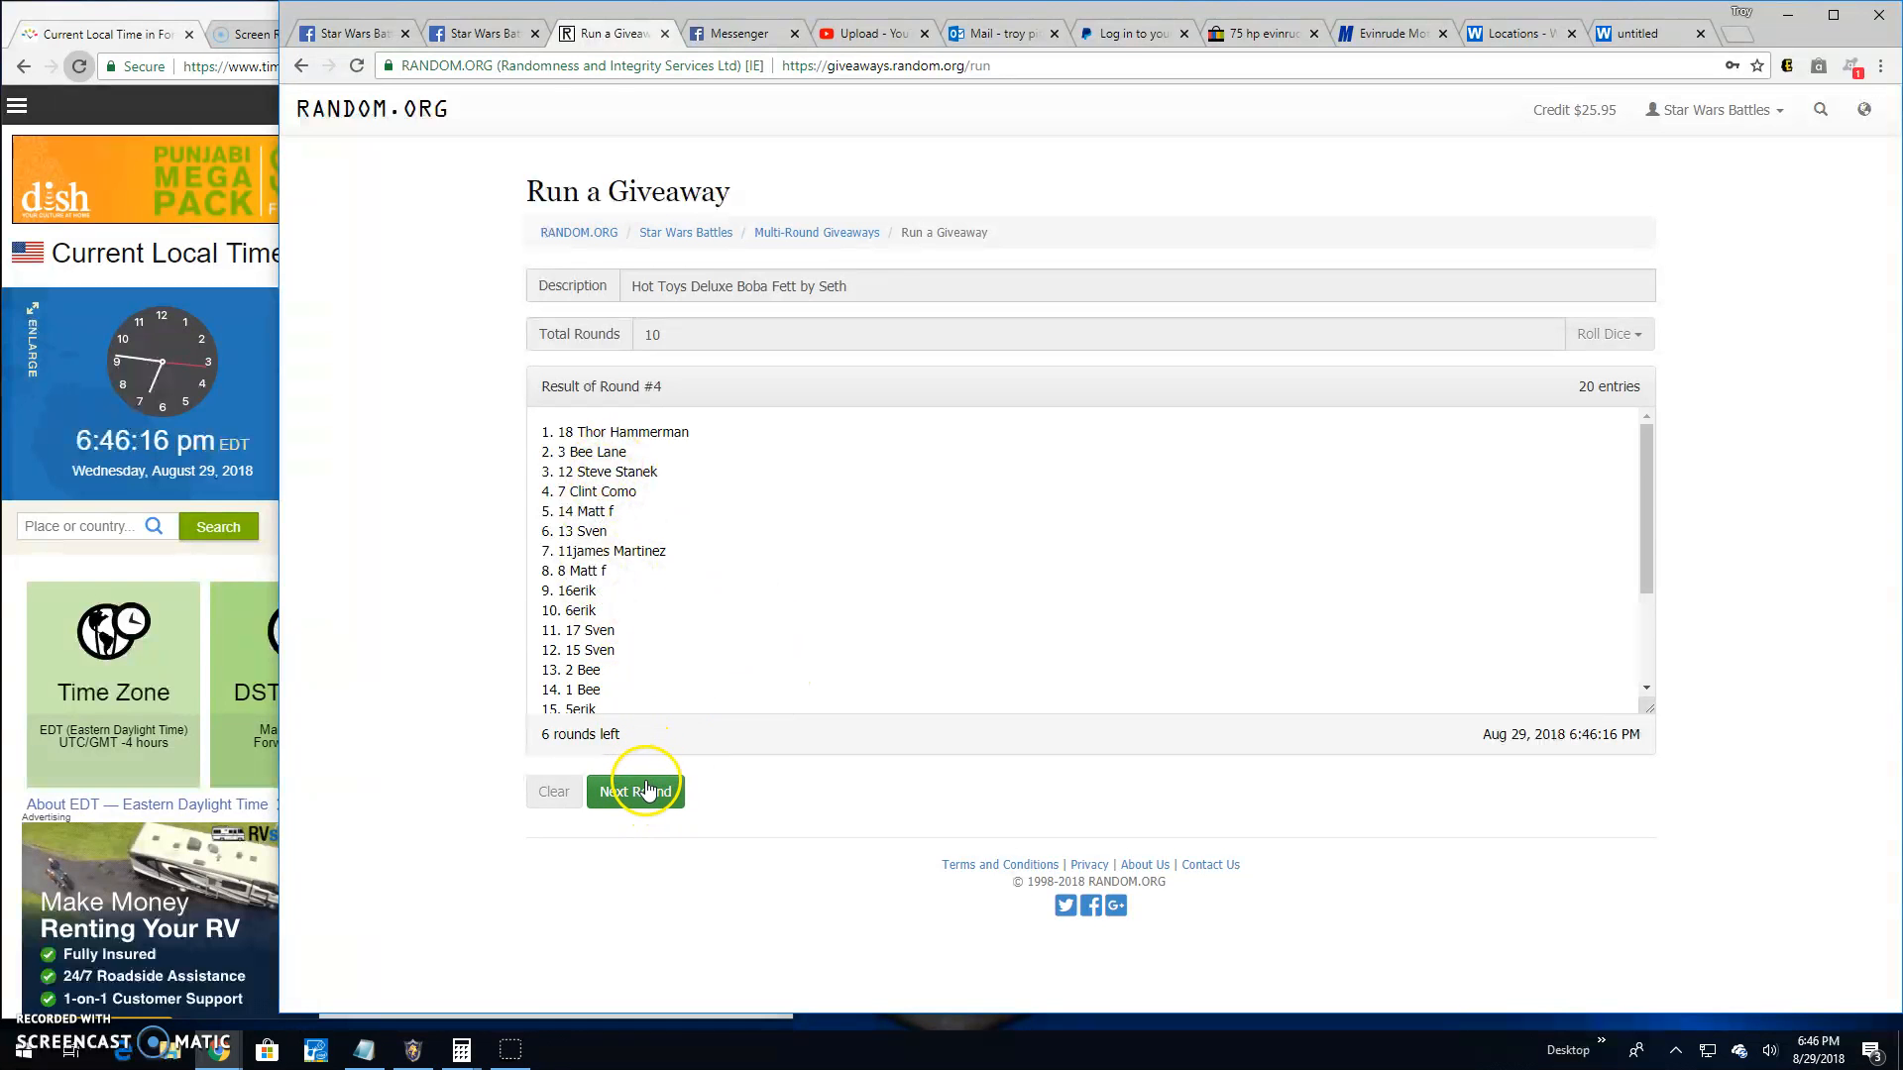
{"action": "left_click", "coordinate": [633, 791]}
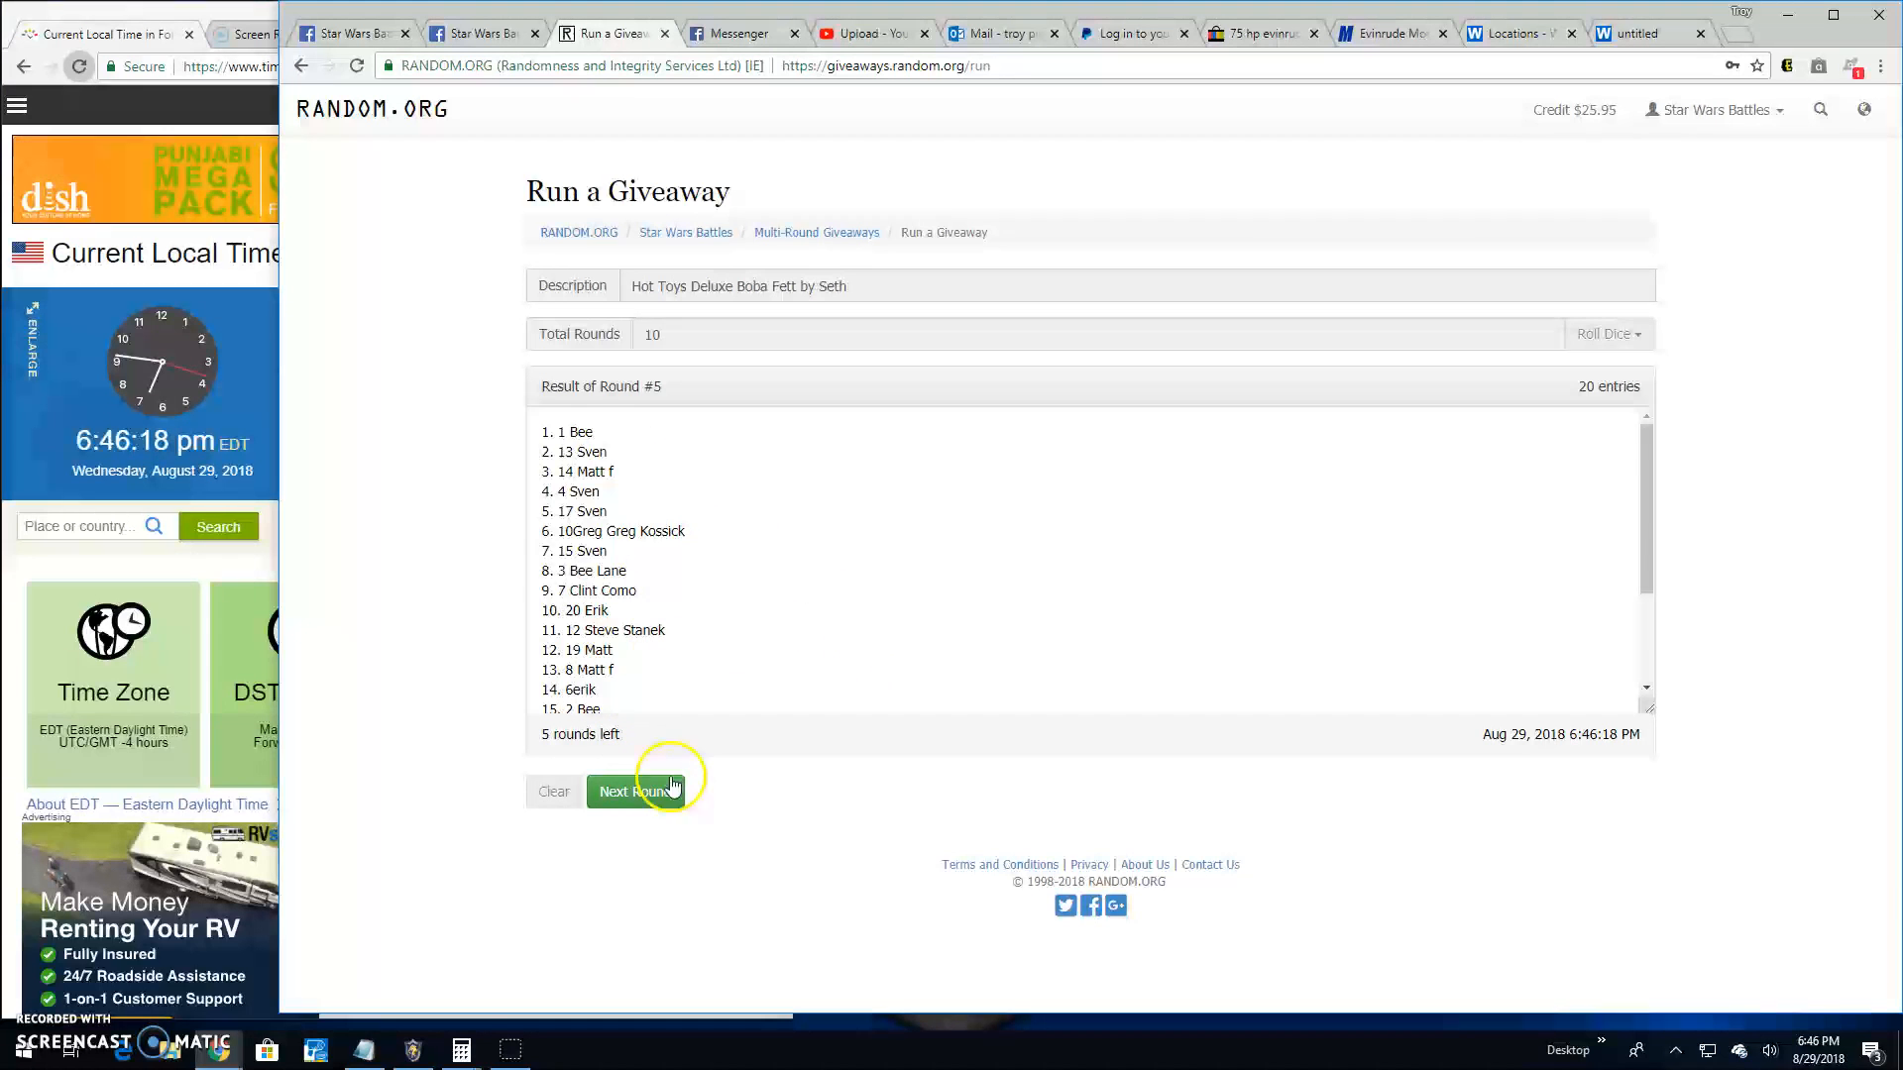
{"action": "left_click", "coordinate": [633, 791]}
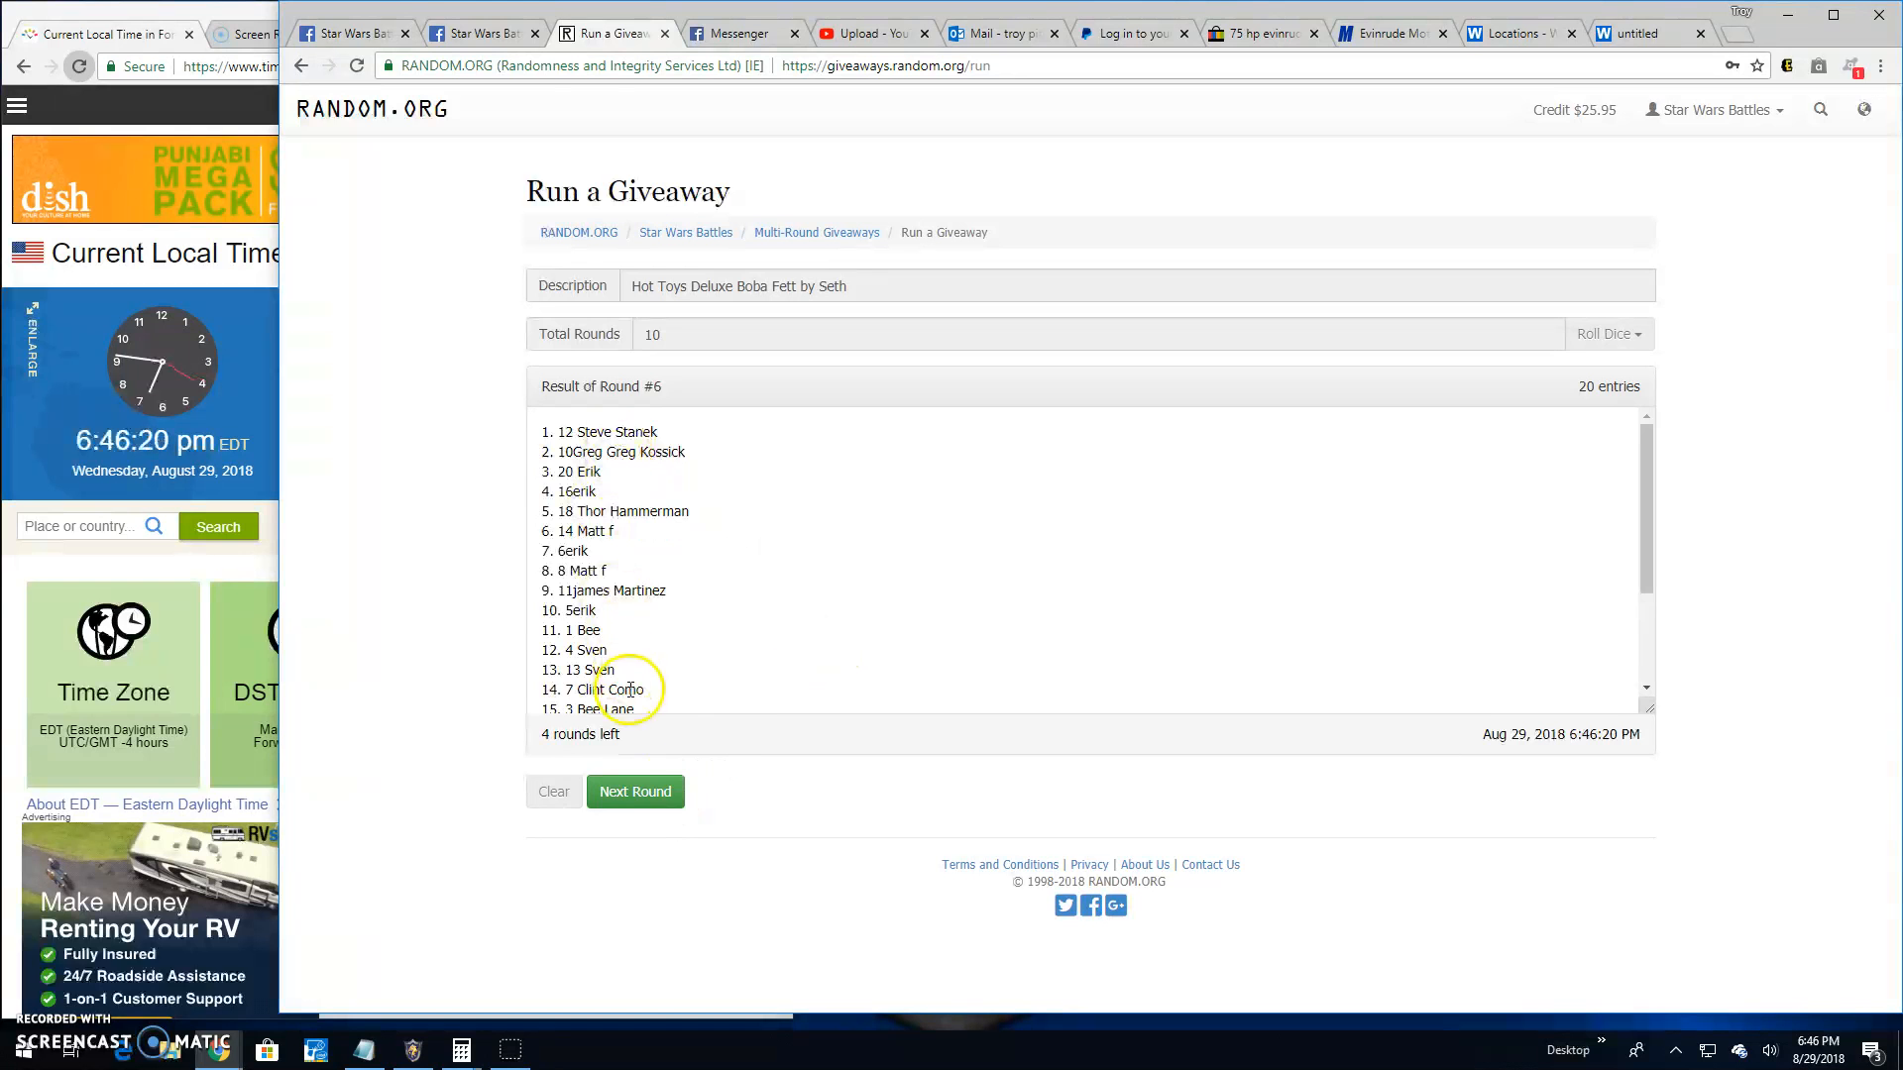
{"action": "left_click", "coordinate": [635, 790]}
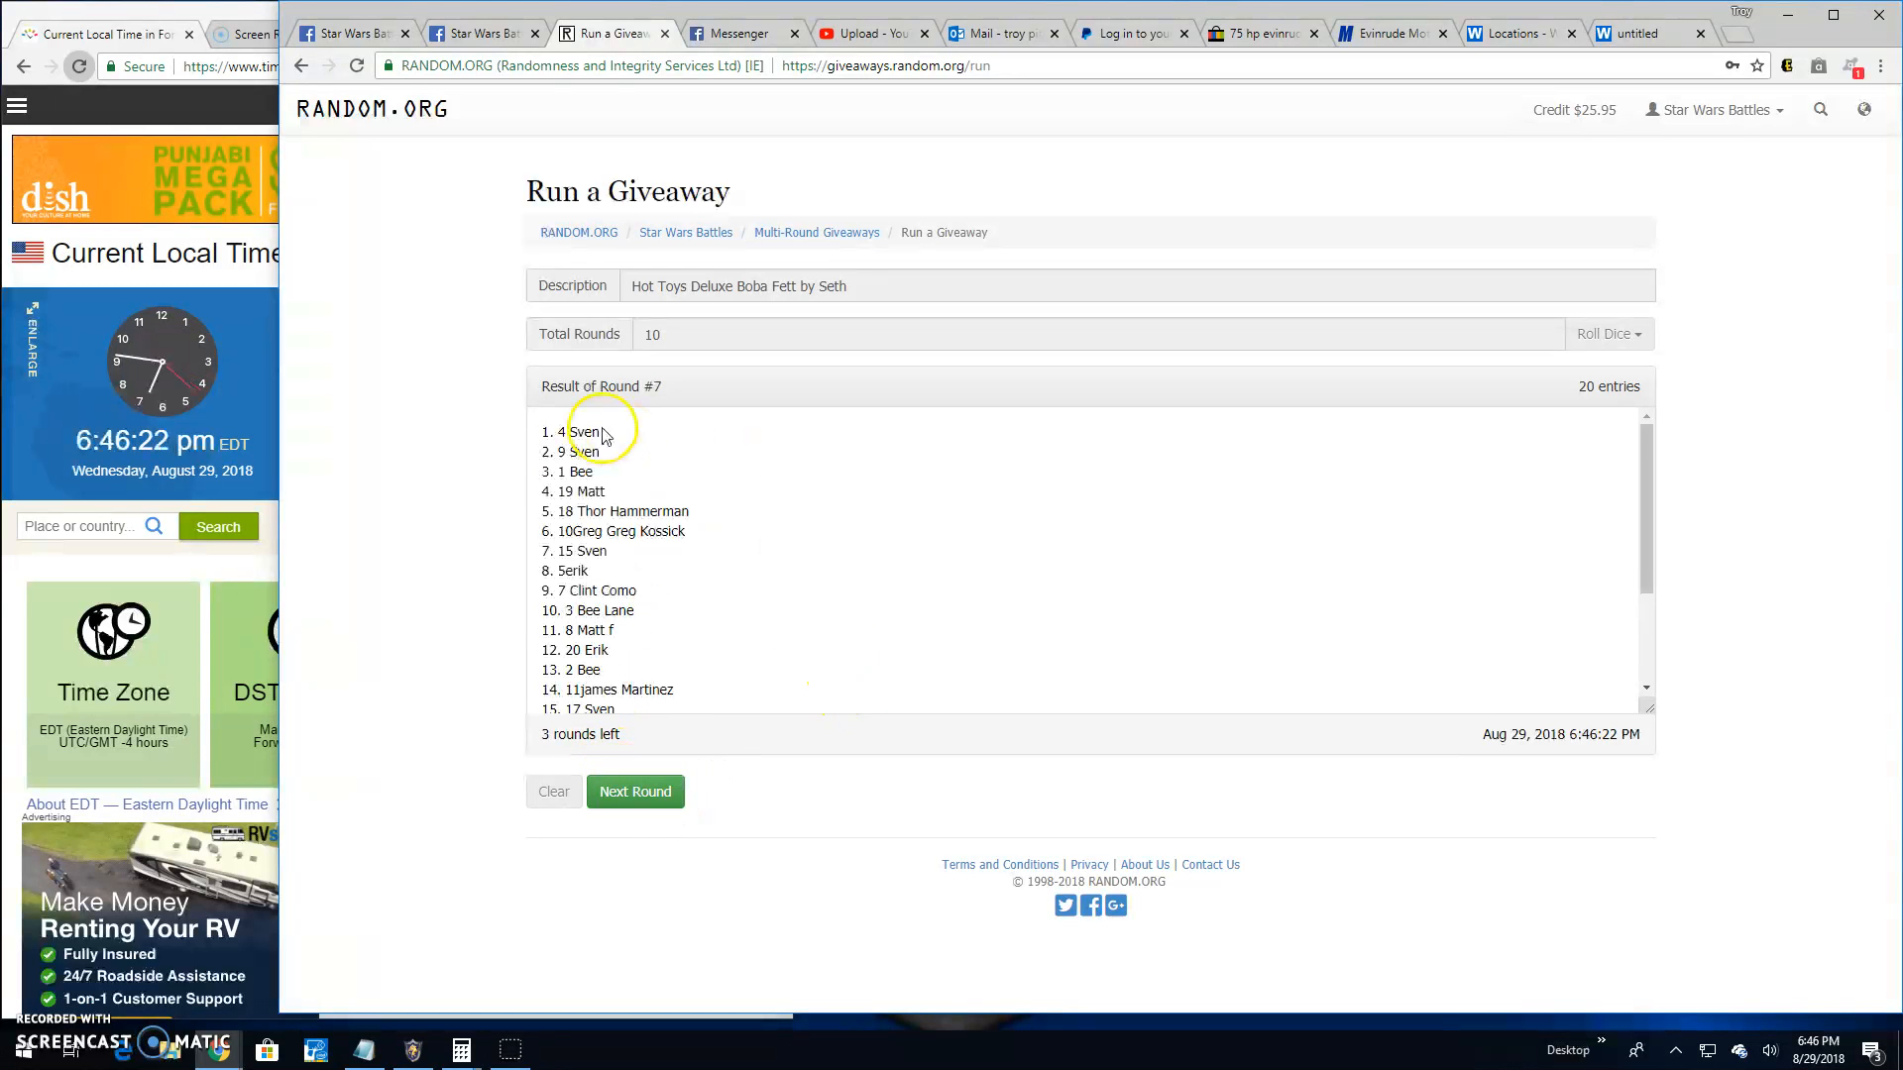
{"action": "left_click", "coordinate": [633, 791]}
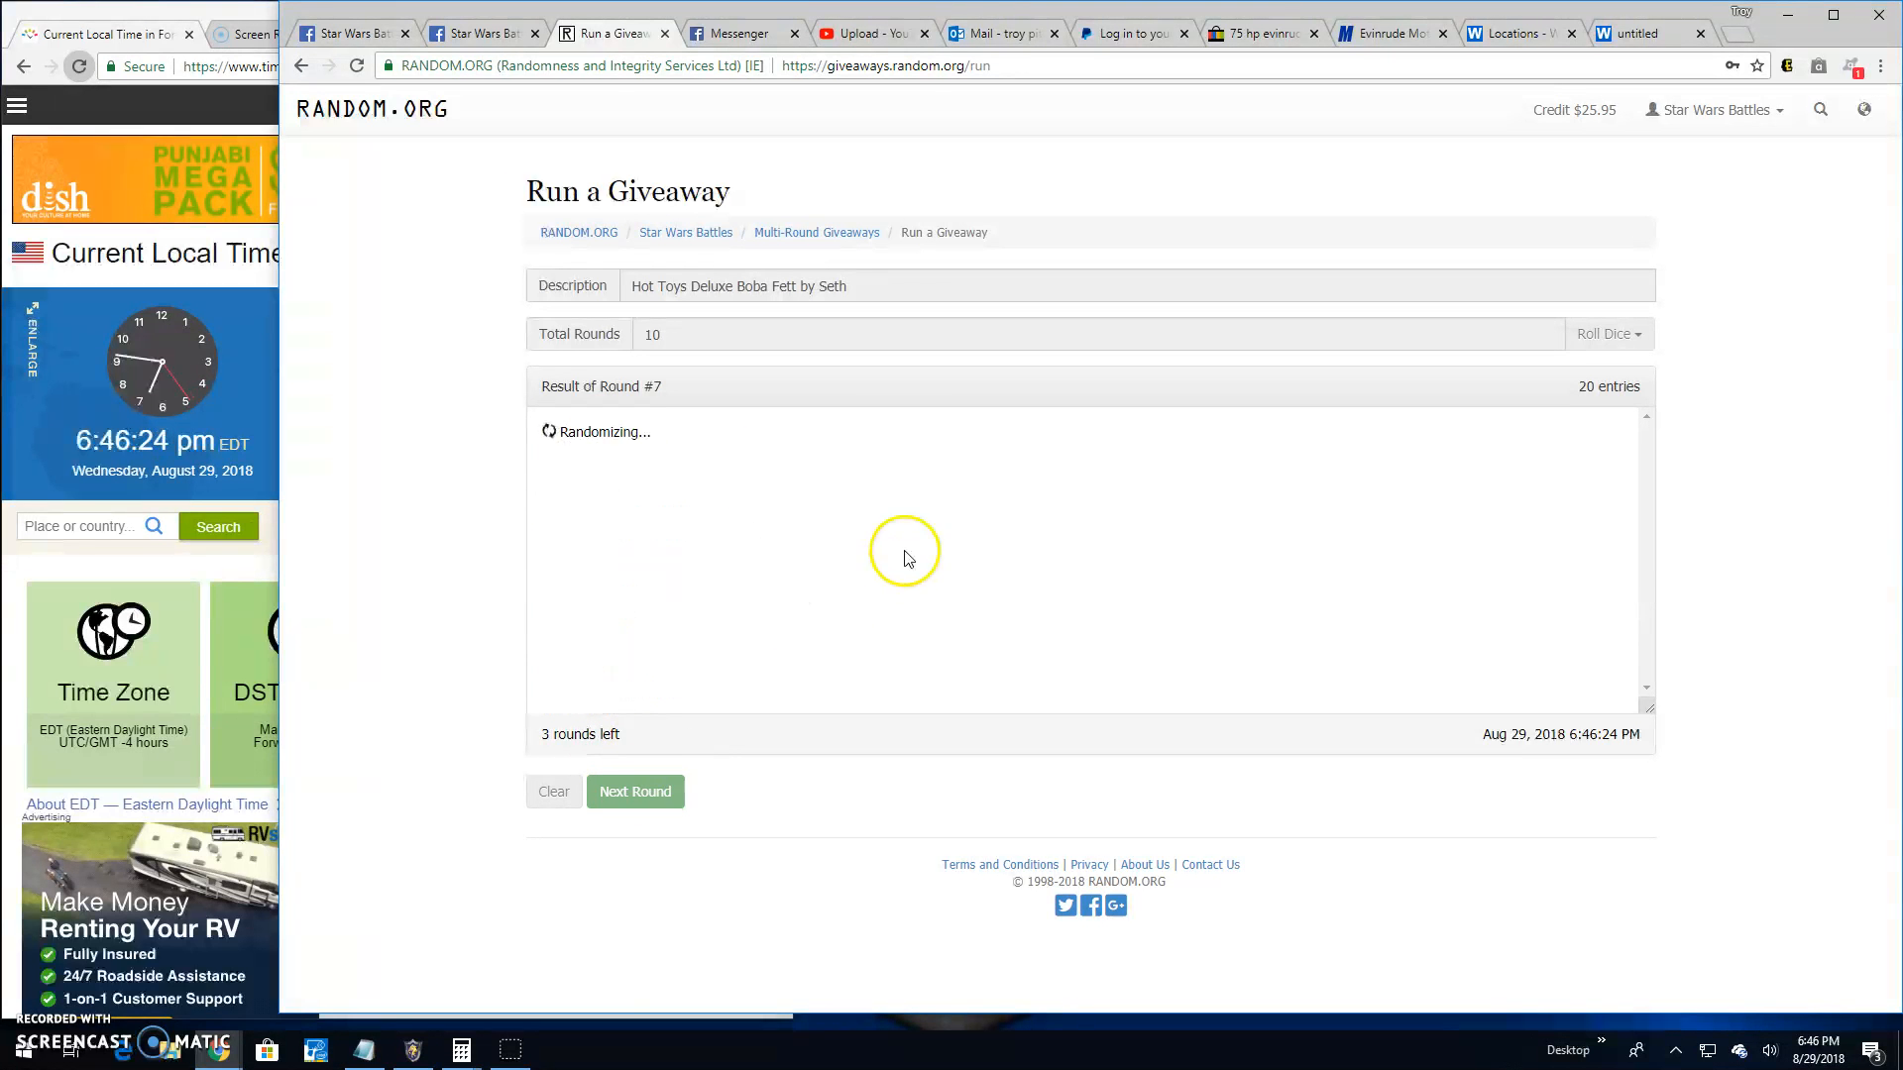
{"action": "left_click", "coordinate": [634, 791]}
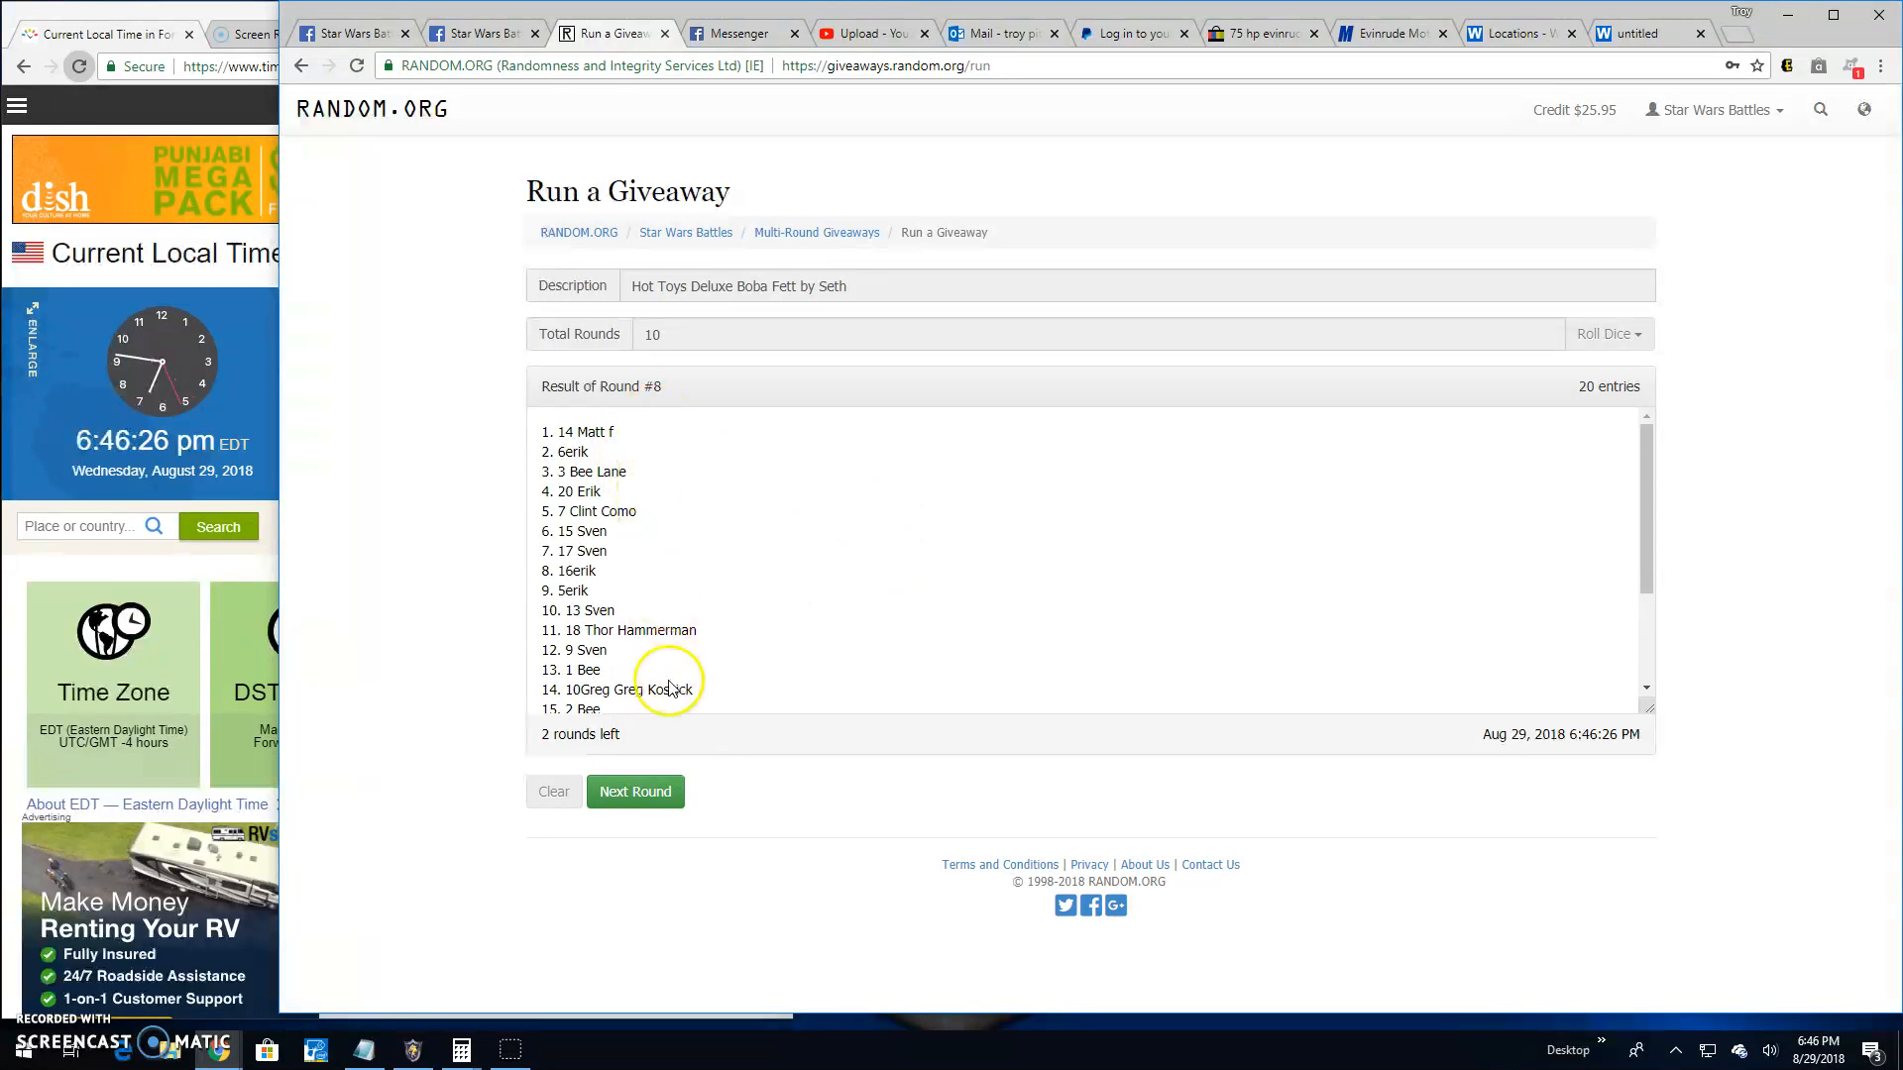
{"action": "left_click", "coordinate": [634, 791]}
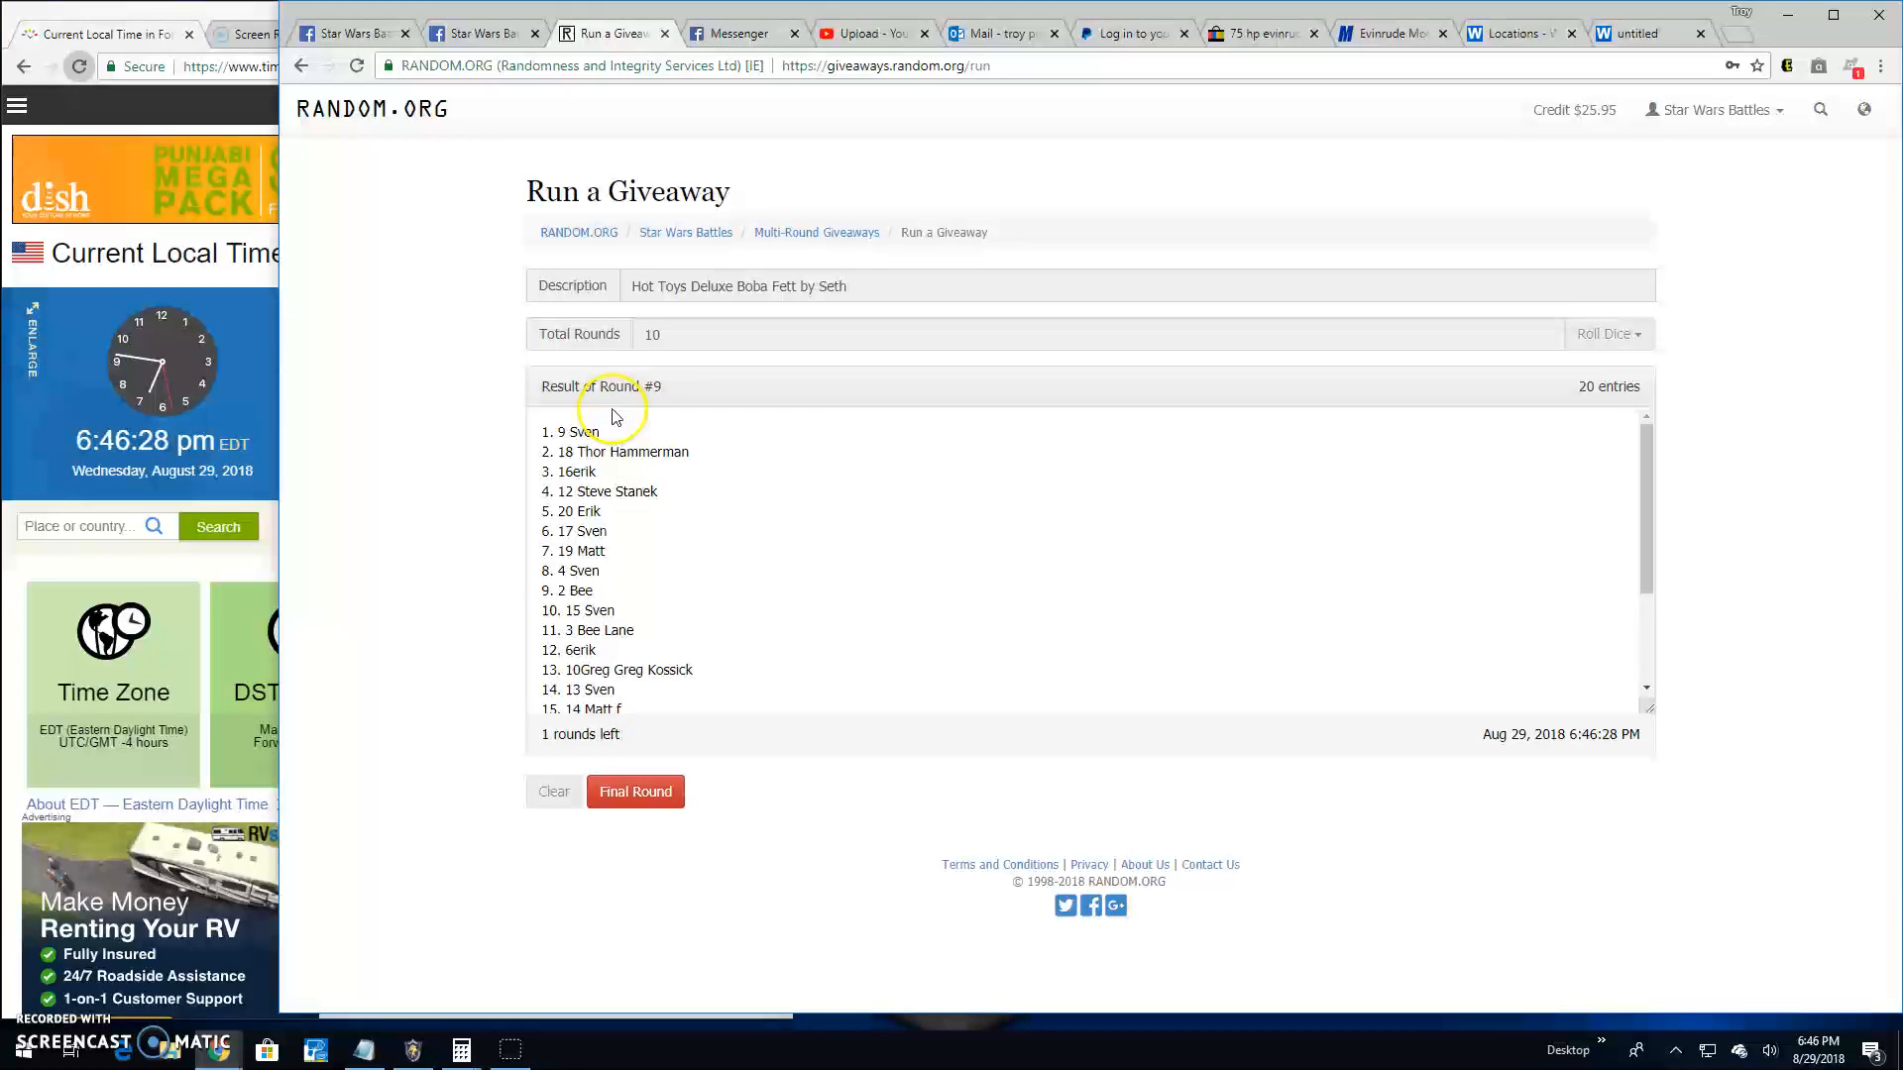
{"action": "left_click", "coordinate": [483, 33]}
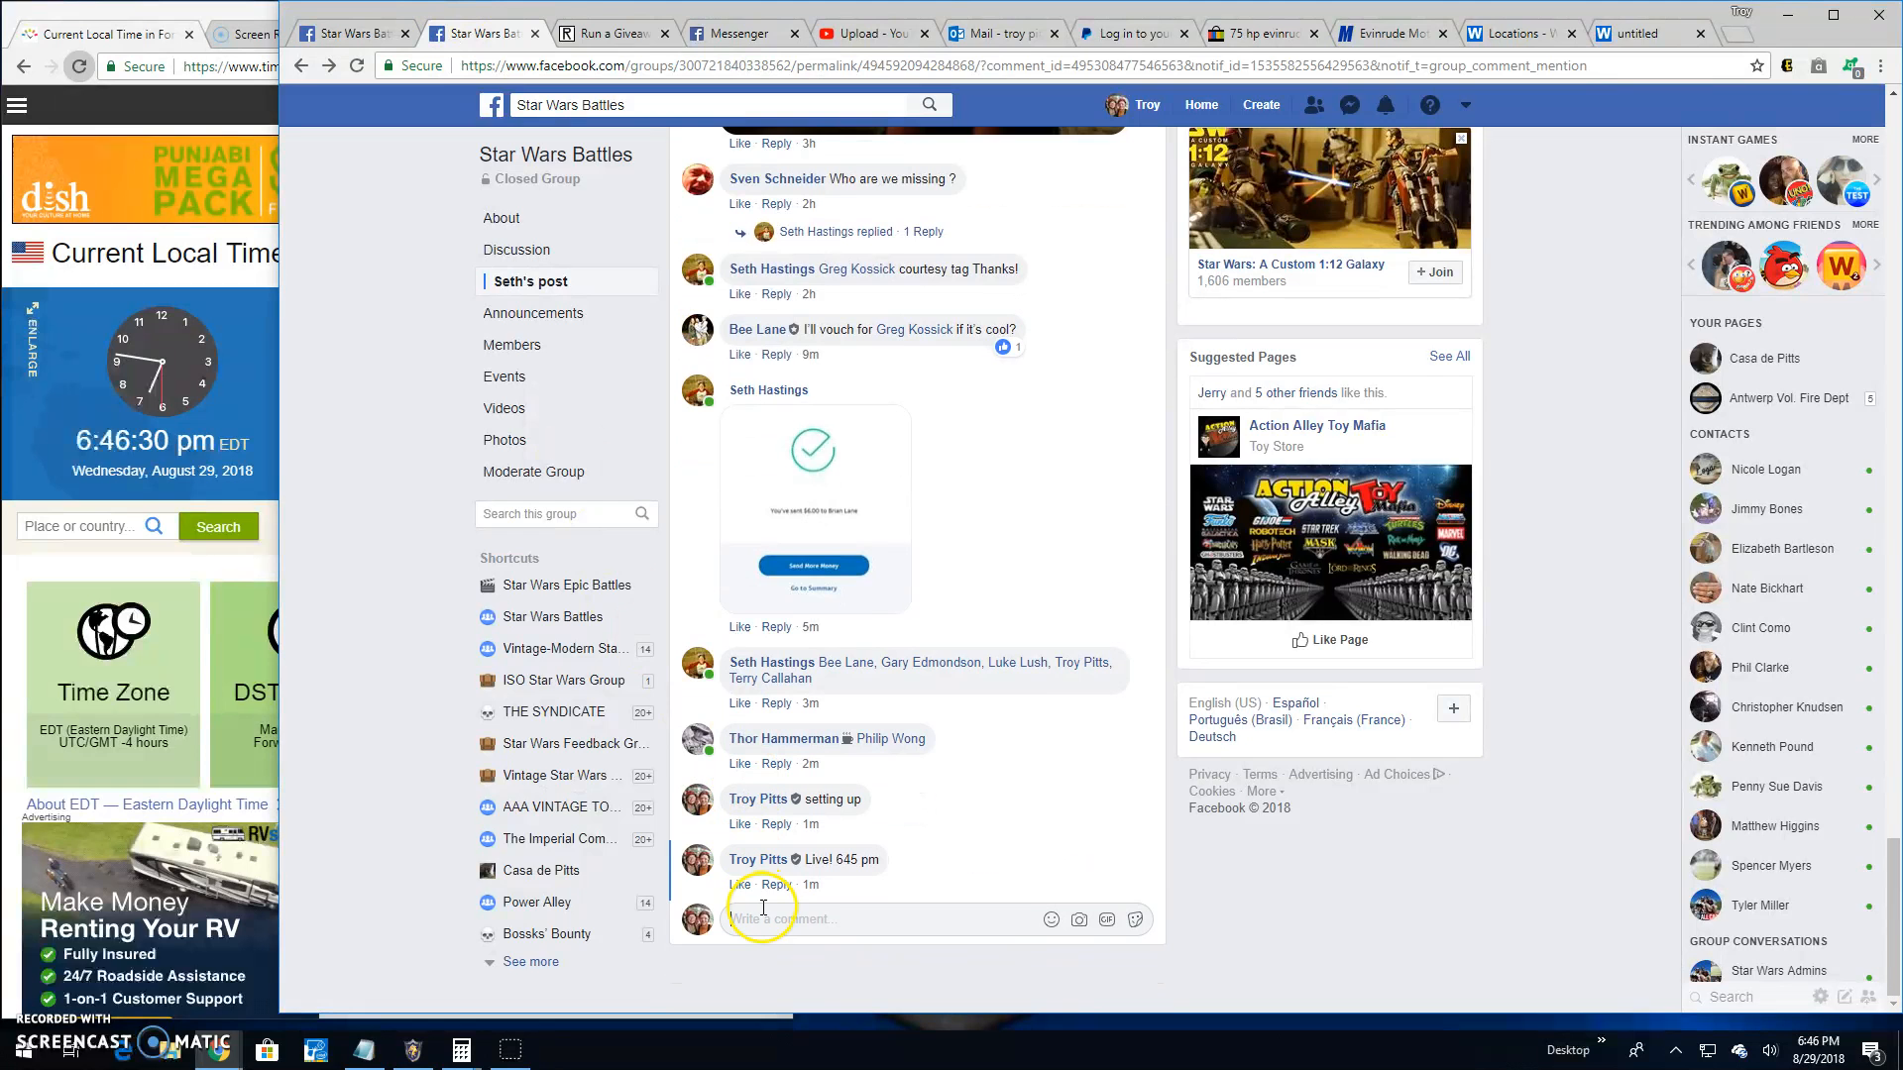
Post 'Final round! good luck!' as a comment on the Facebook post.
{"action": "type", "text": "Final round! good l"}
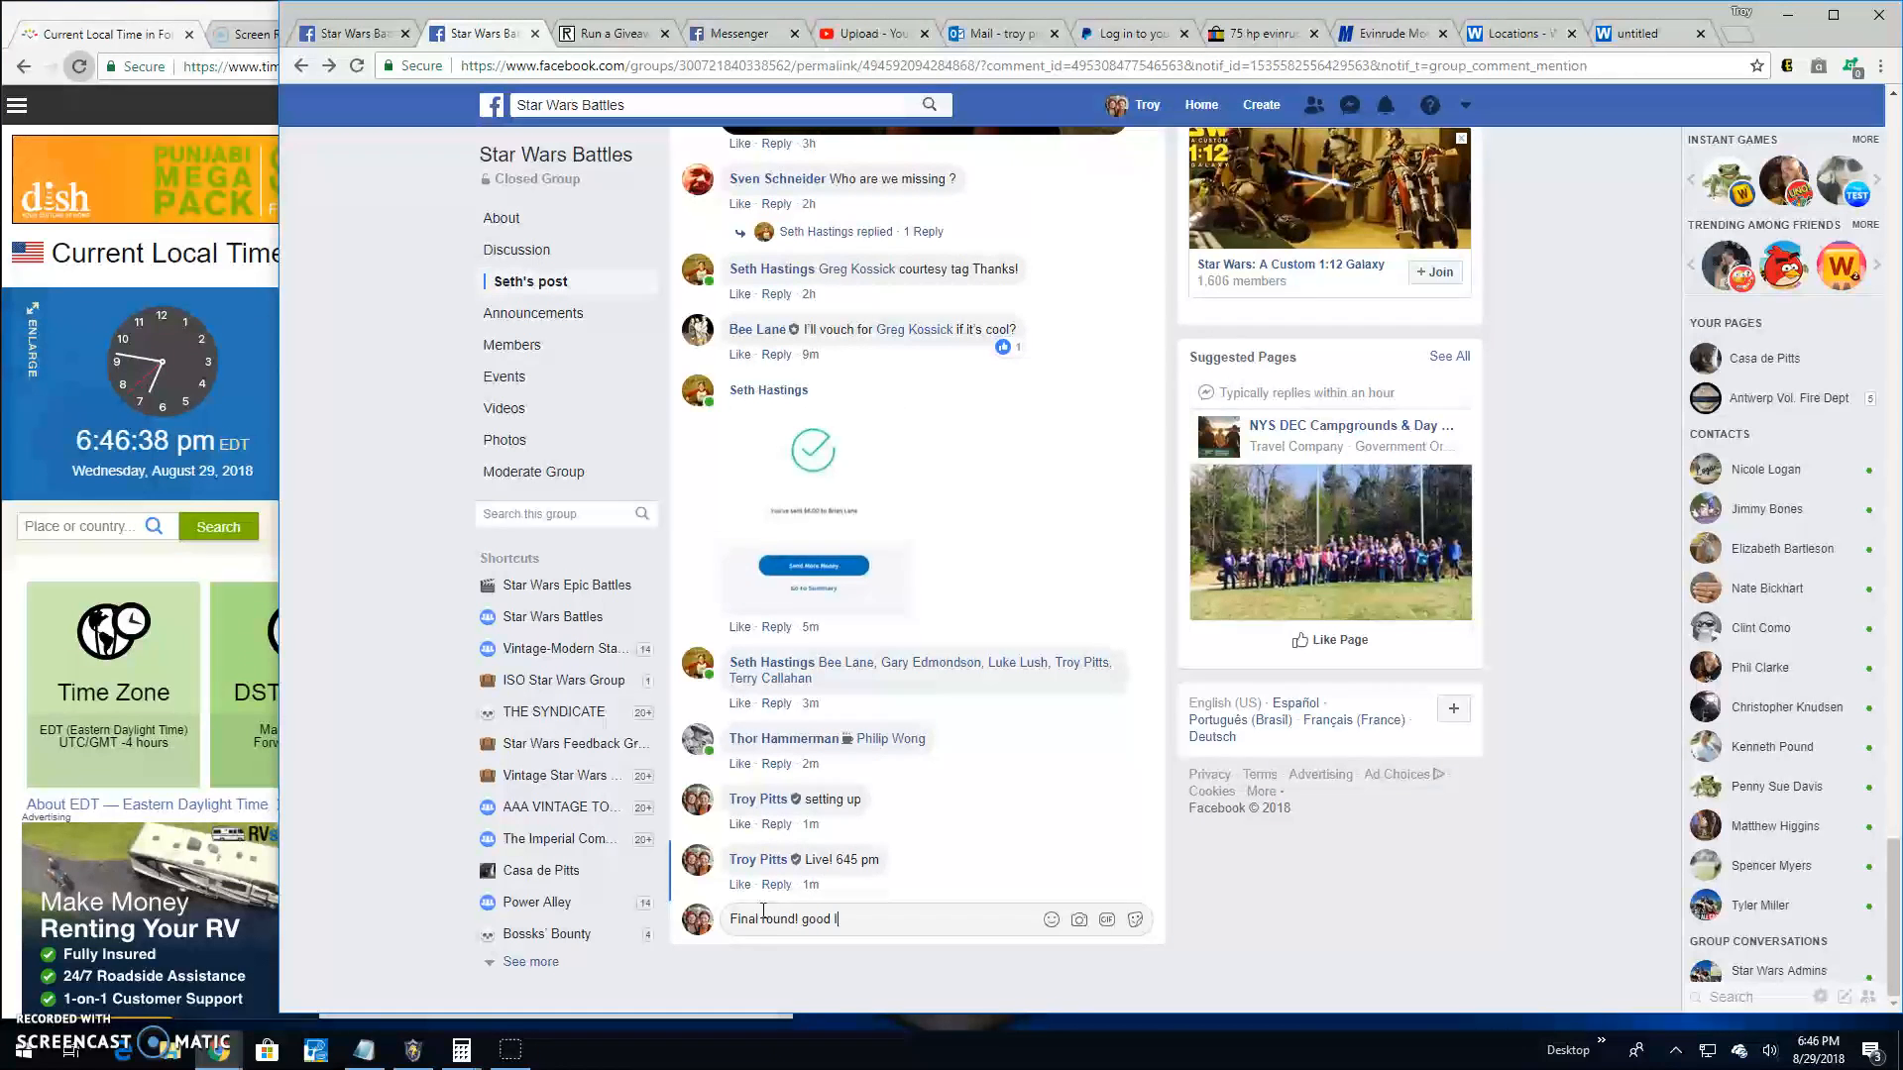
{"action": "key", "text": "enter"}
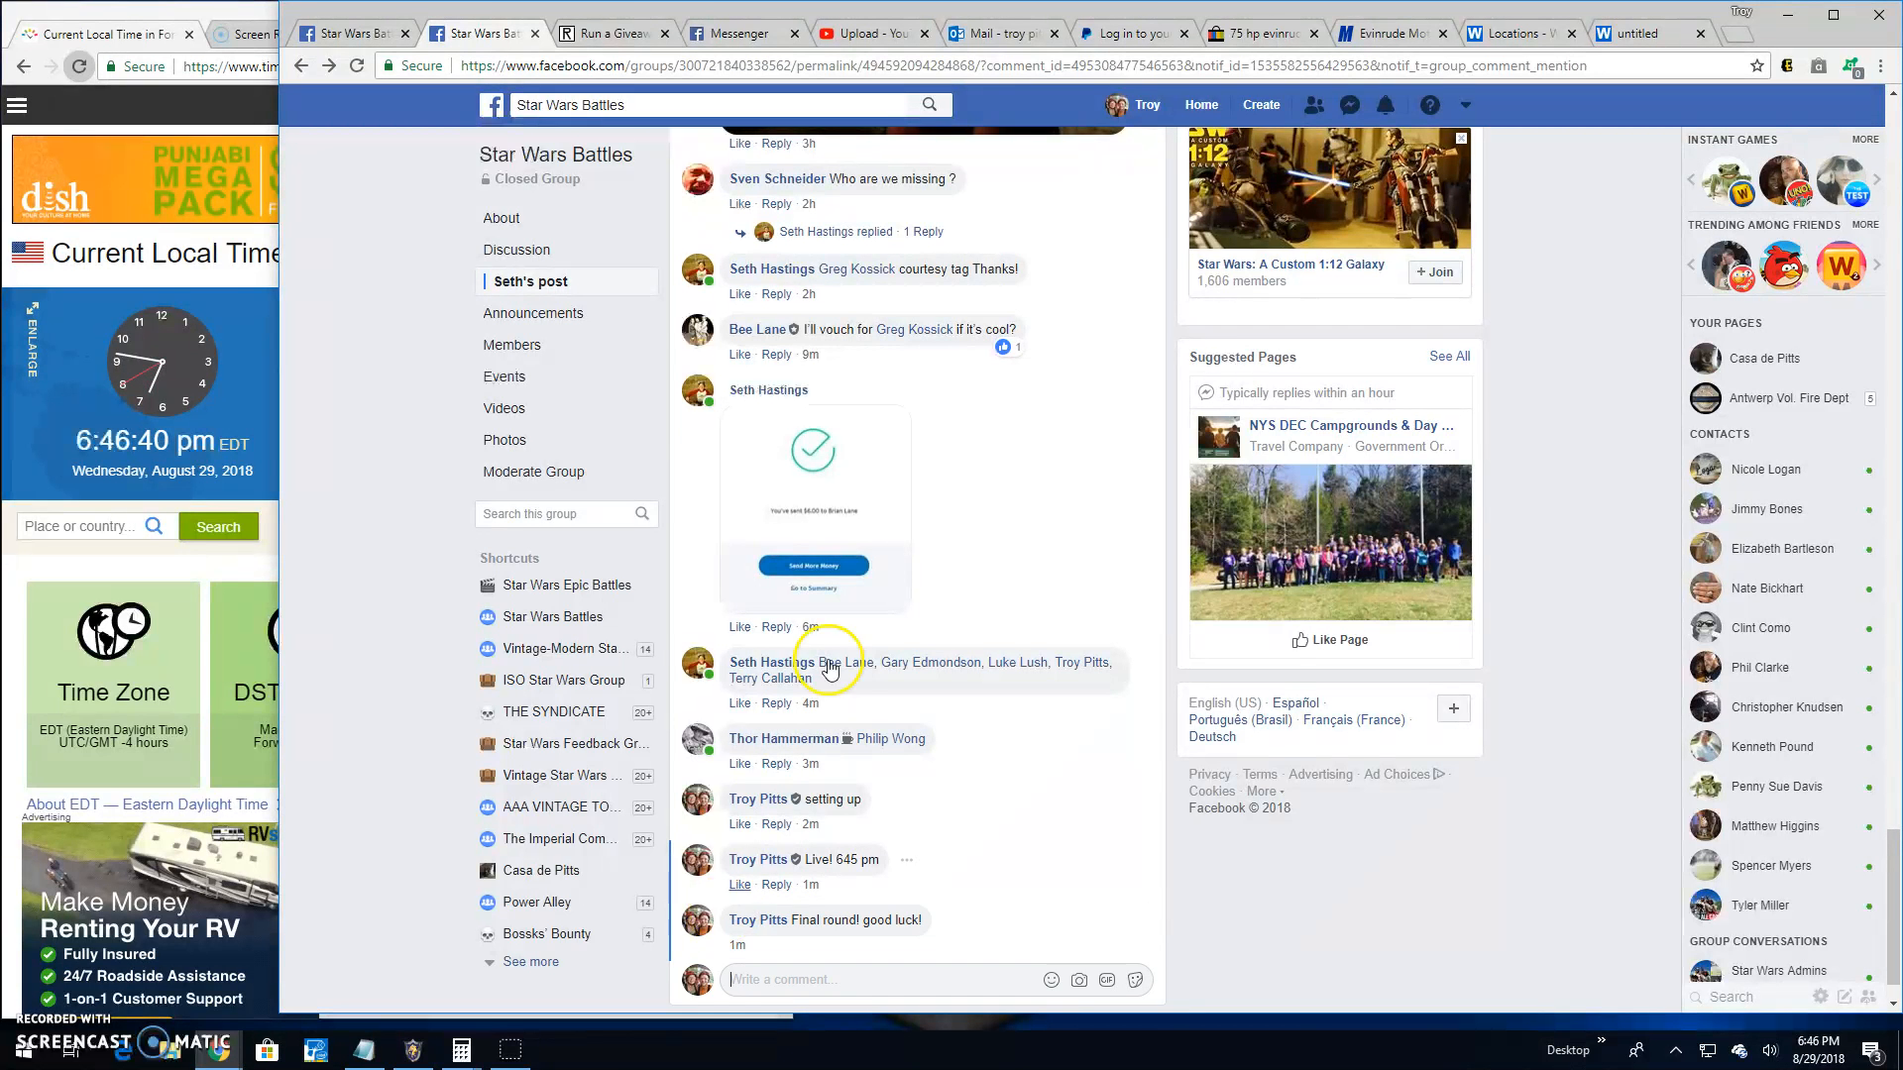
{"action": "left_click", "coordinate": [604, 33]}
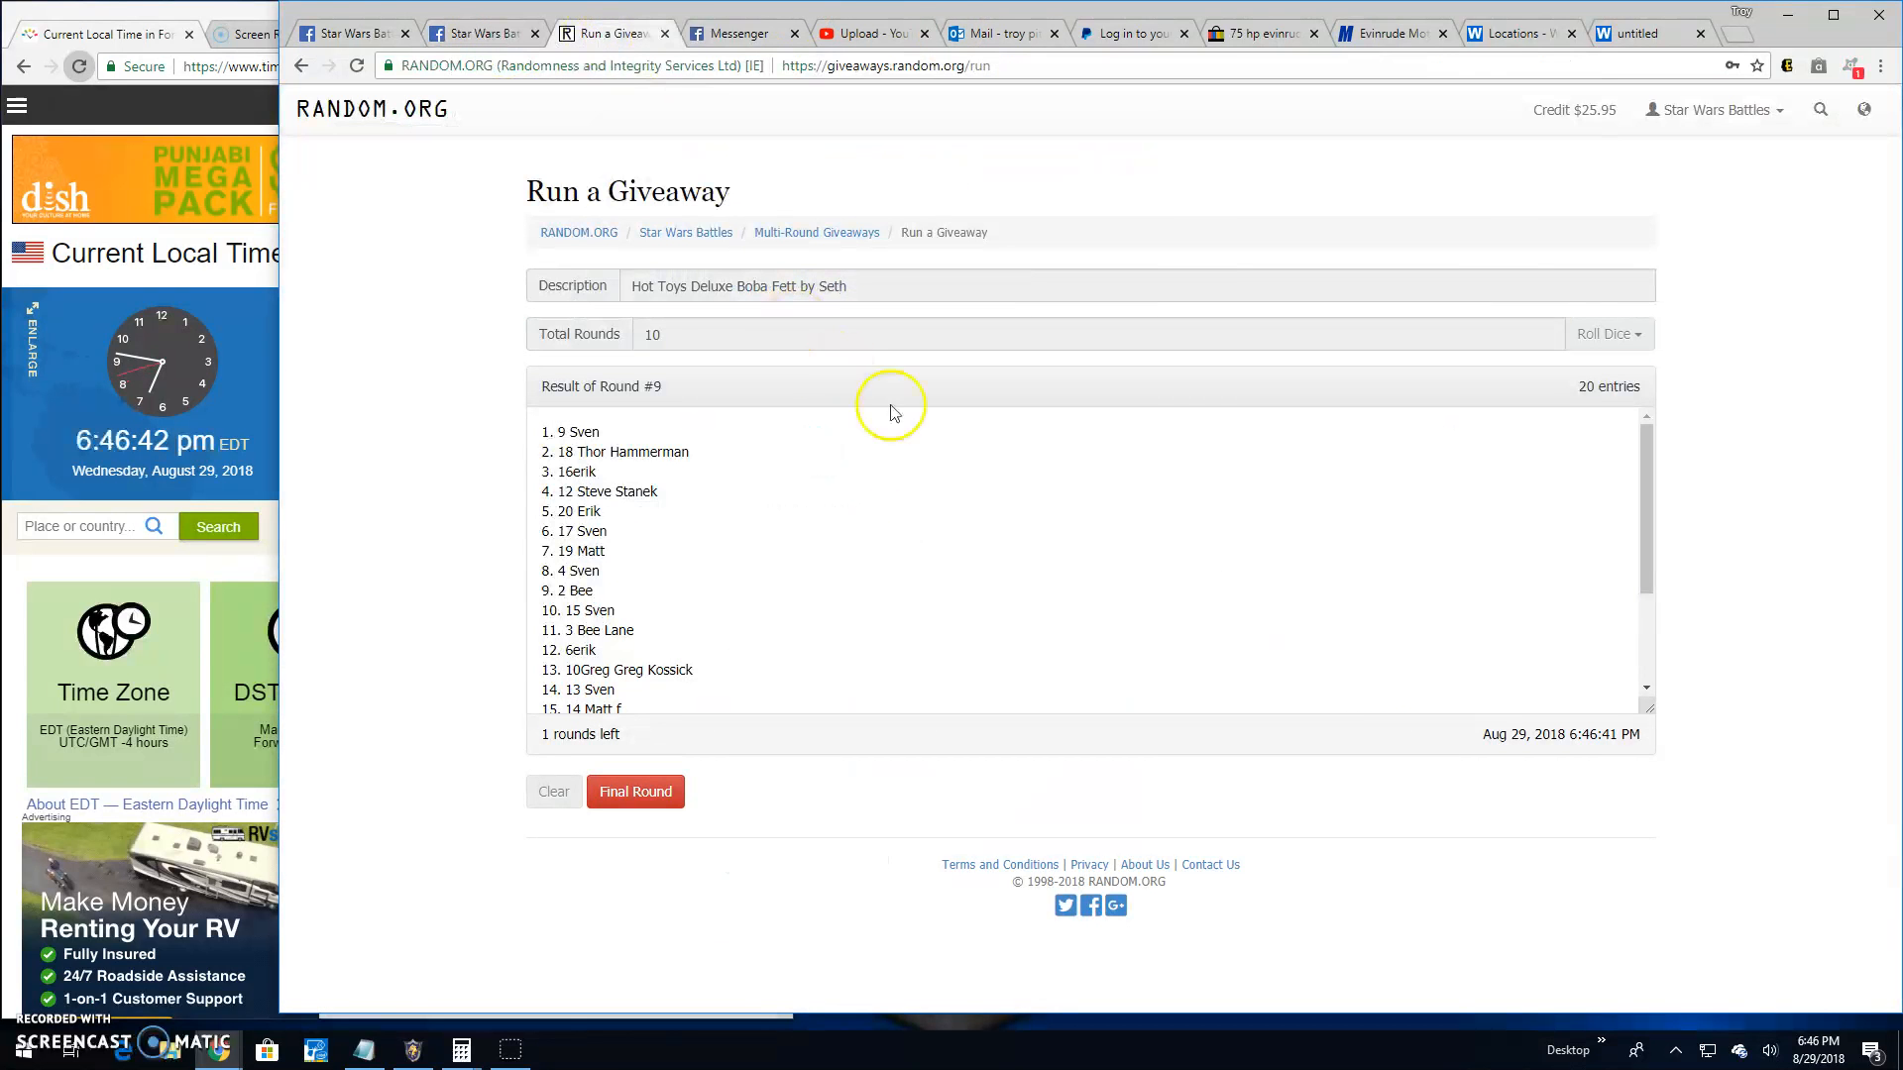
Draw the final round and check the Round #10 verification, with 13 Sven first.
{"action": "left_click", "coordinate": [634, 791]}
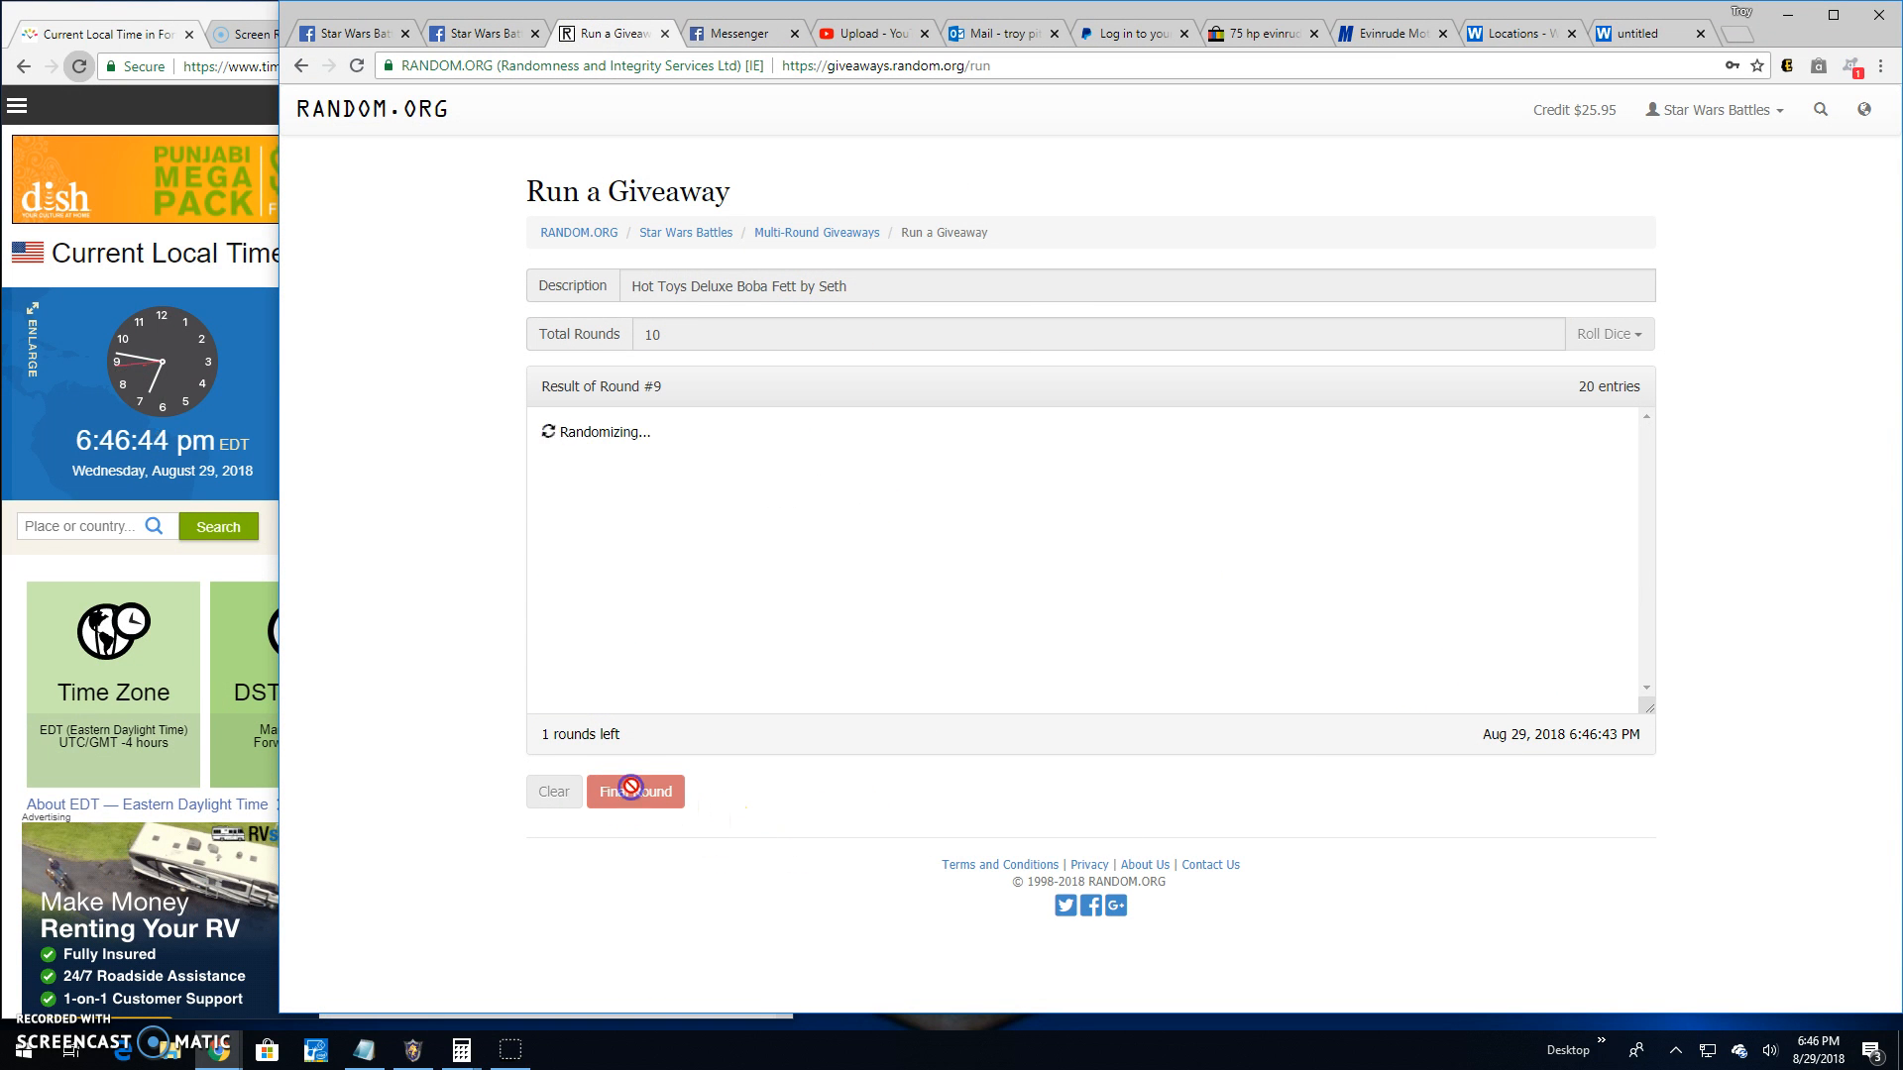
{"action": "left_click", "coordinate": [634, 791]}
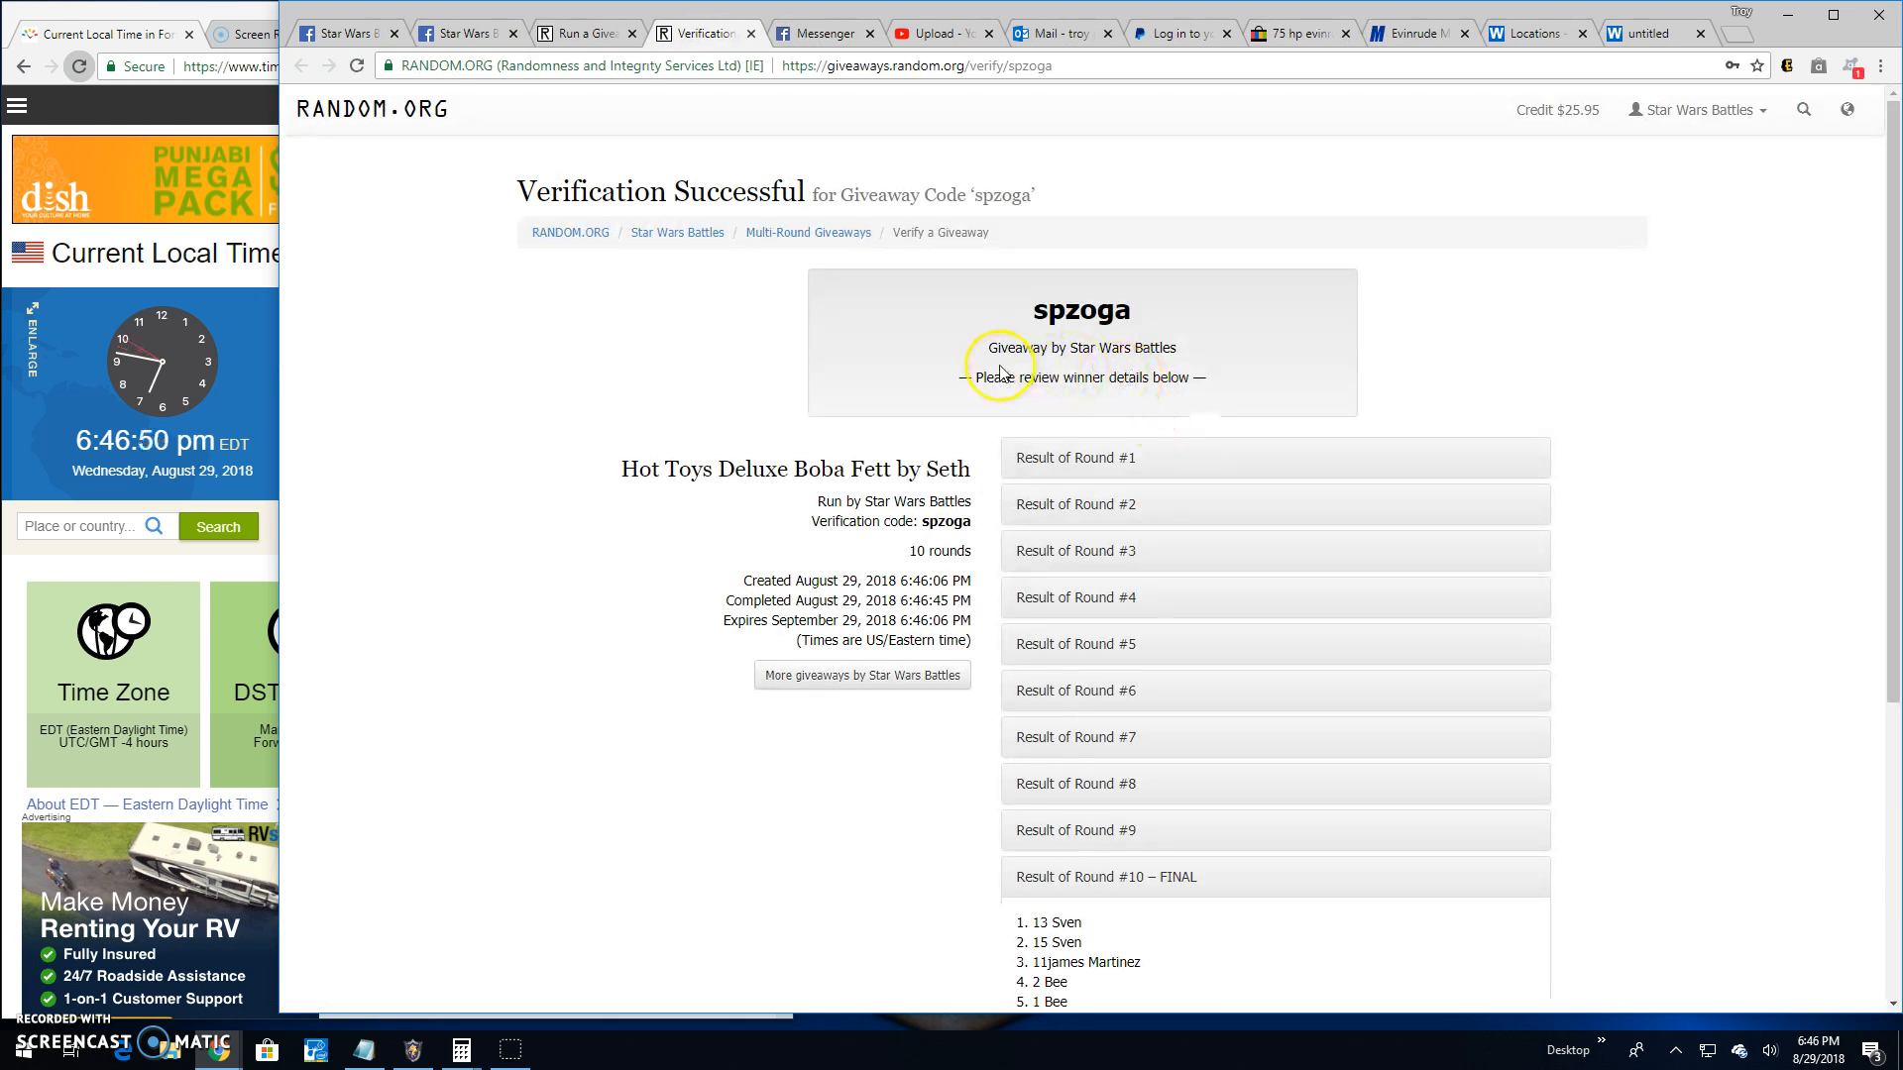
{"action": "scroll", "scroll_direction": "down", "scroll_amount": 3}
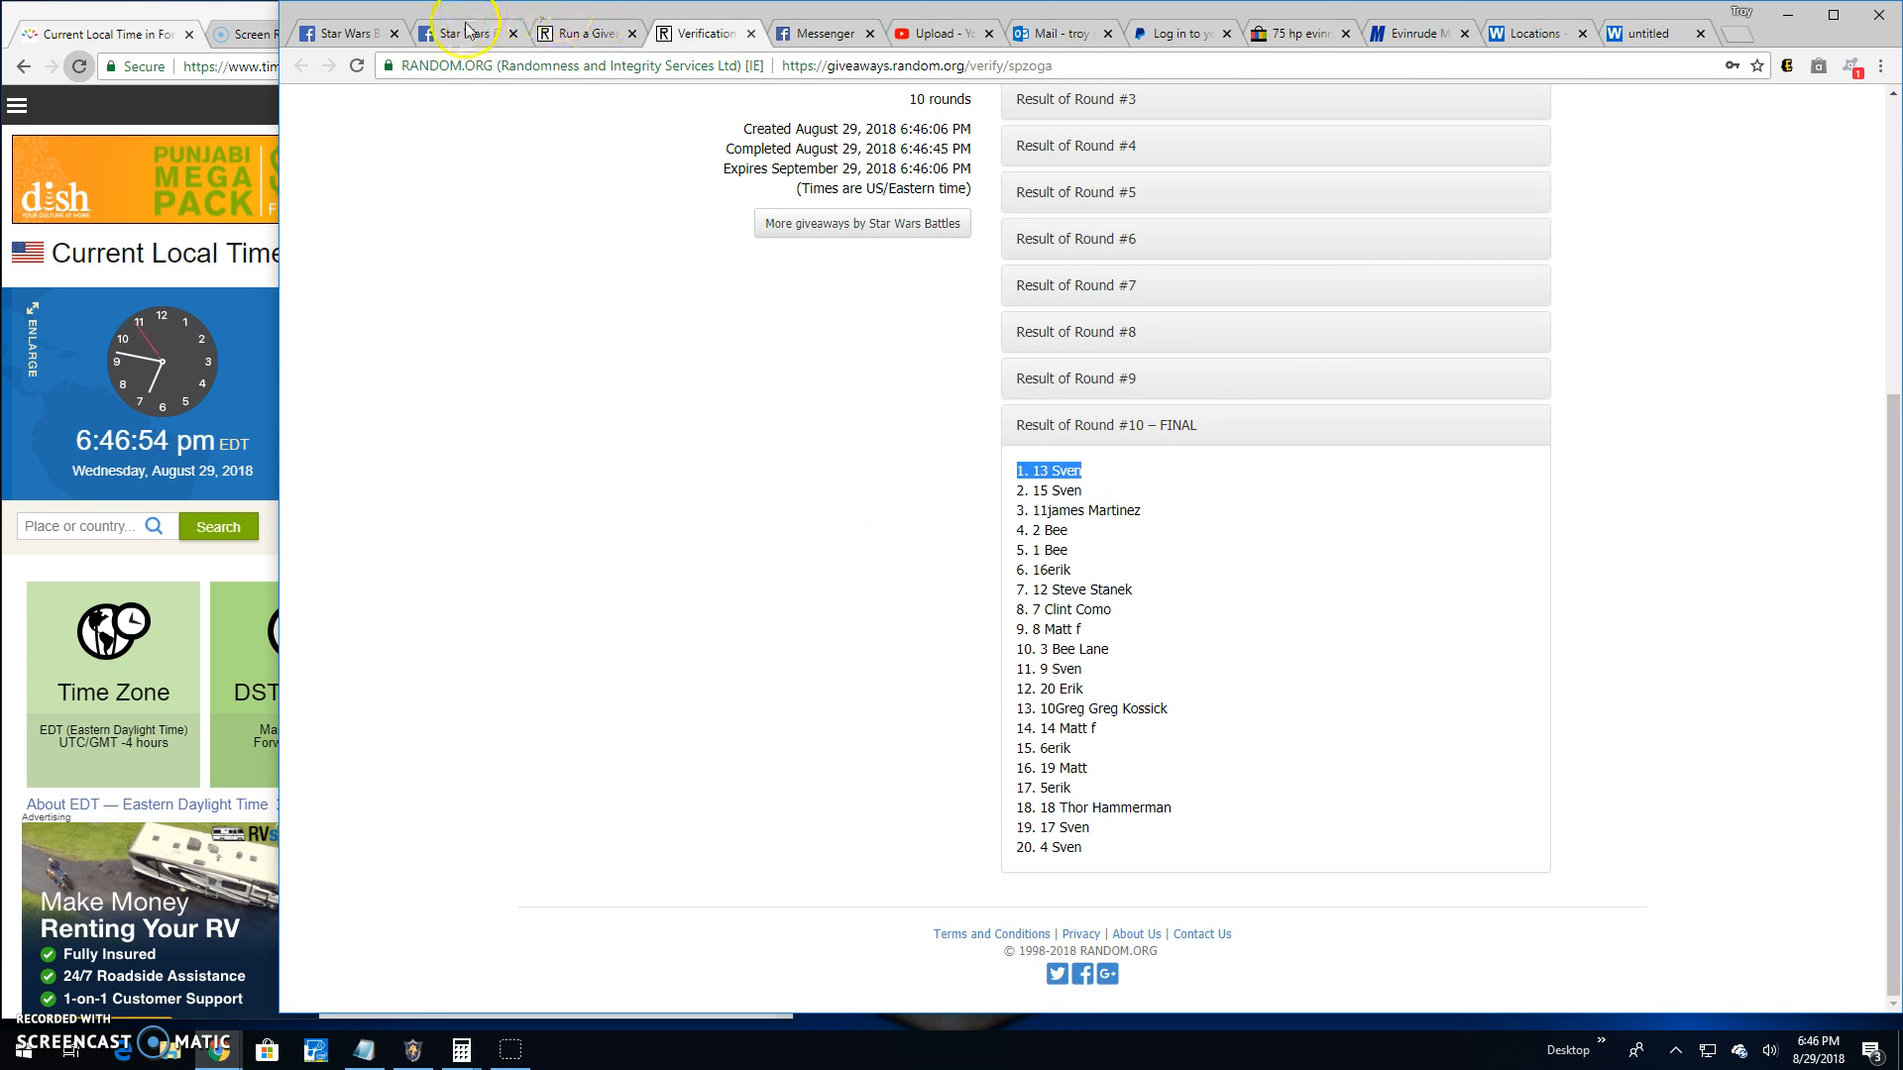
Comment 'Done! 647 pm' on the Facebook post.
{"action": "left_click", "coordinate": [467, 33]}
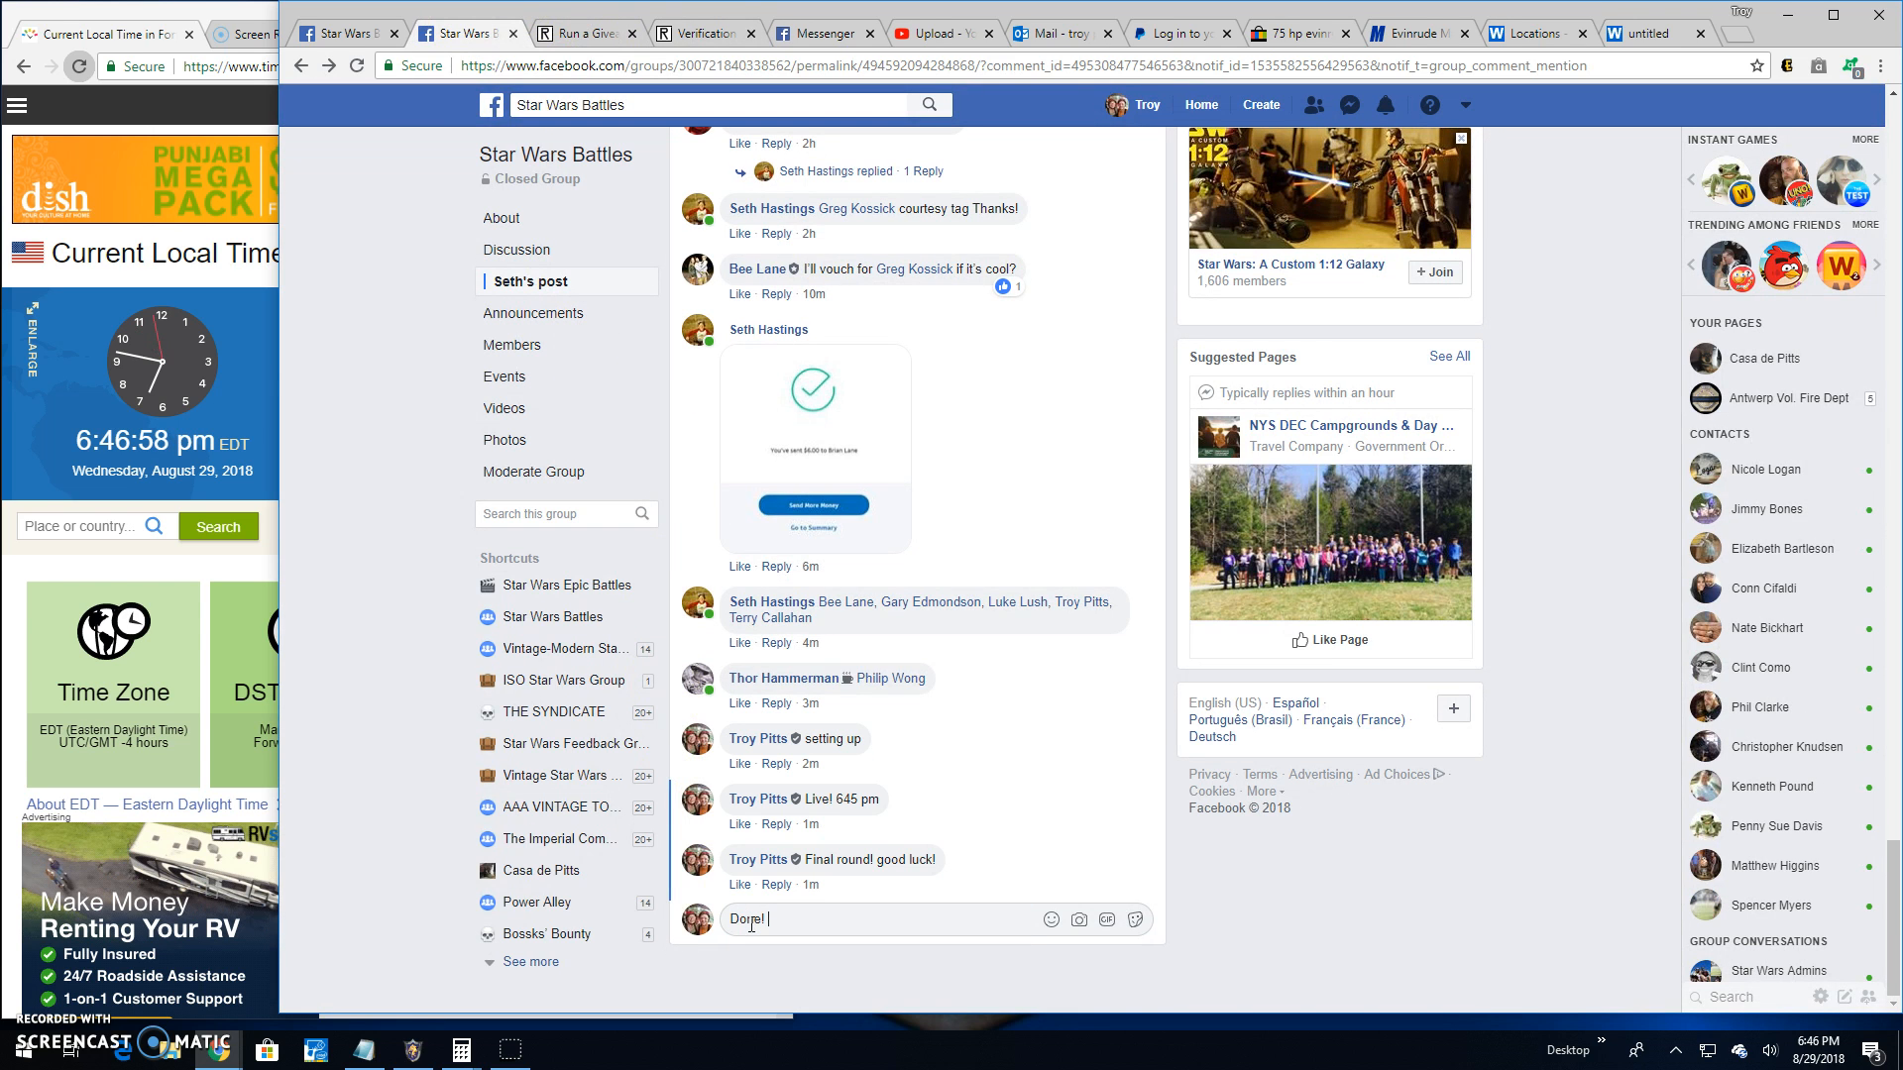
{"action": "type", "text": "647"}
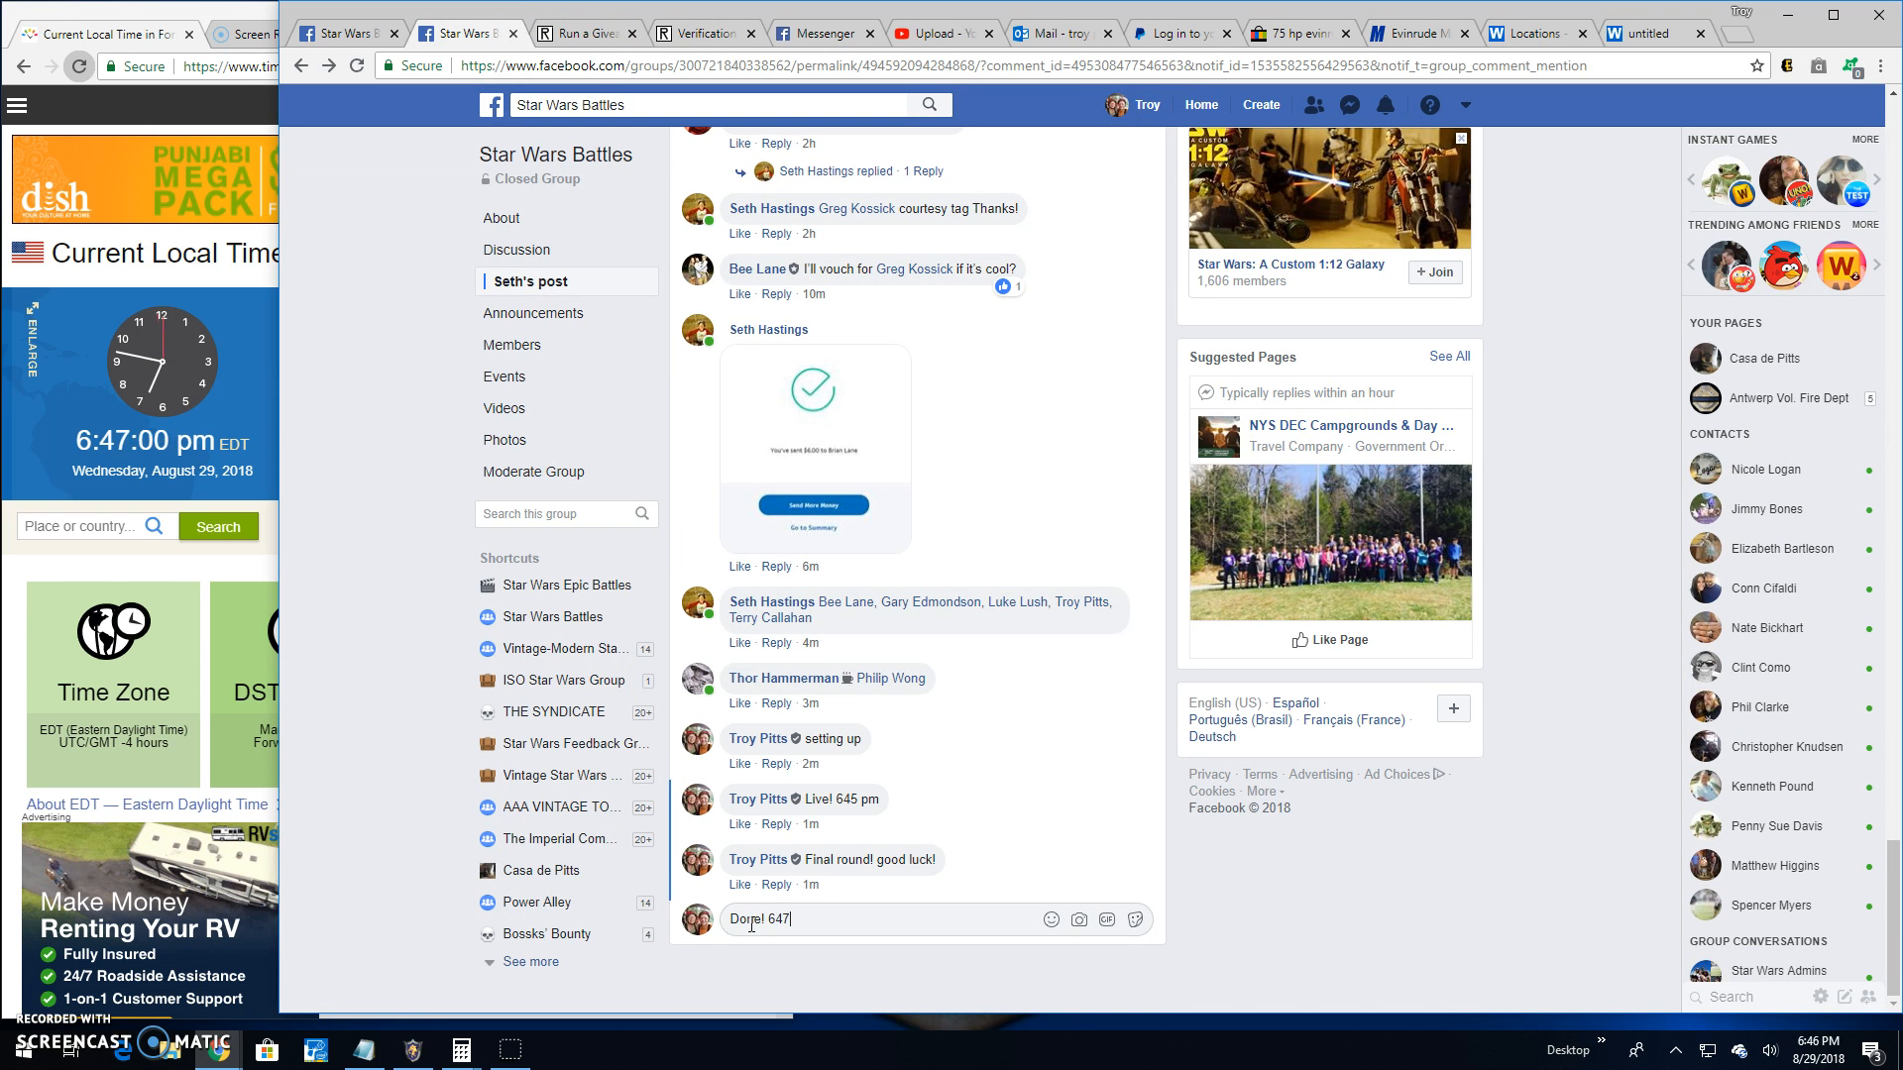
{"action": "key", "text": "enter"}
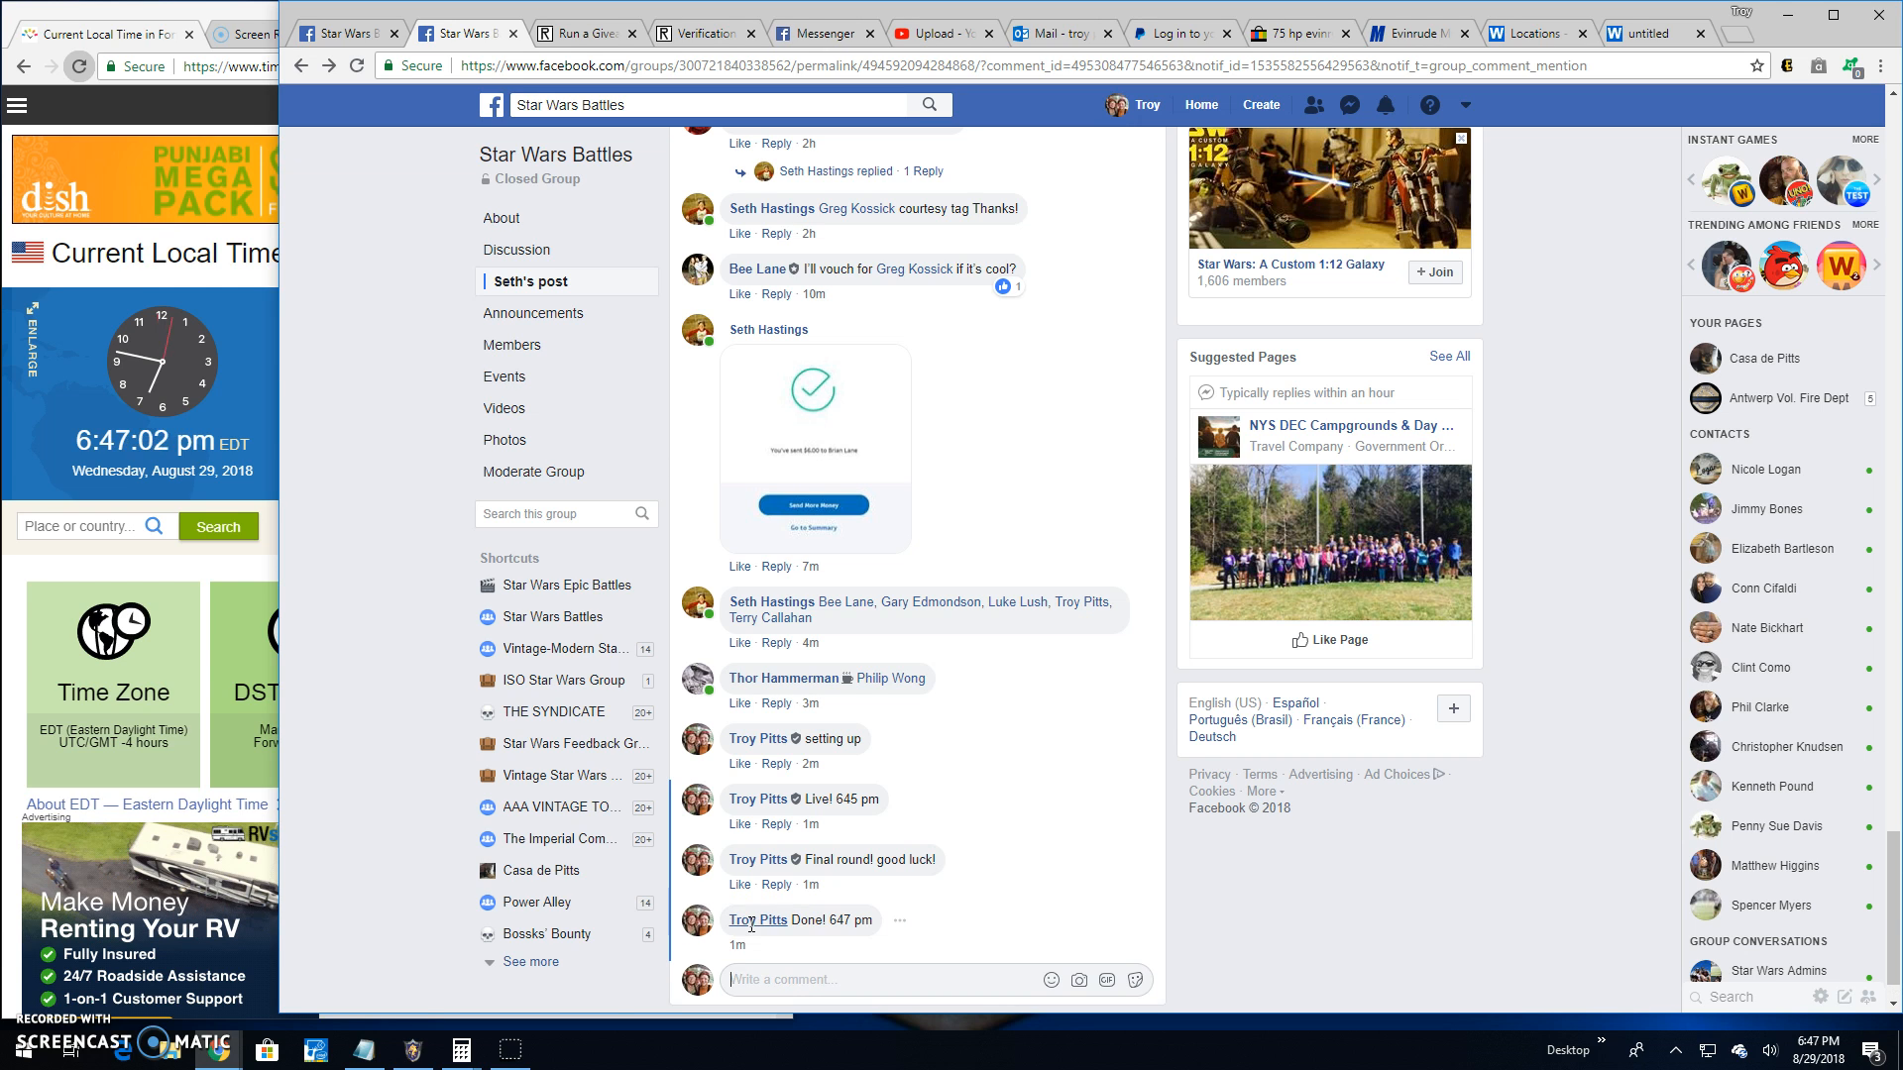